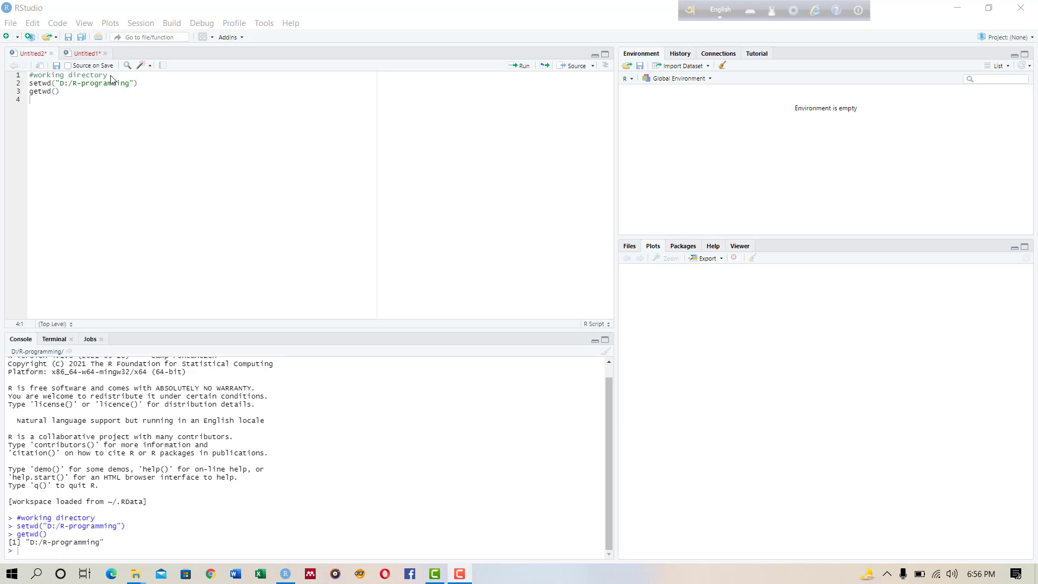
mouse_move(50, 117)
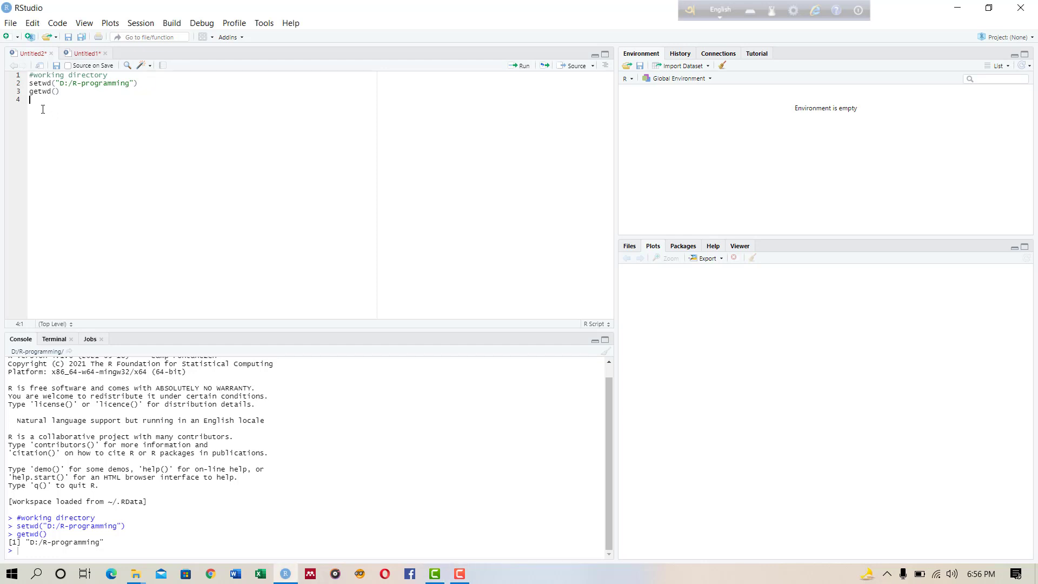
Write data<-read.csv(file.choose(),header=T) on line 4 of the script.
text(data)
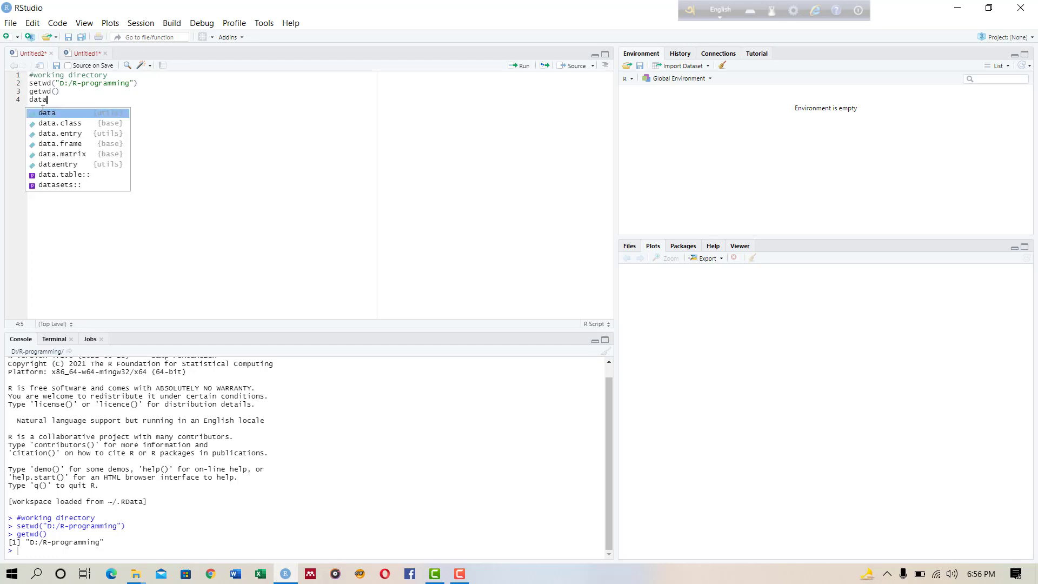
text(<-)
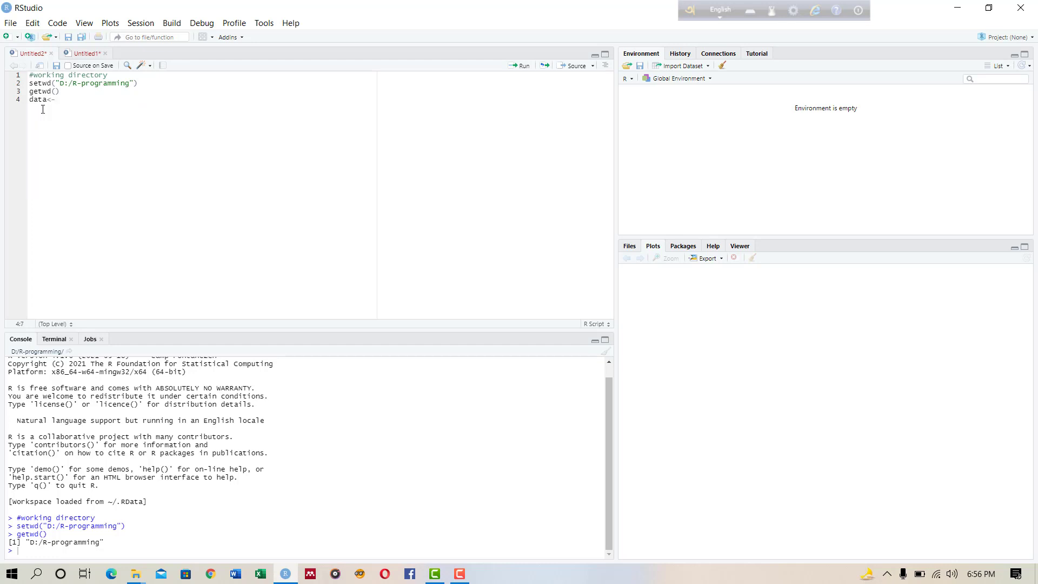
text(read.csv(file.choose)
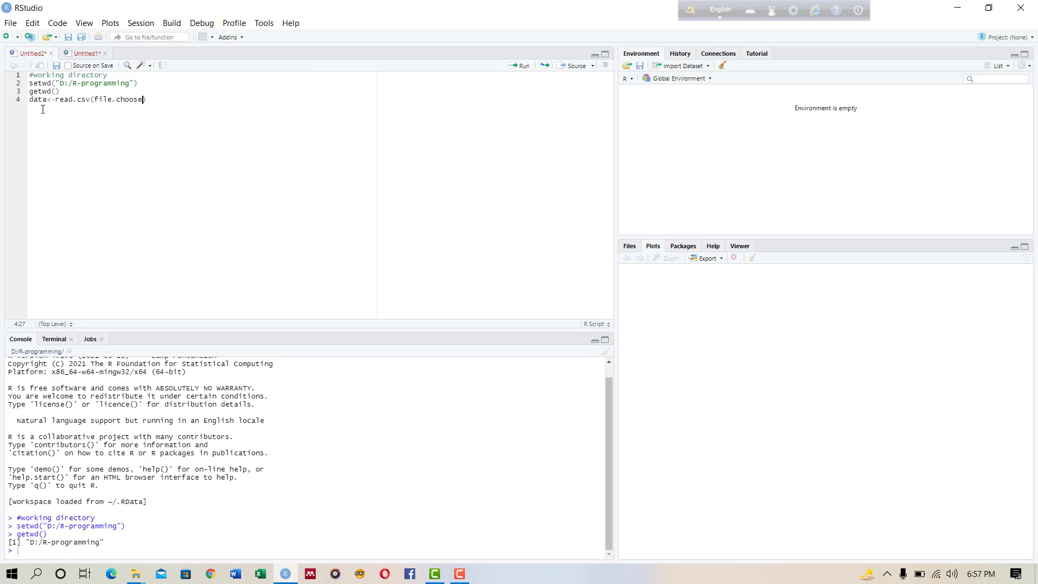
text(()
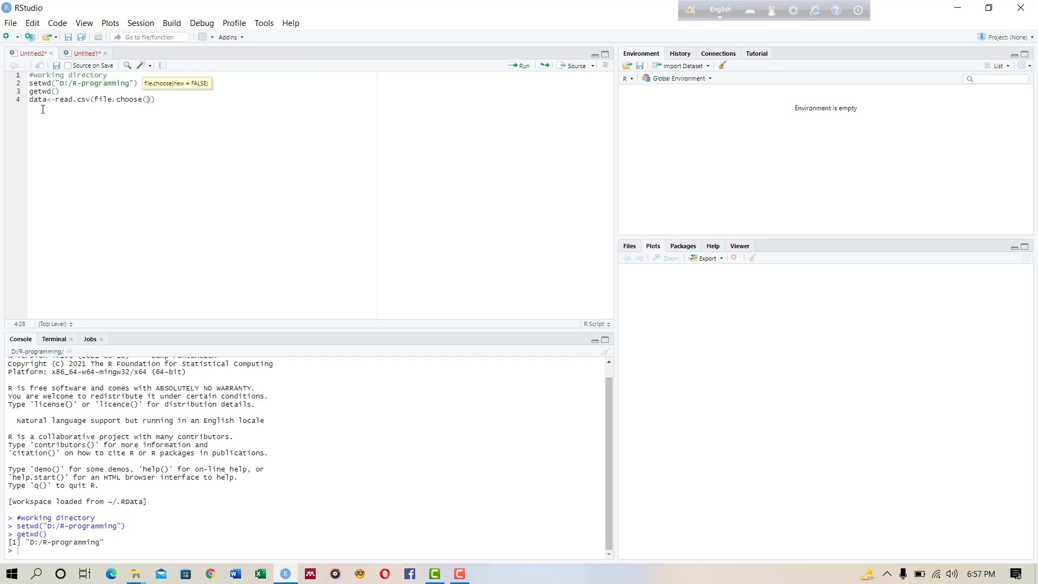
text(,header)
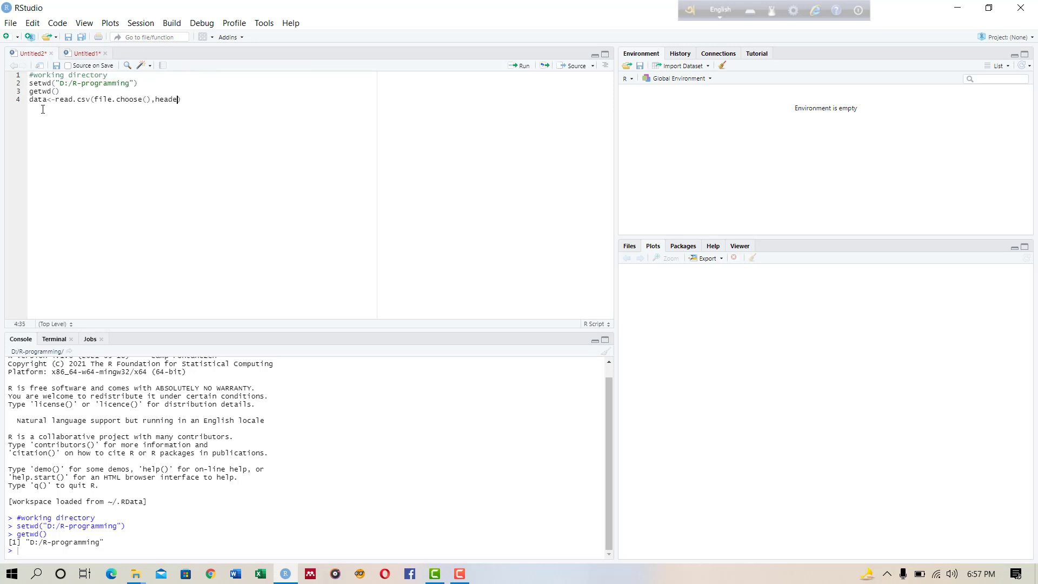
text(r=T)
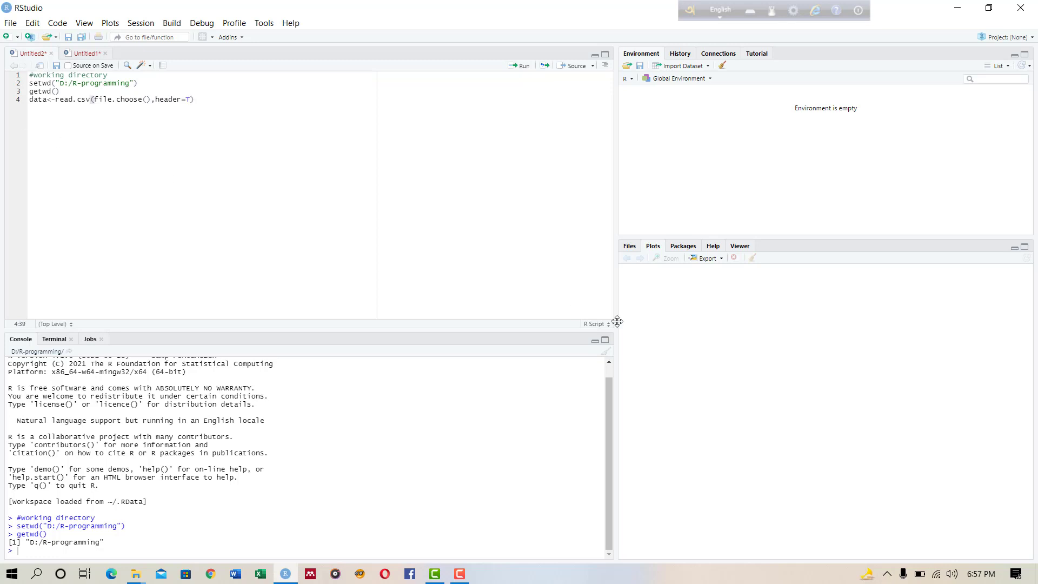
Run the read line and load Real-estate-data.csv into data (105 obs. of 8 variables).
click(523, 64)
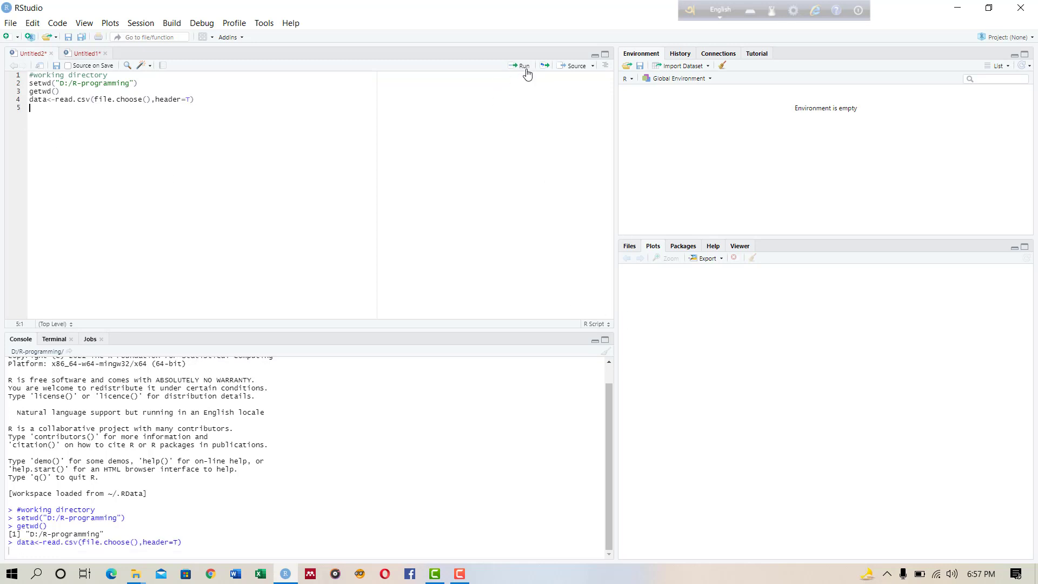
click(523, 65)
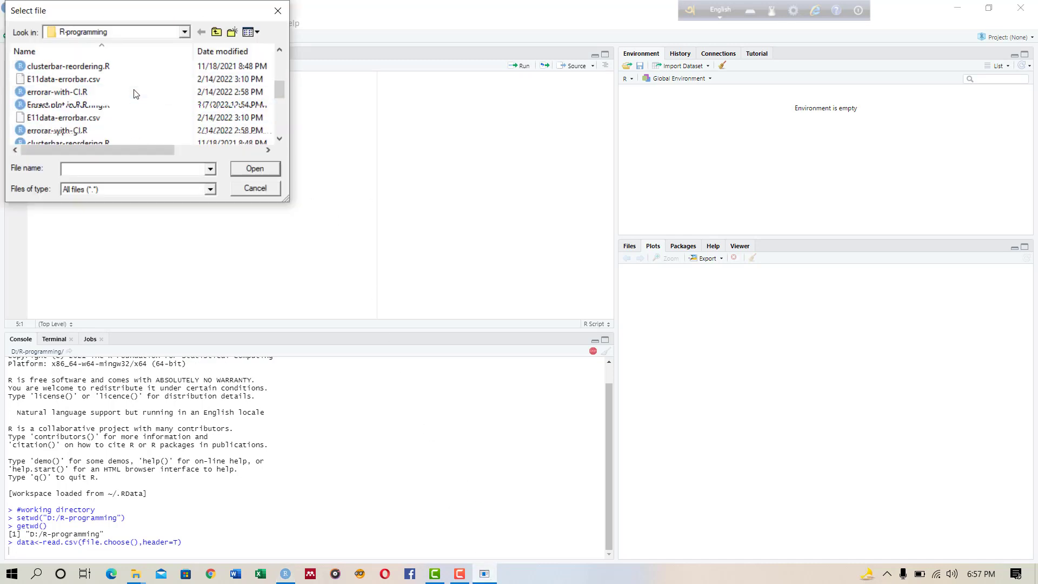
click(63, 105)
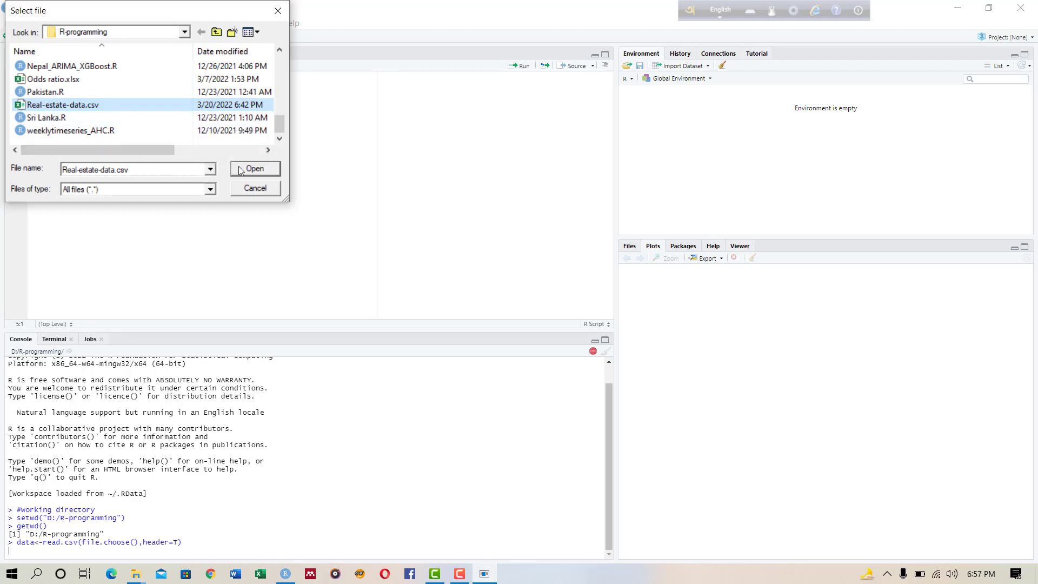
click(254, 169)
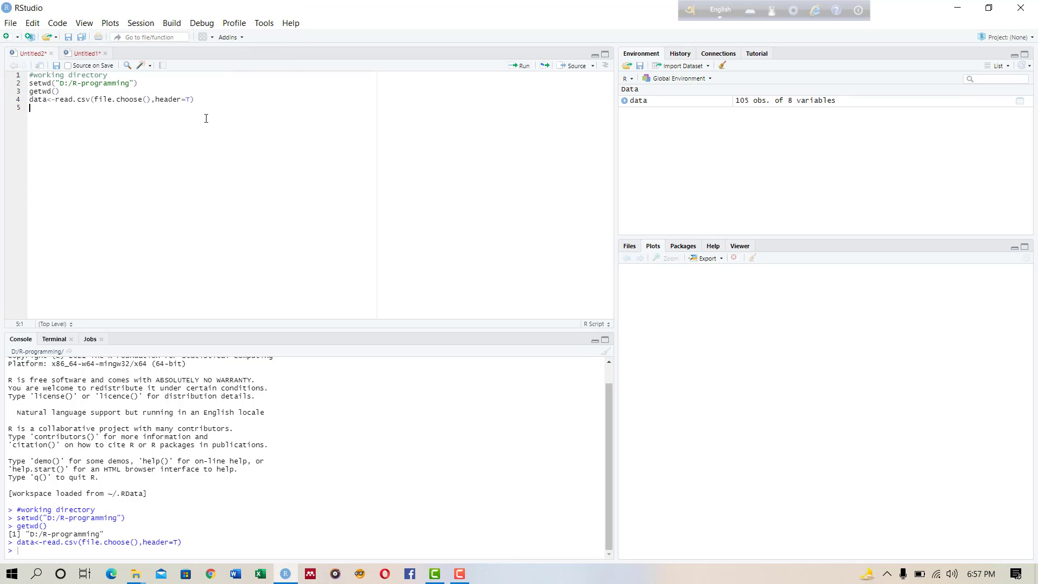
Write head(data) on line 5 to preview the first six rows.
text(head()
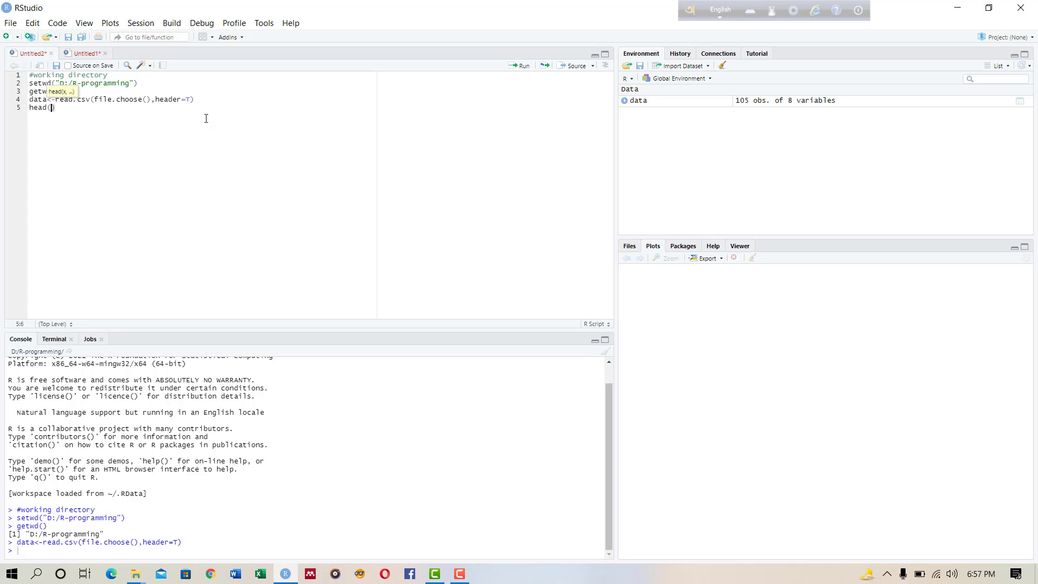
text(data)
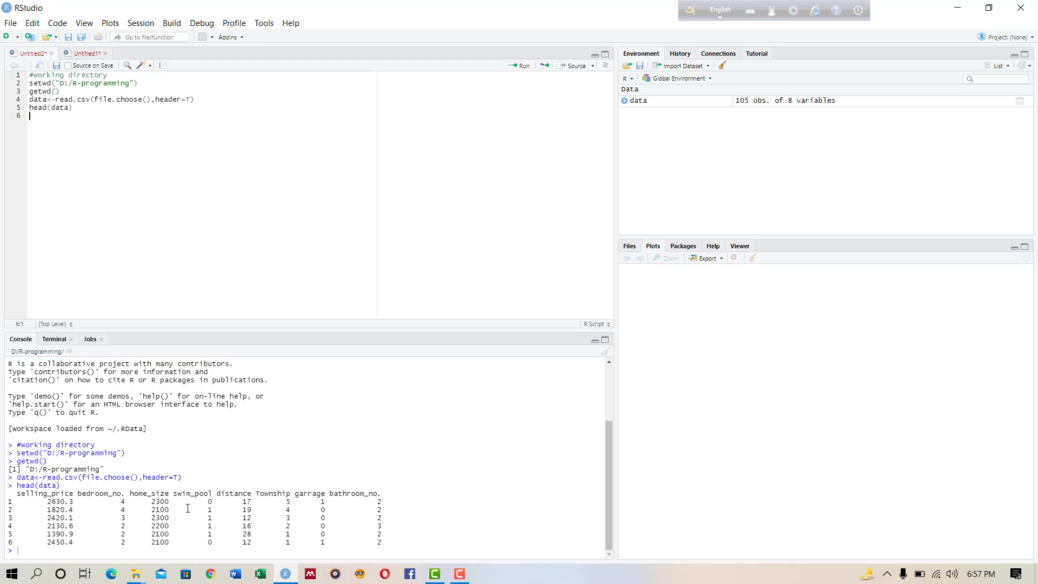
mouse_move(58, 496)
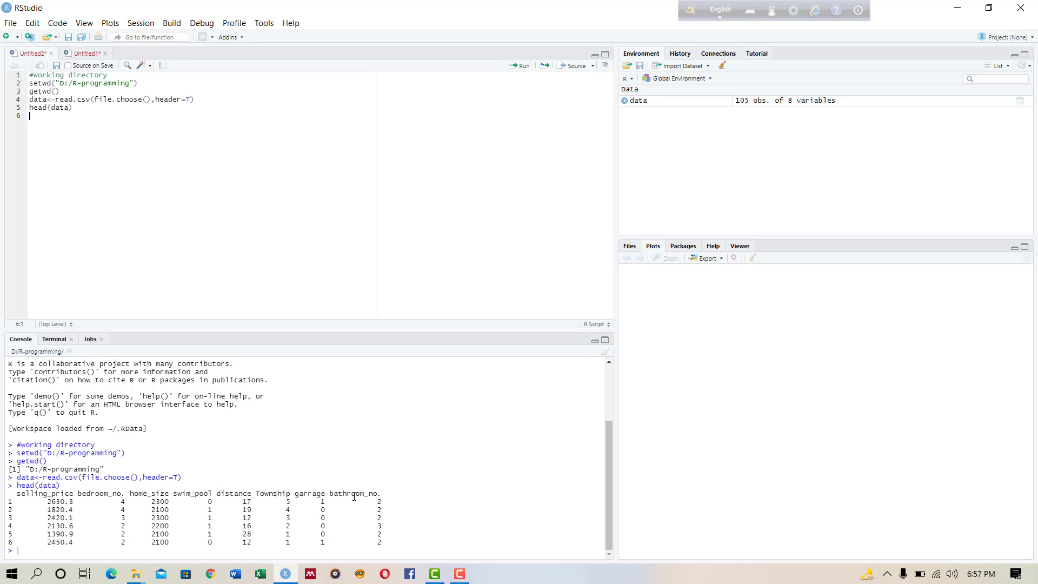
mouse_move(219, 214)
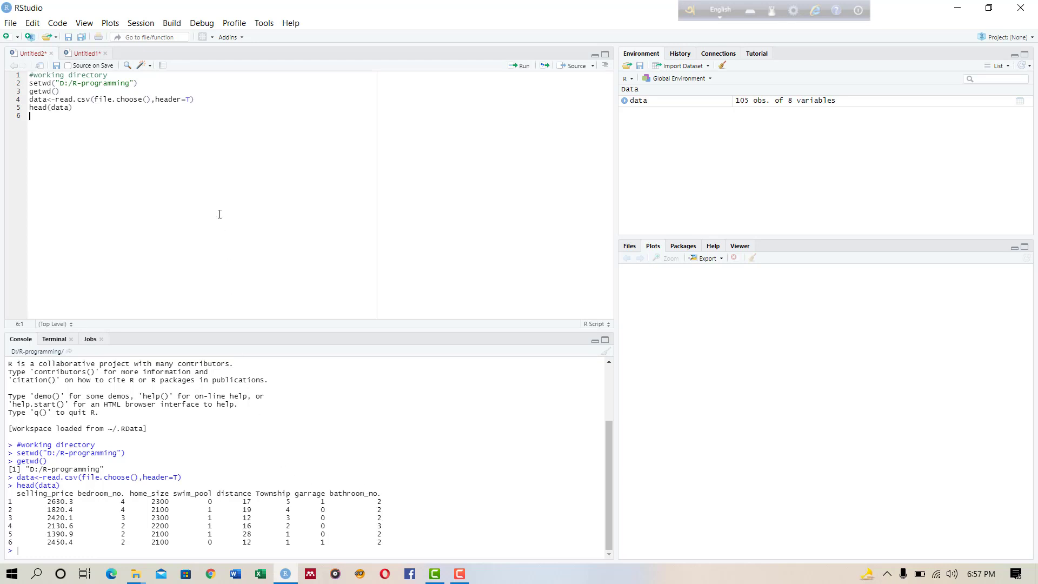
mouse_move(164, 146)
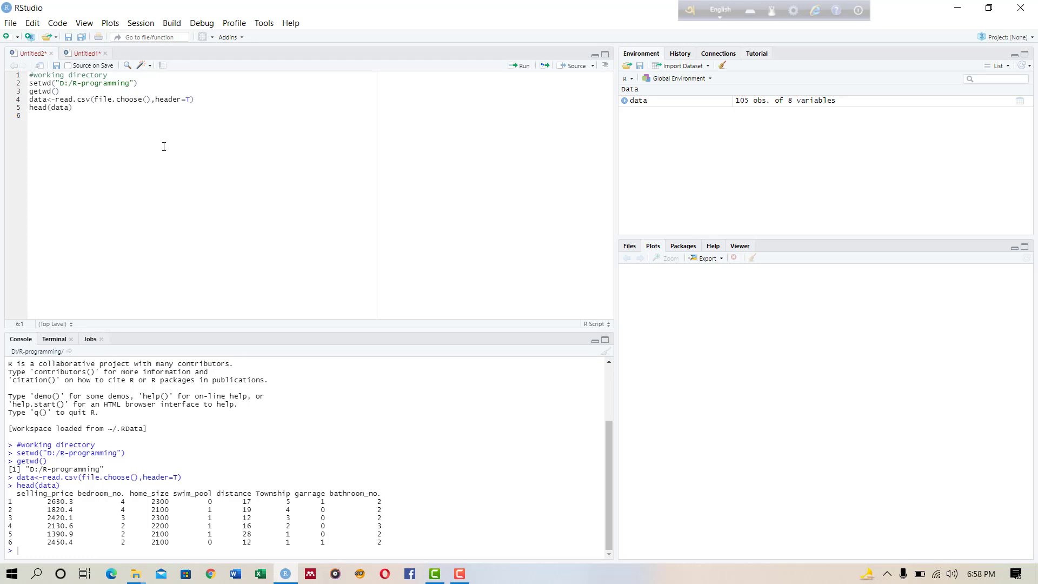
click(29, 116)
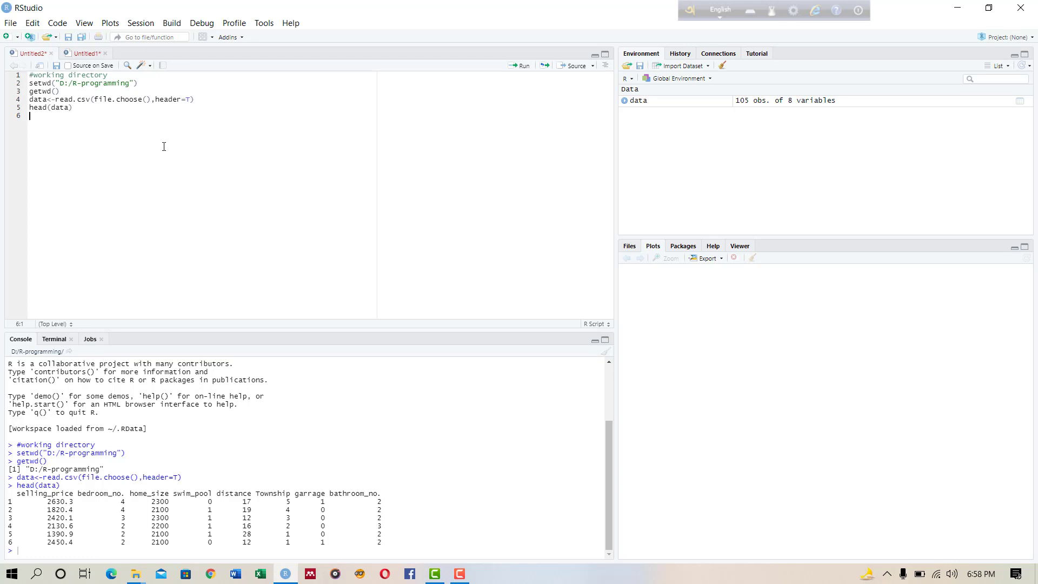
mouse_move(315, 453)
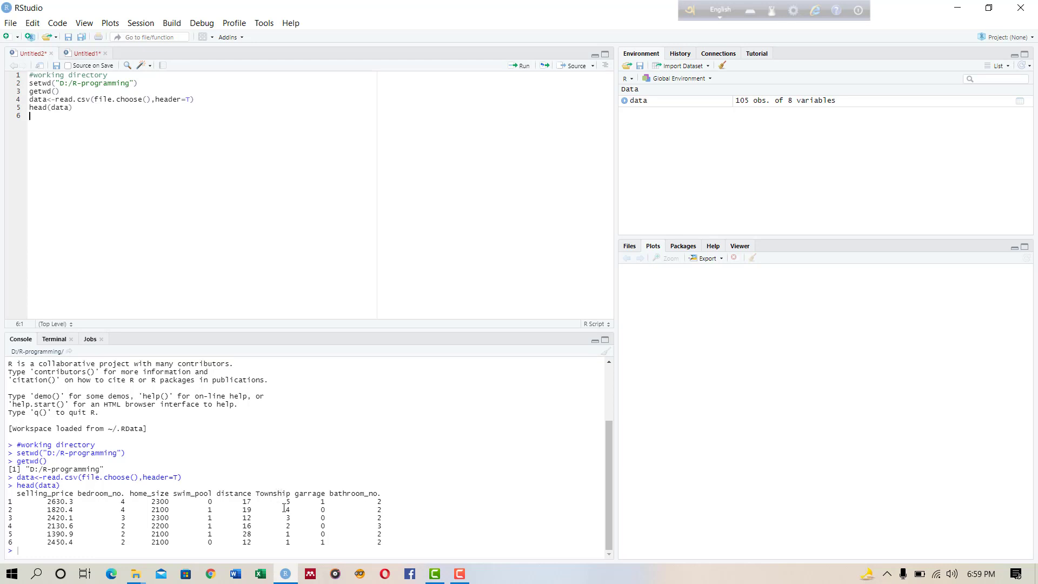
mouse_move(183, 287)
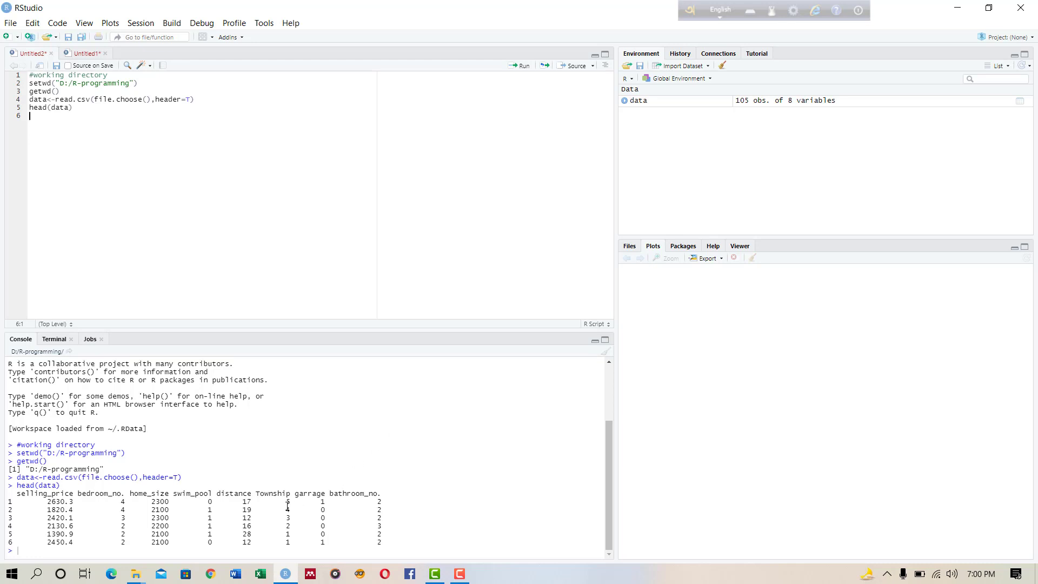
mouse_move(138, 143)
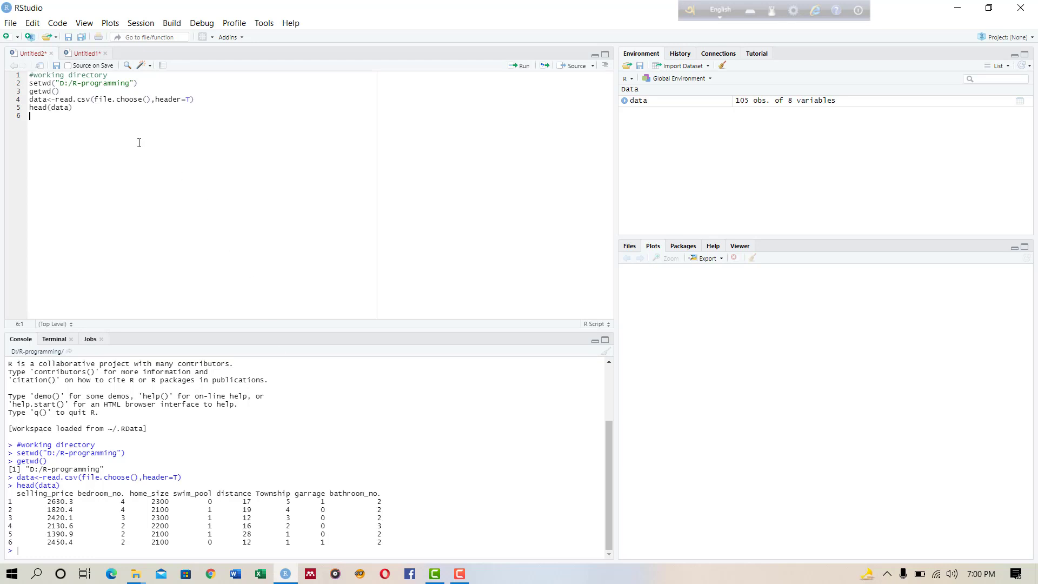
mouse_move(82, 134)
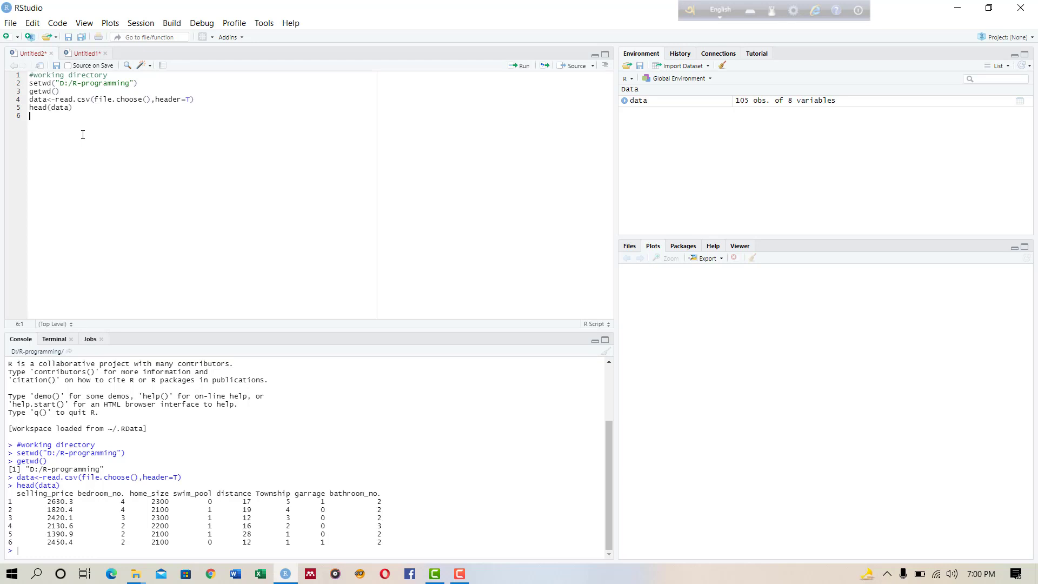
mouse_move(91, 136)
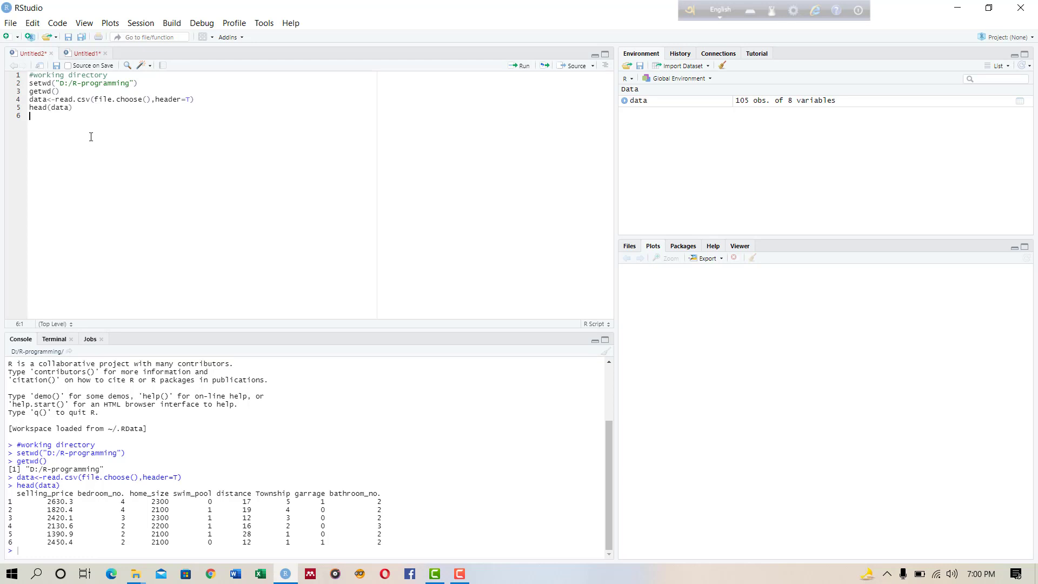
Write Township<-factor(data$Township, ...) on line 6.
text(Township)
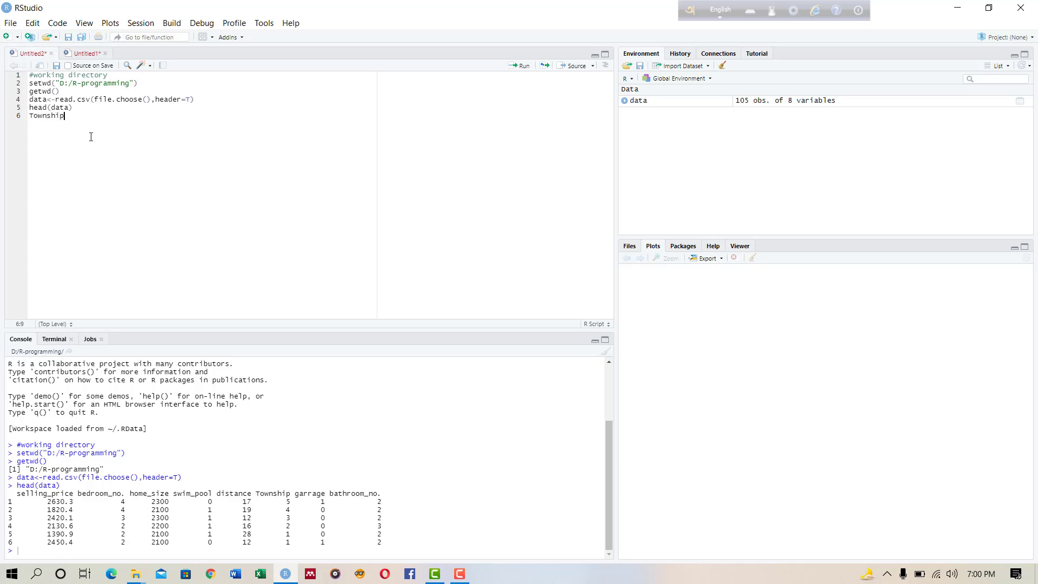
text(<-)
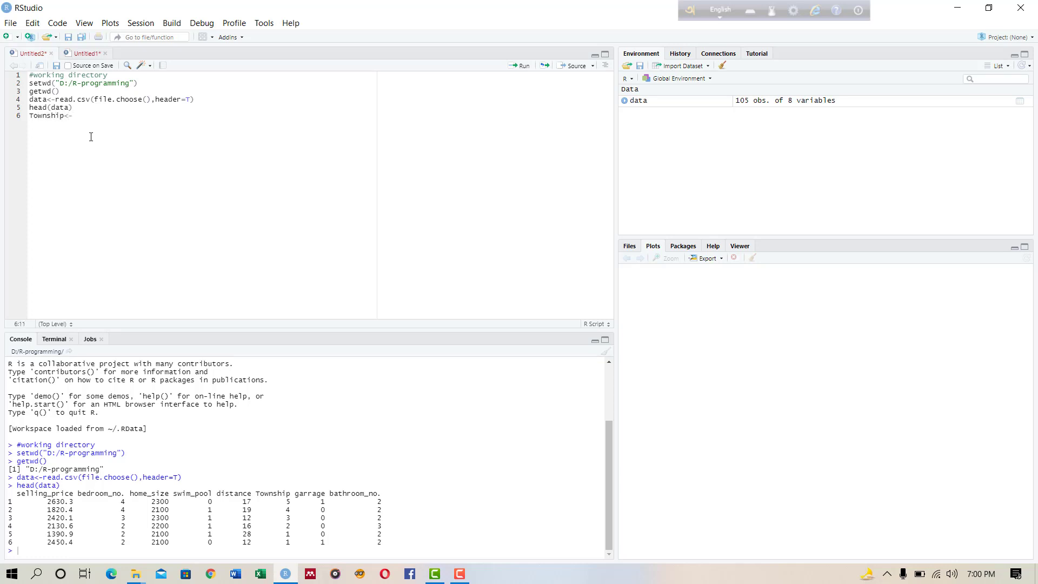
text(fact)
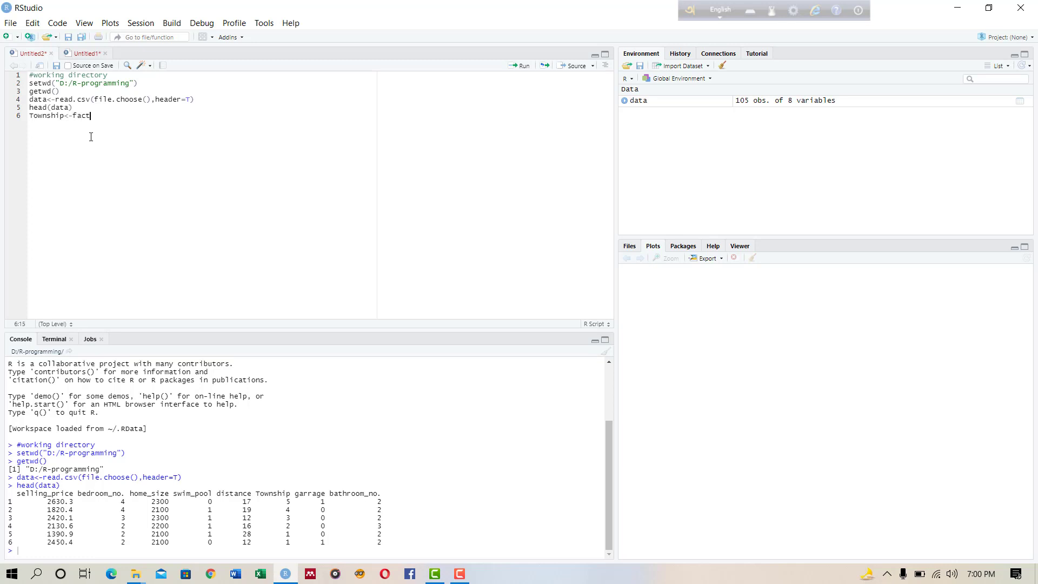
text(or()
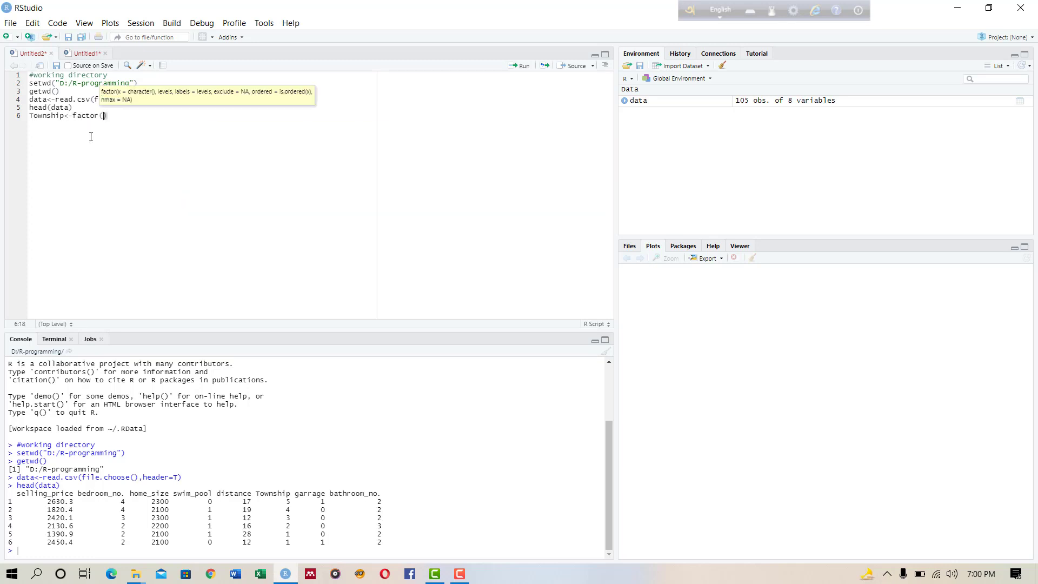
text(d)
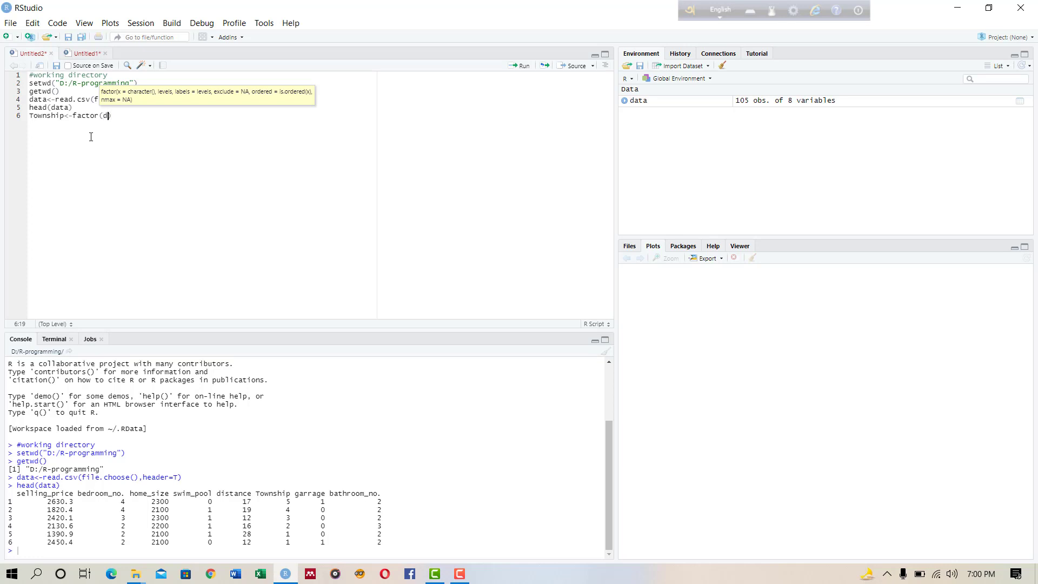
text(ata$Township)
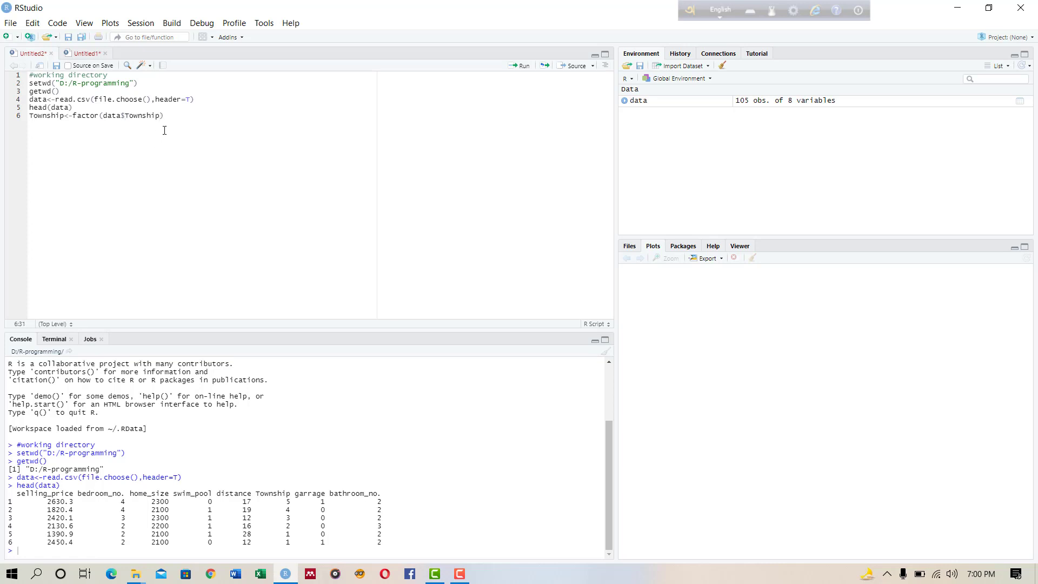
text(,)
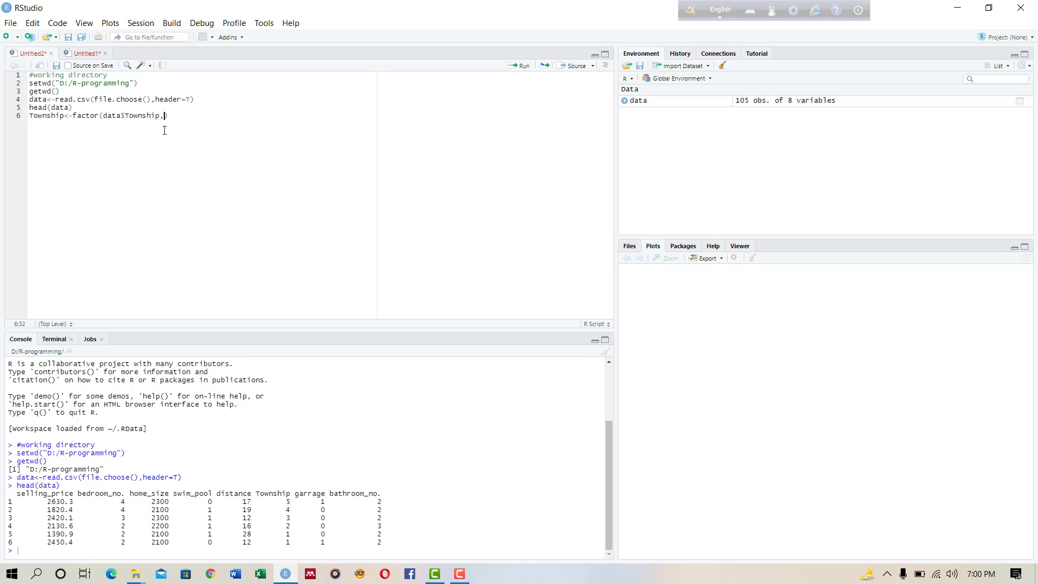
text(lac))
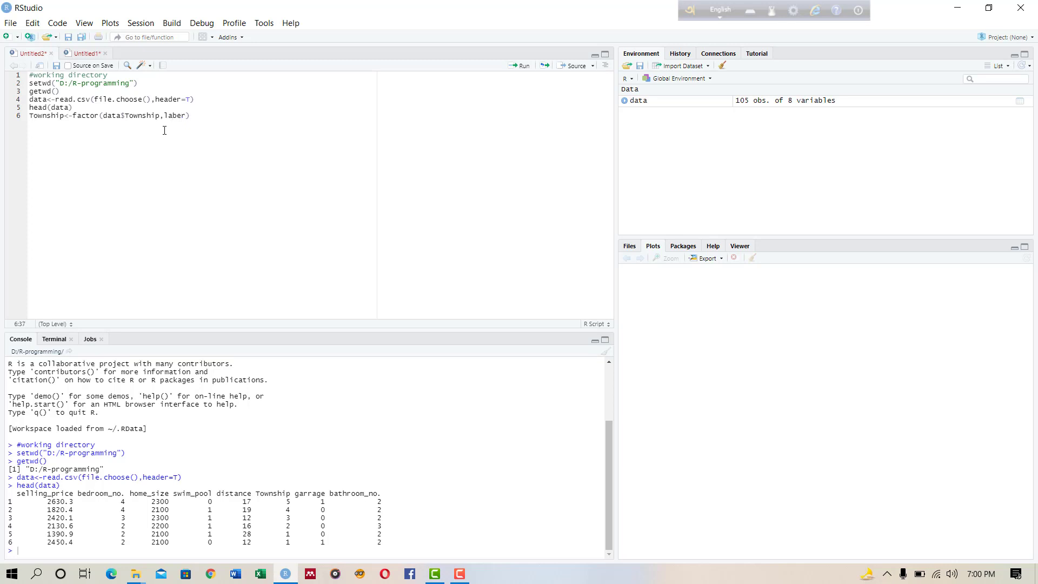
Label the factor Gulshan, Banani, Dhanmondi, Baridhara, Uttara and run the line.
text(label=)
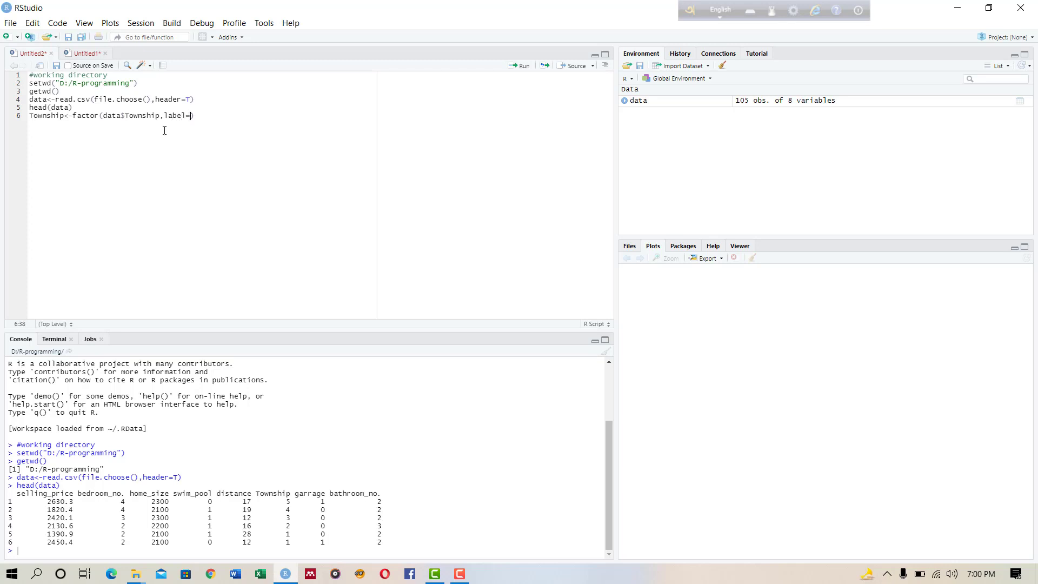
text(c("Gulshan","Banani","Dhanmondi","Baridhara","Uttara")))
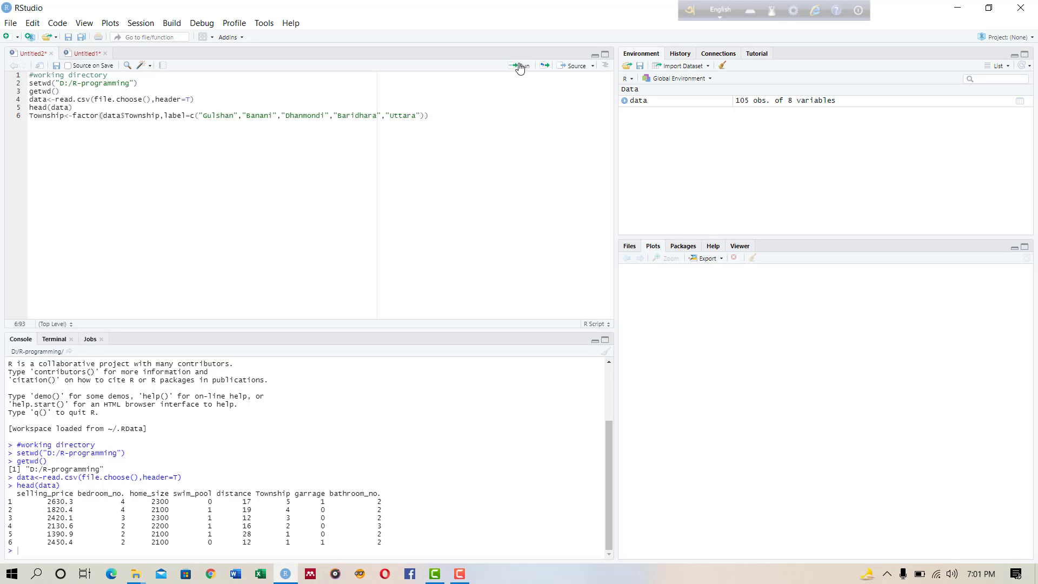
click(522, 65)
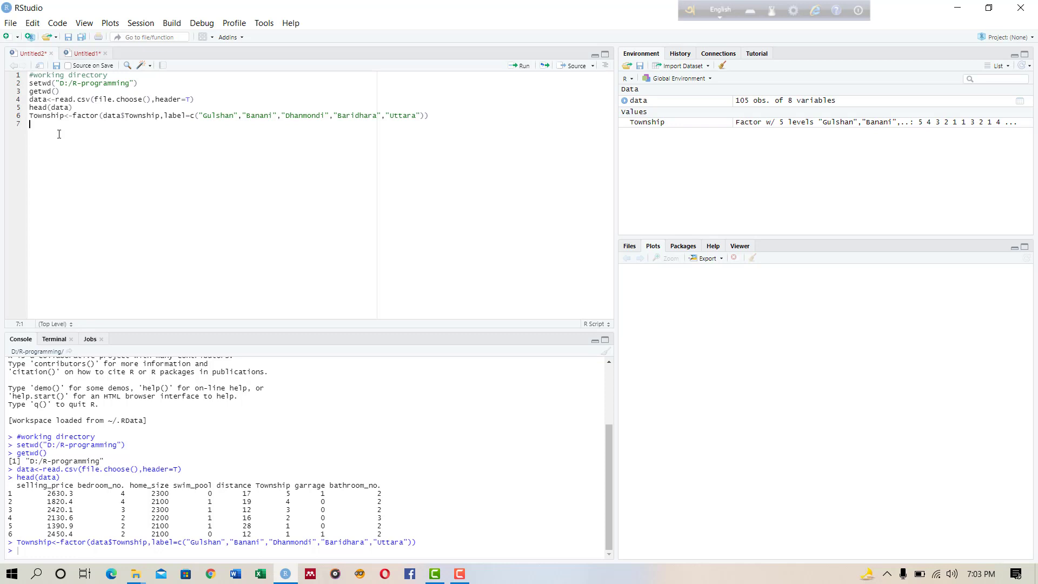
Run x<-table(Township);x, printing counts 15, 20, 25, 29, 16.
text(x)
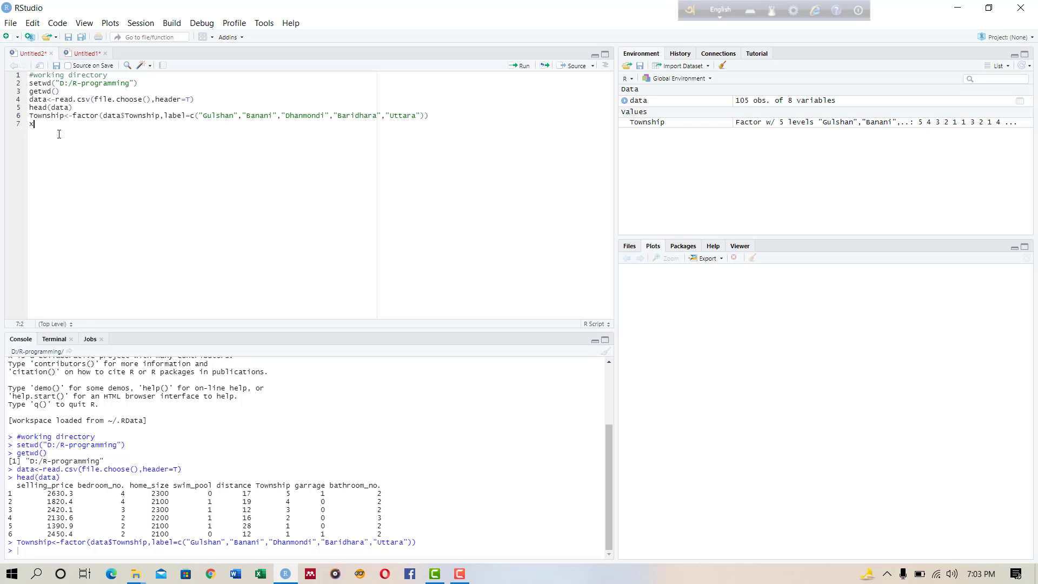
text(<-)
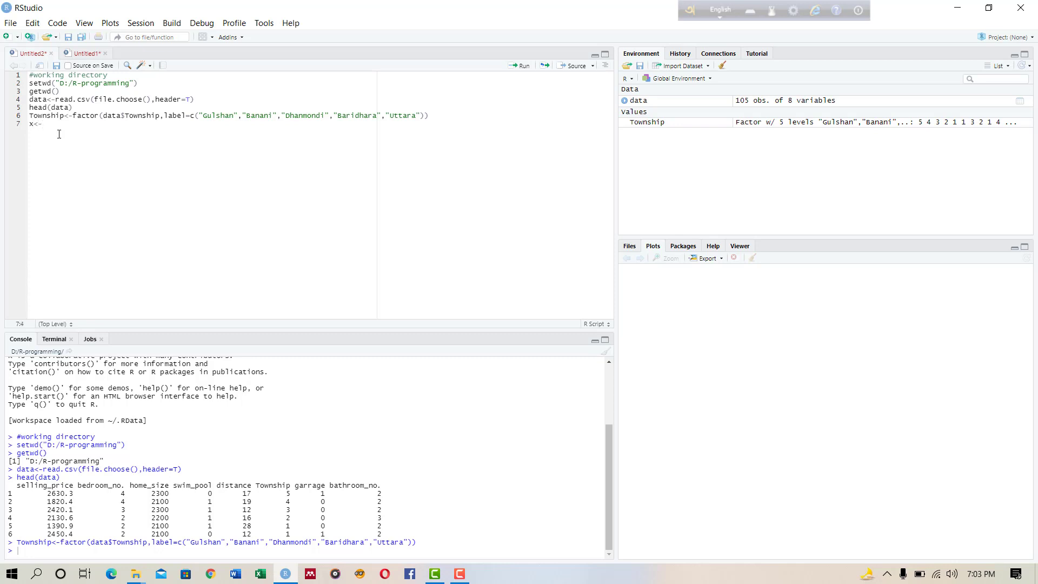
text(table)
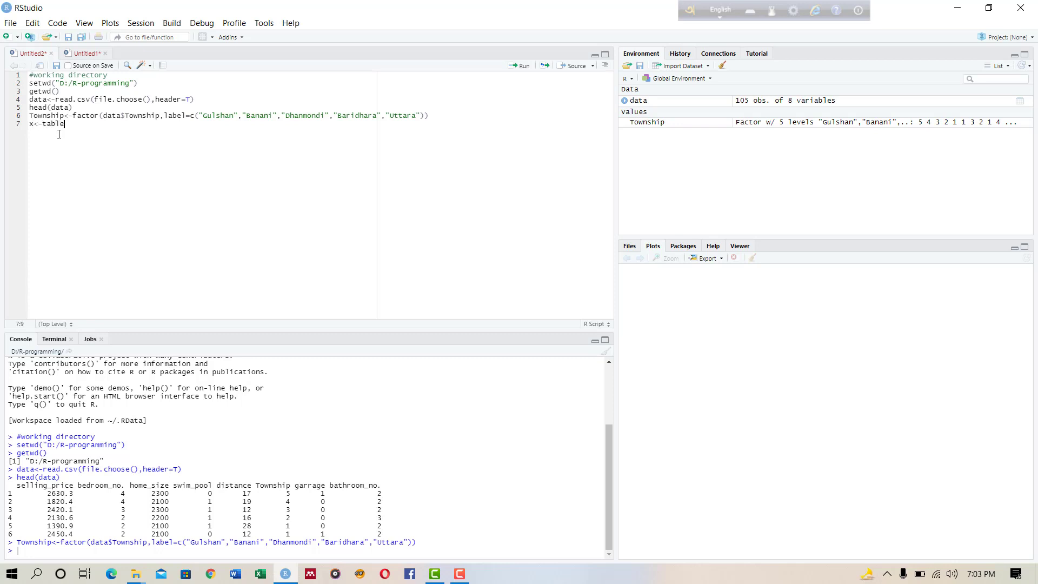
text(()
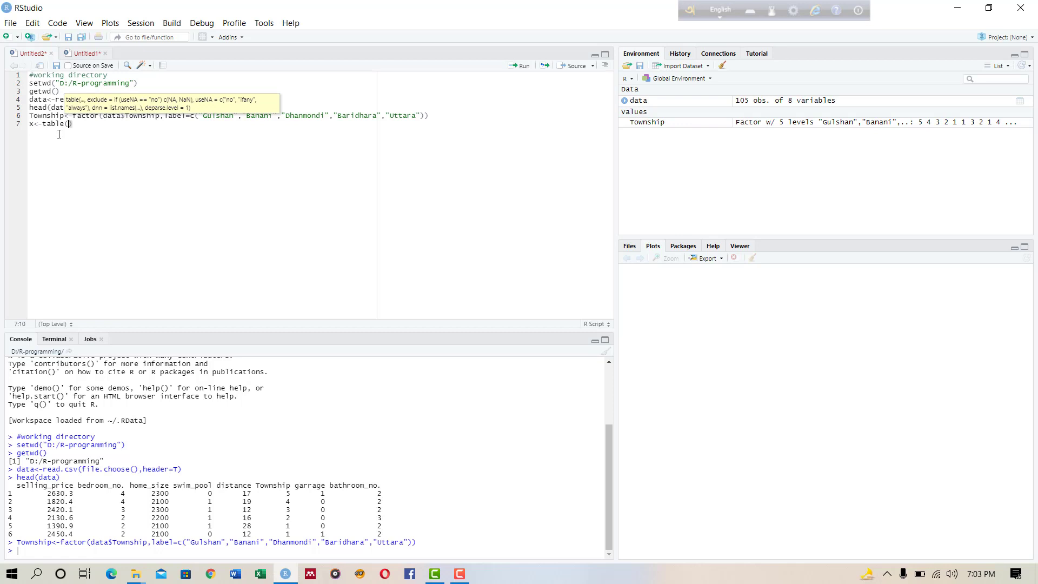
text(Township)
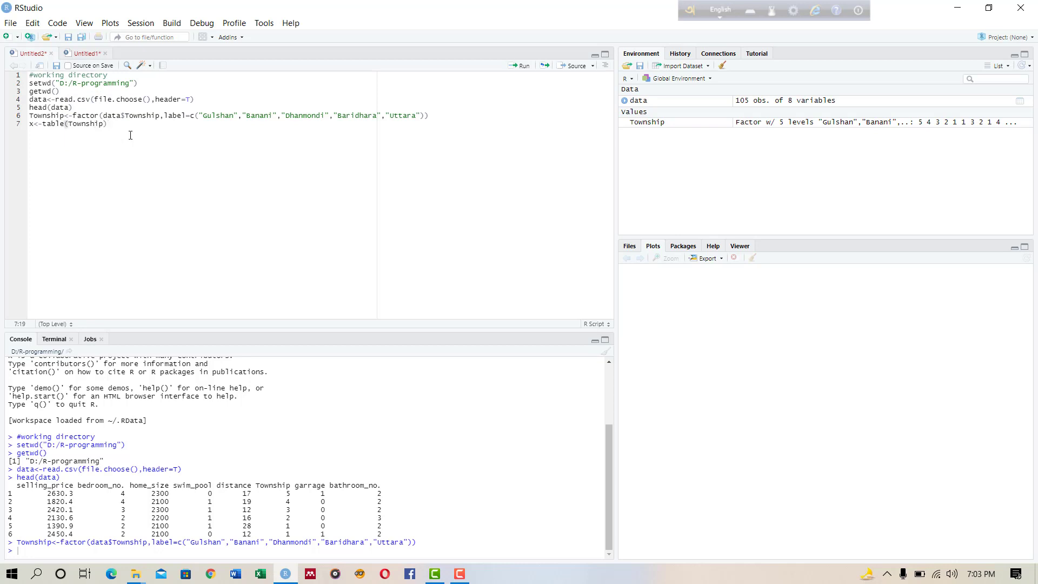
text(;x)
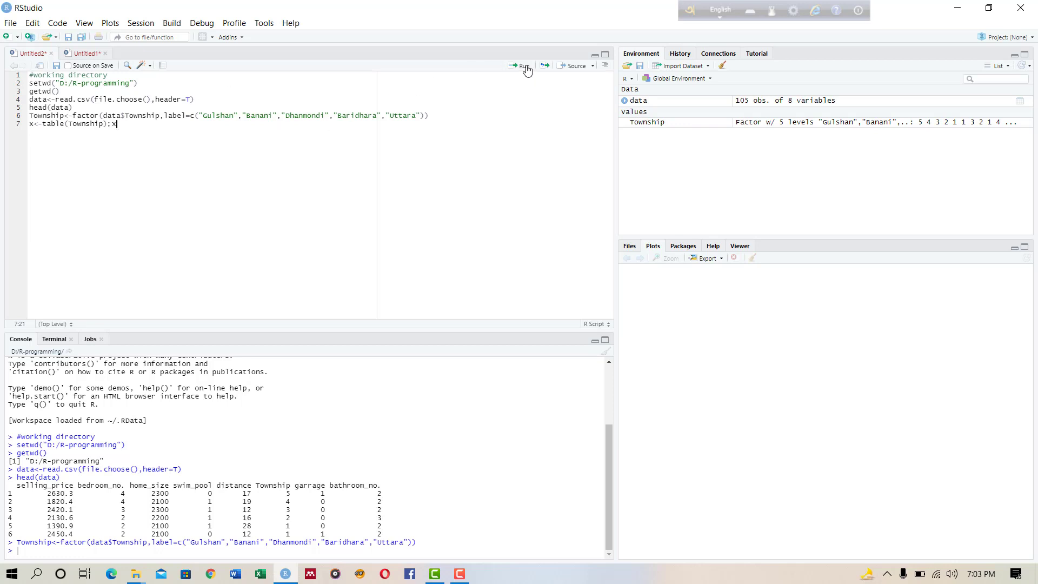
click(522, 65)
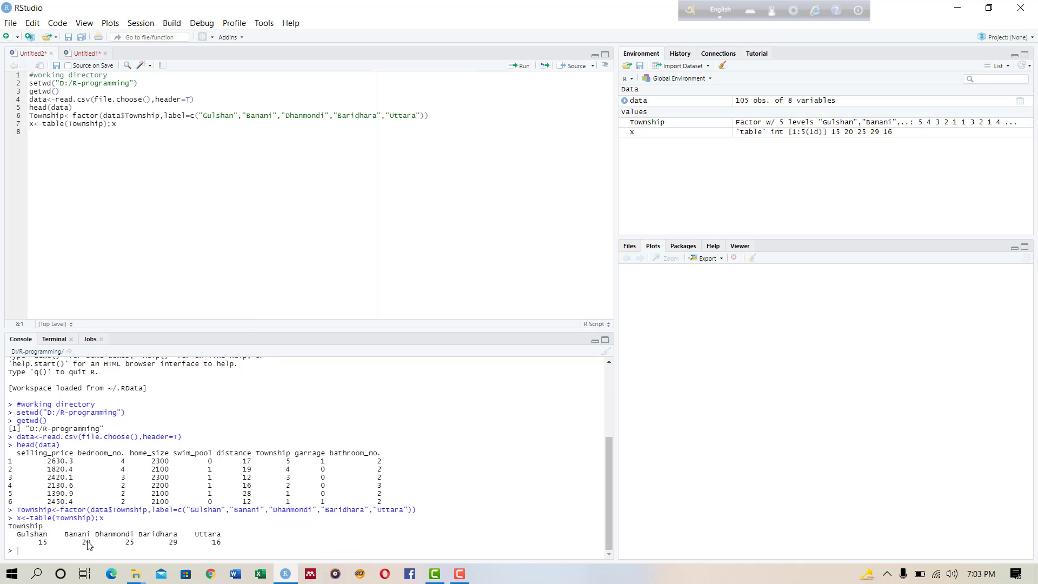
mouse_move(46, 547)
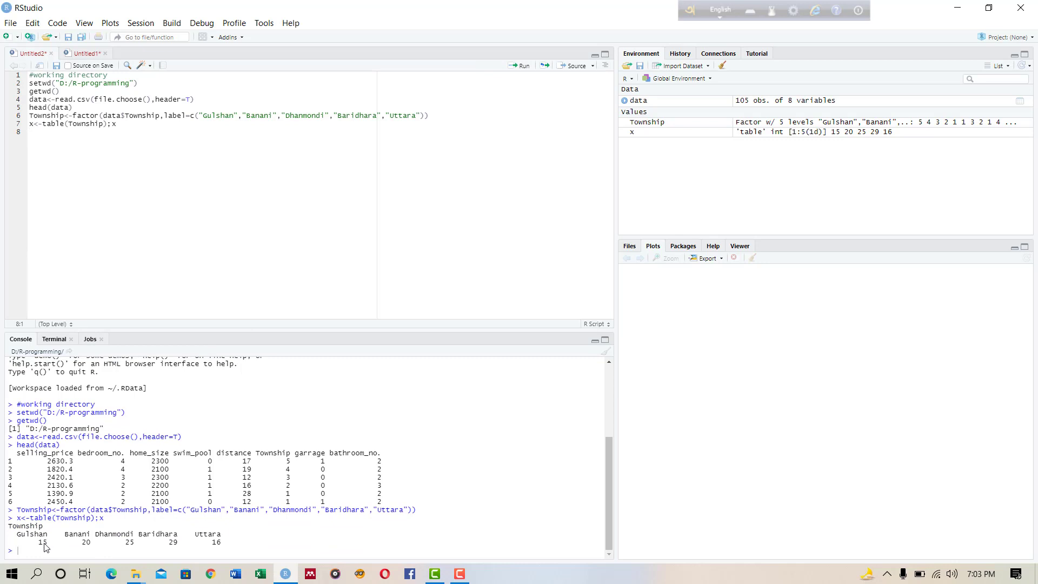
mouse_move(87, 550)
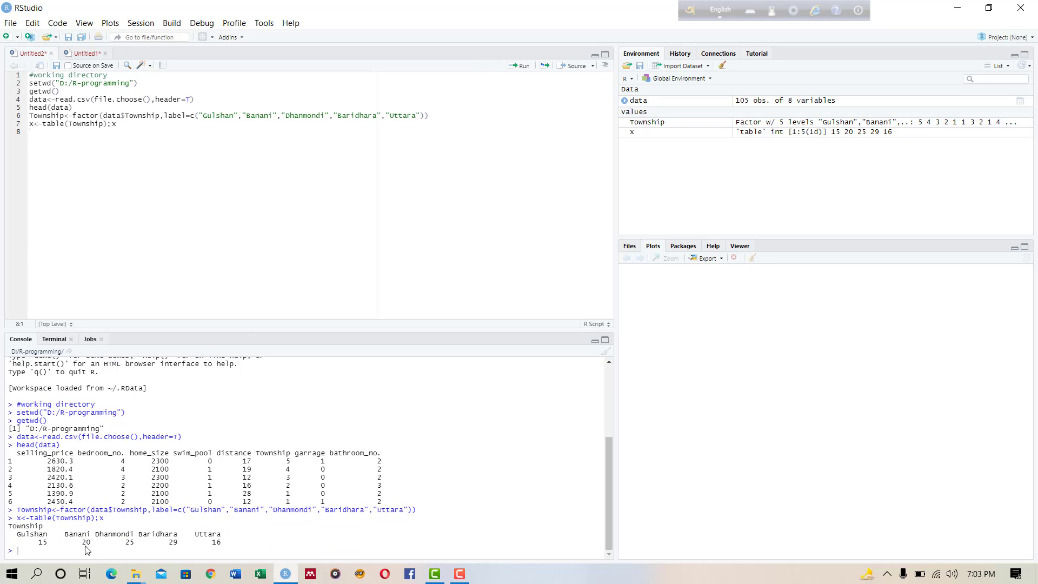
mouse_move(130, 547)
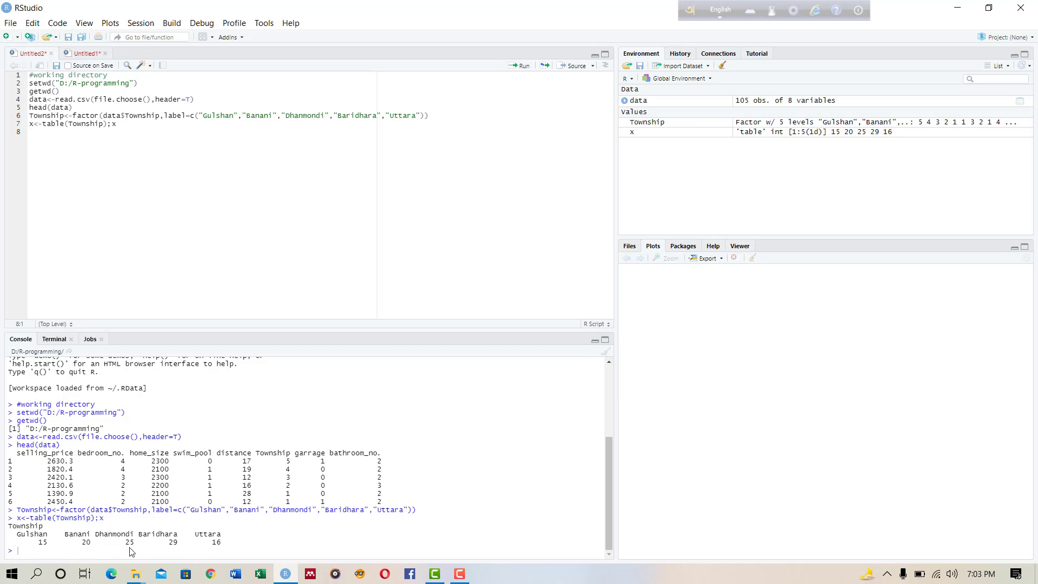
mouse_move(218, 547)
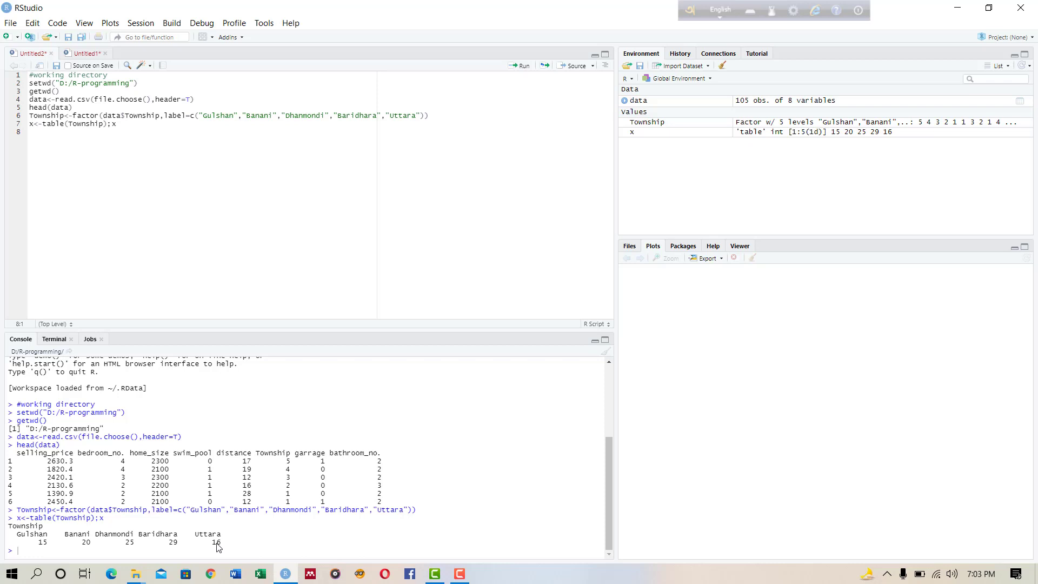
mouse_move(219, 543)
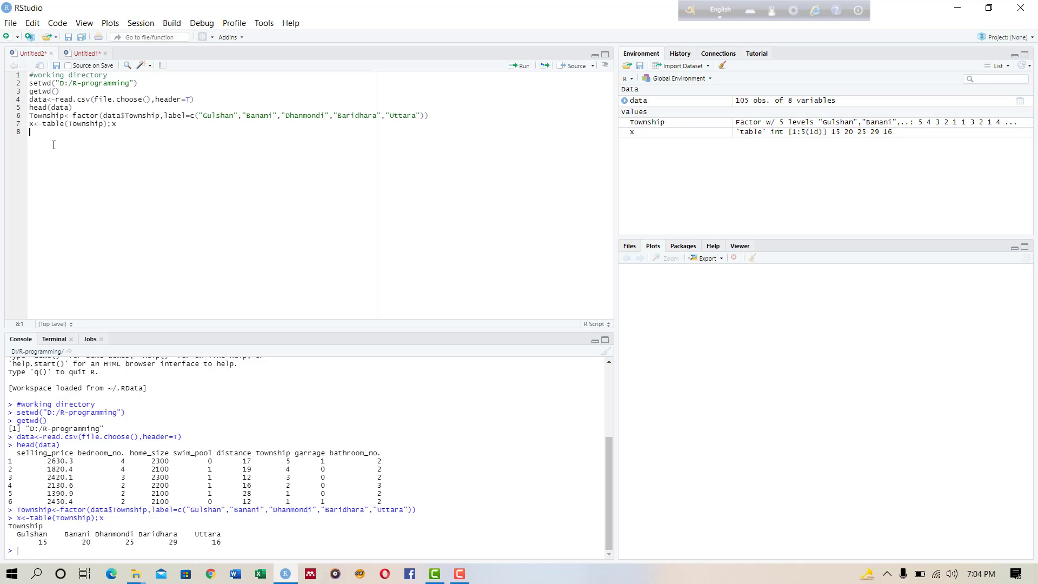
Run barplot(x,main="Bar chart of Township",col="blue") to draw the blue bar chart.
text(barplot()
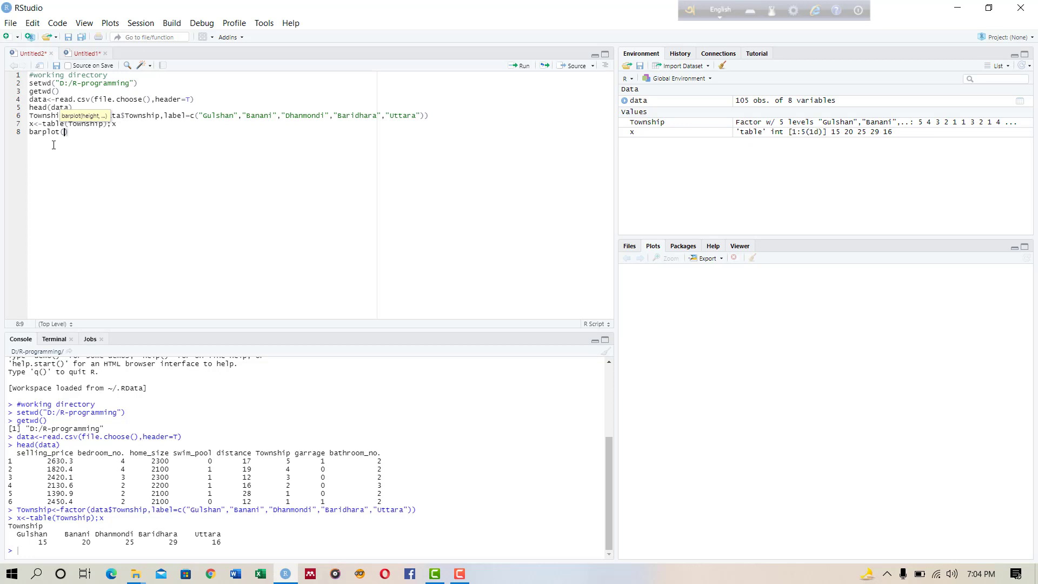
text(x)
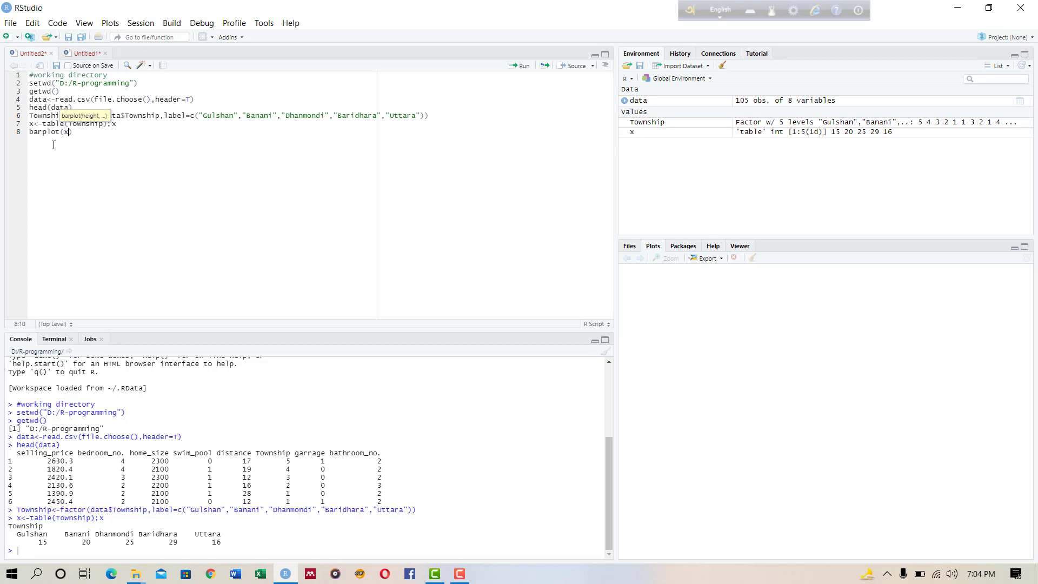
text(,)
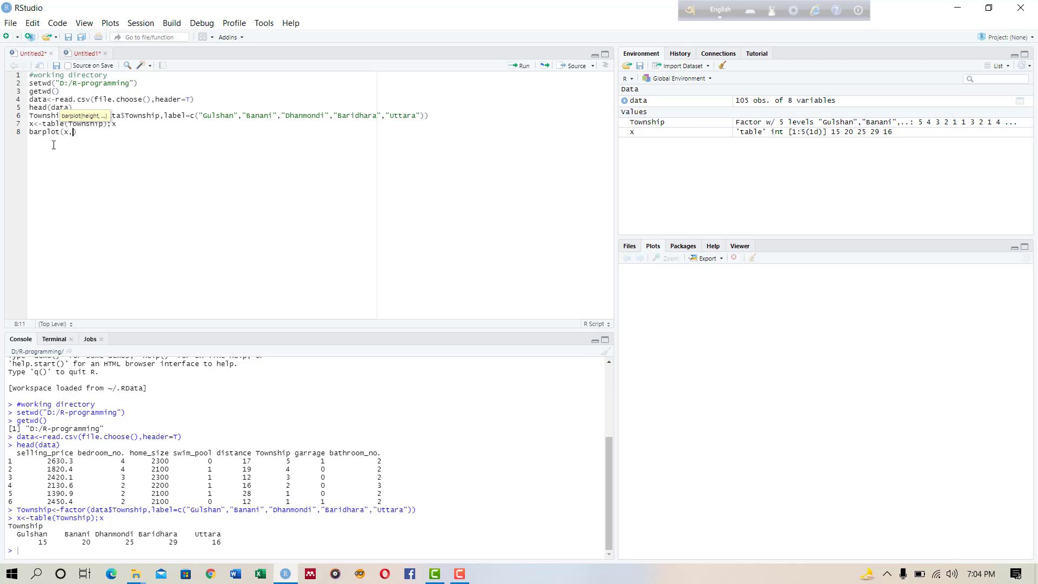
text(main=)
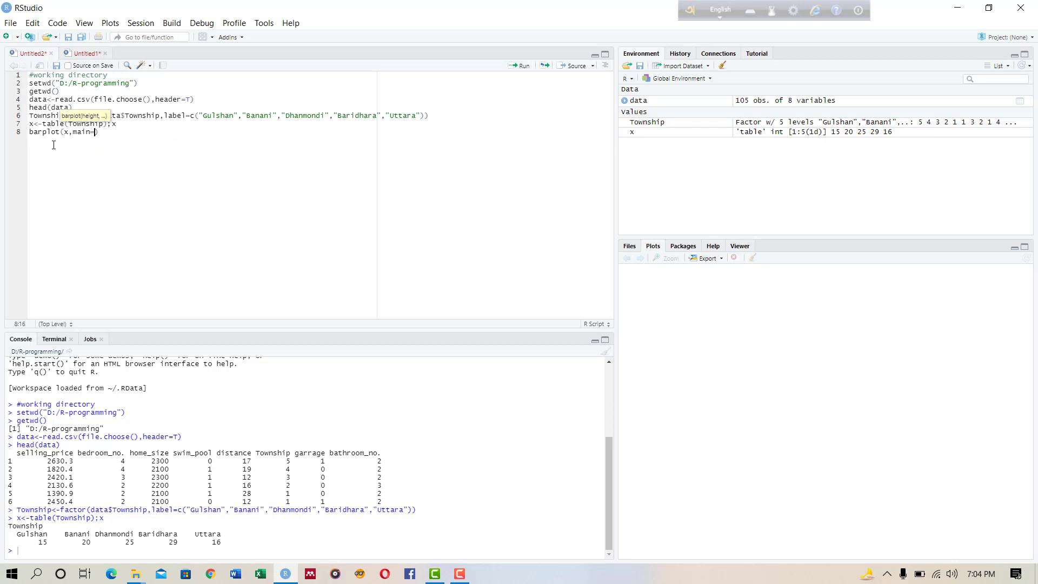
text(Bar")
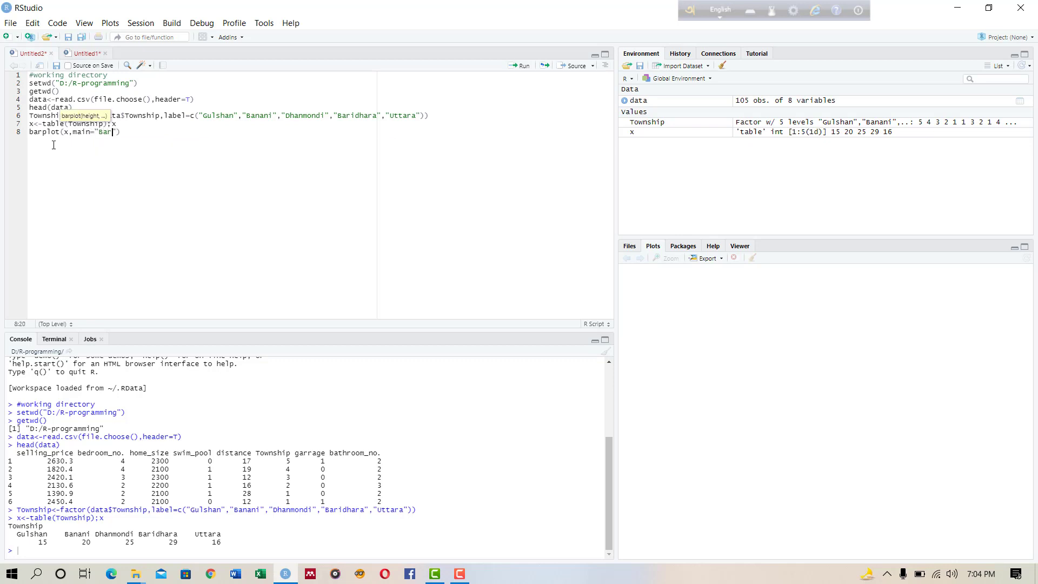
text(chat)
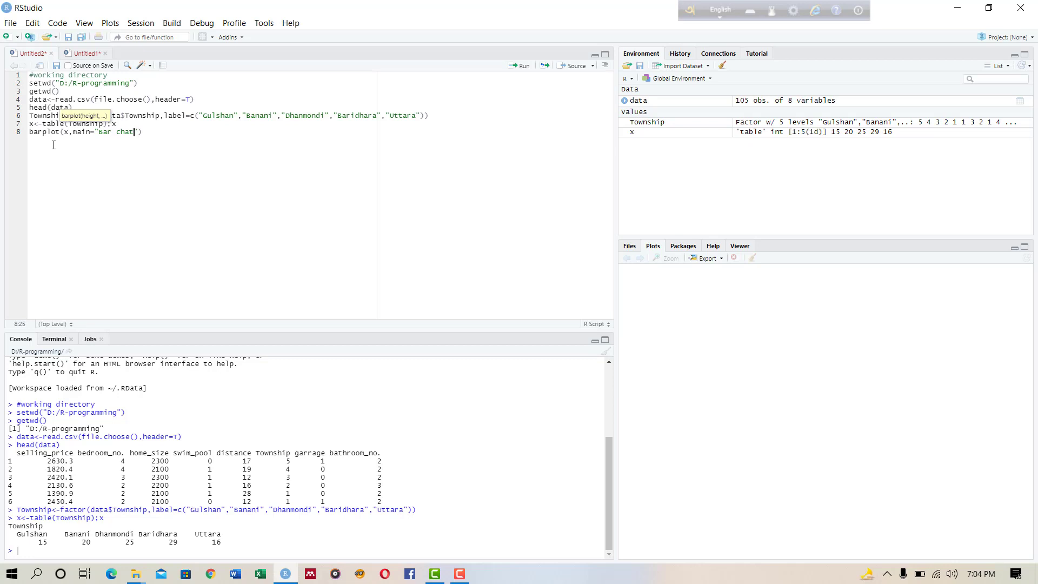
text(art of Towns)
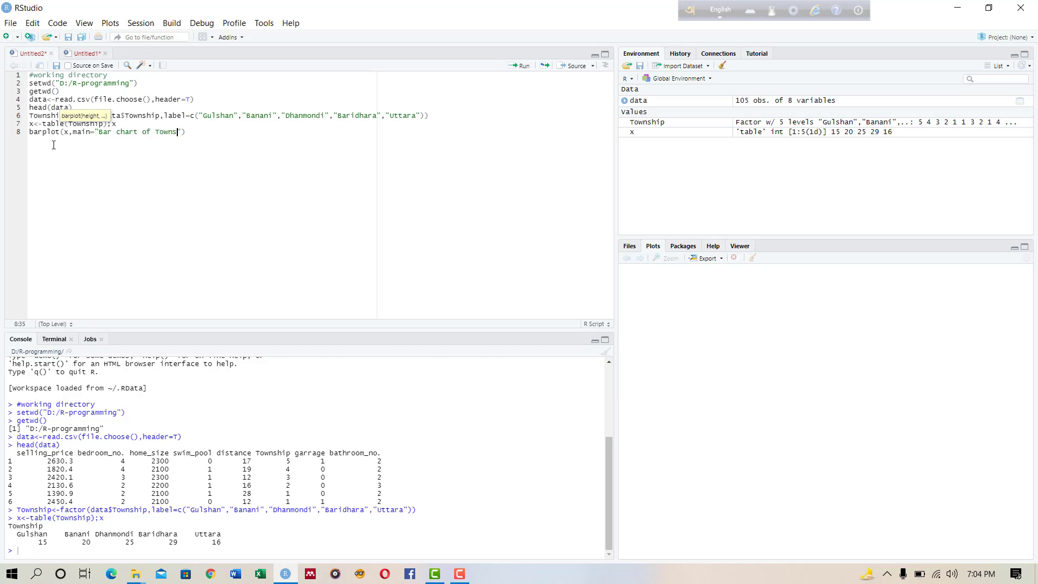
text(hip)
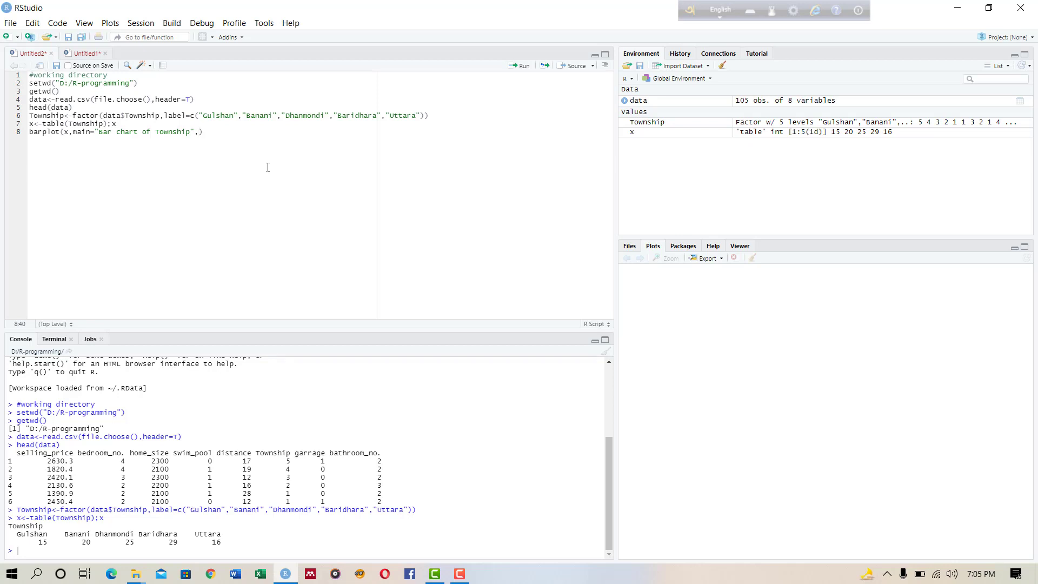
text(col="blue)
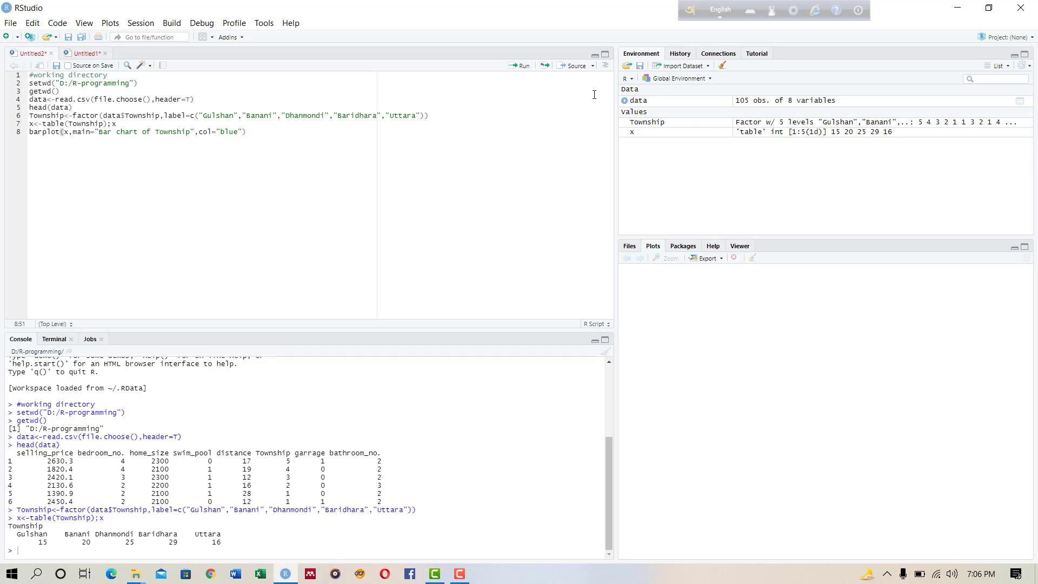
click(522, 65)
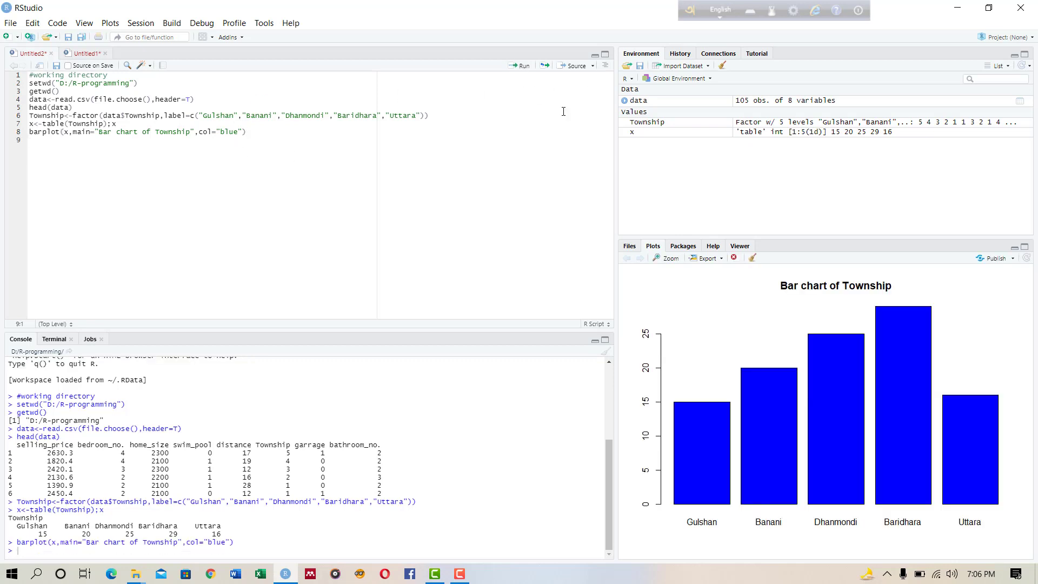
mouse_move(717, 375)
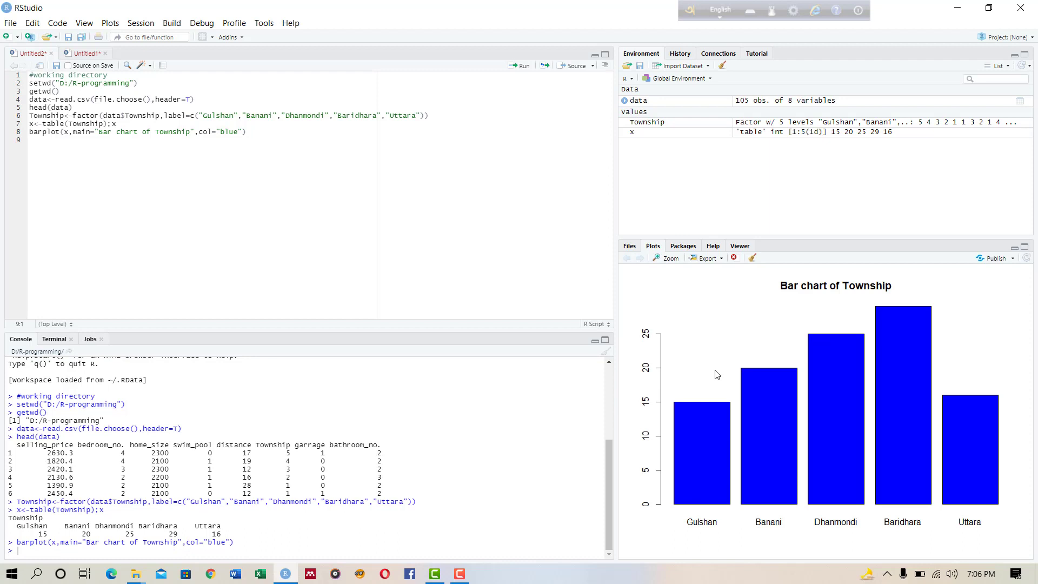
mouse_move(873, 316)
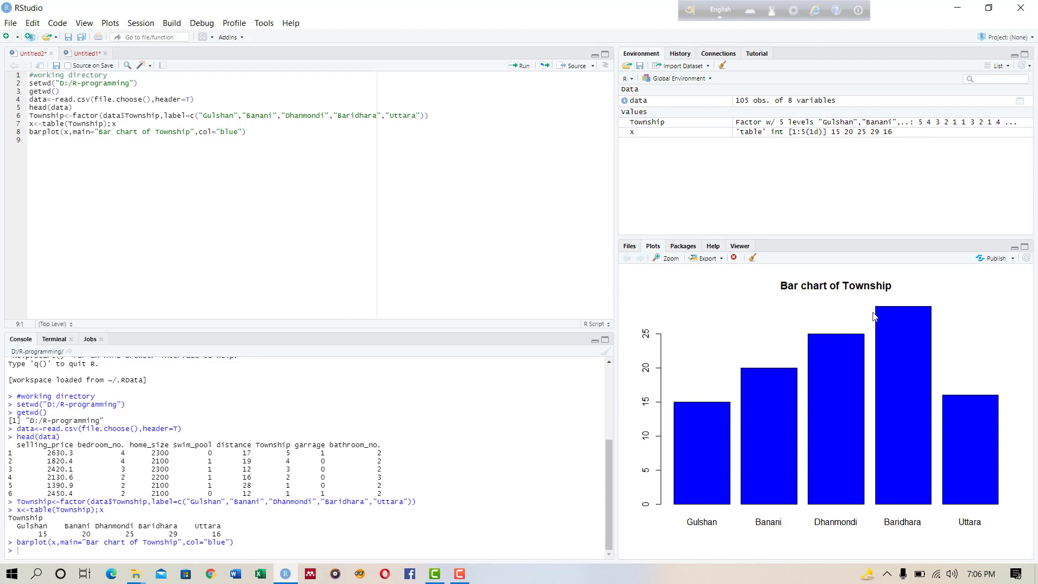
mouse_move(950, 451)
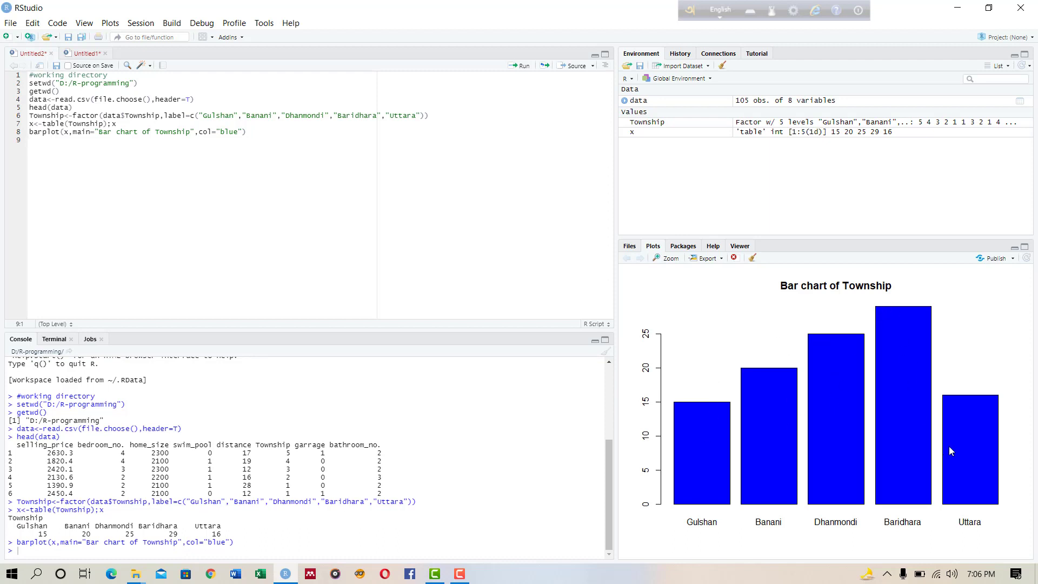
mouse_move(777, 434)
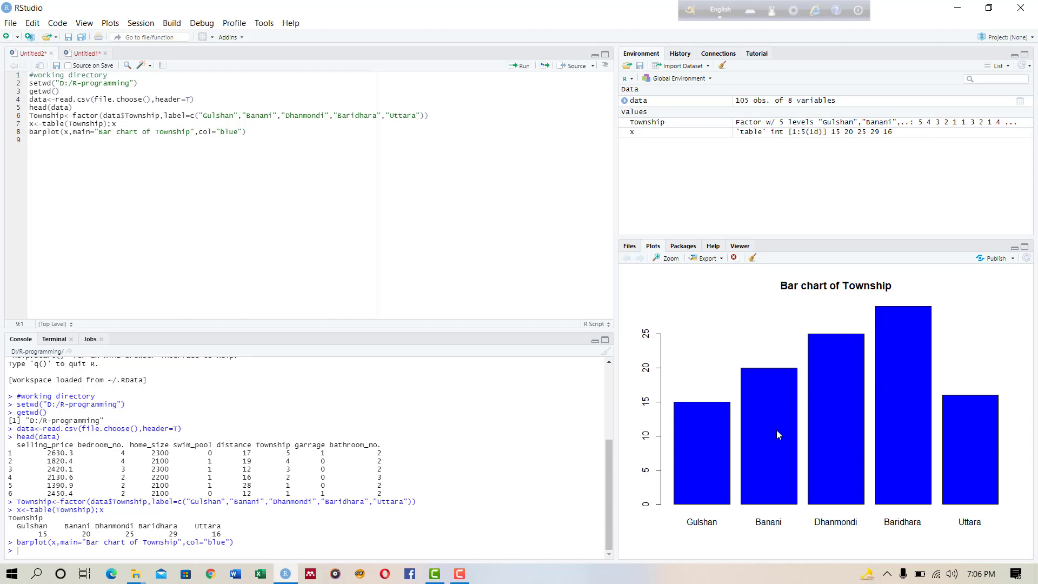
mouse_move(727, 530)
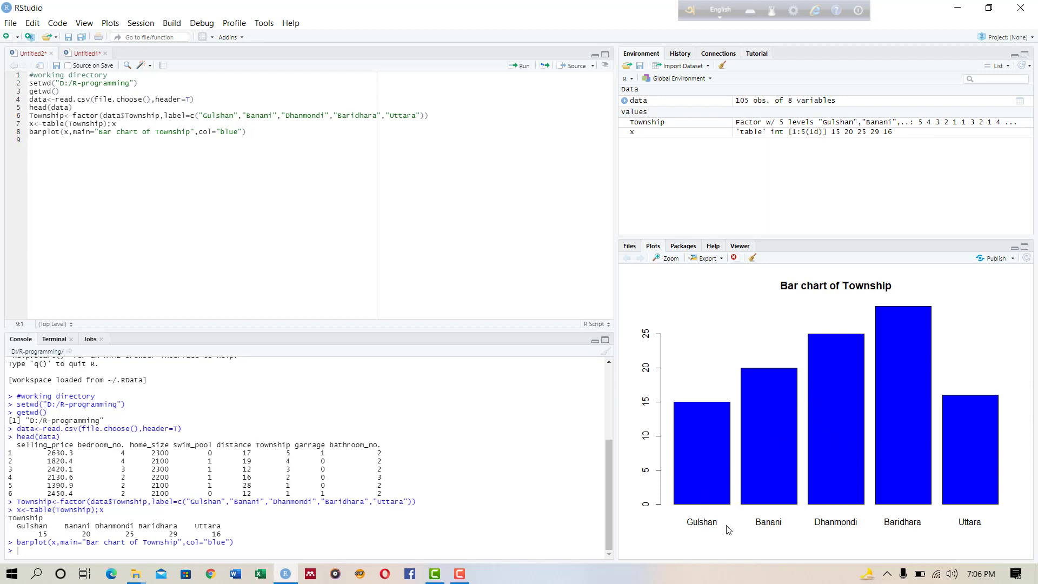
mouse_move(1004, 517)
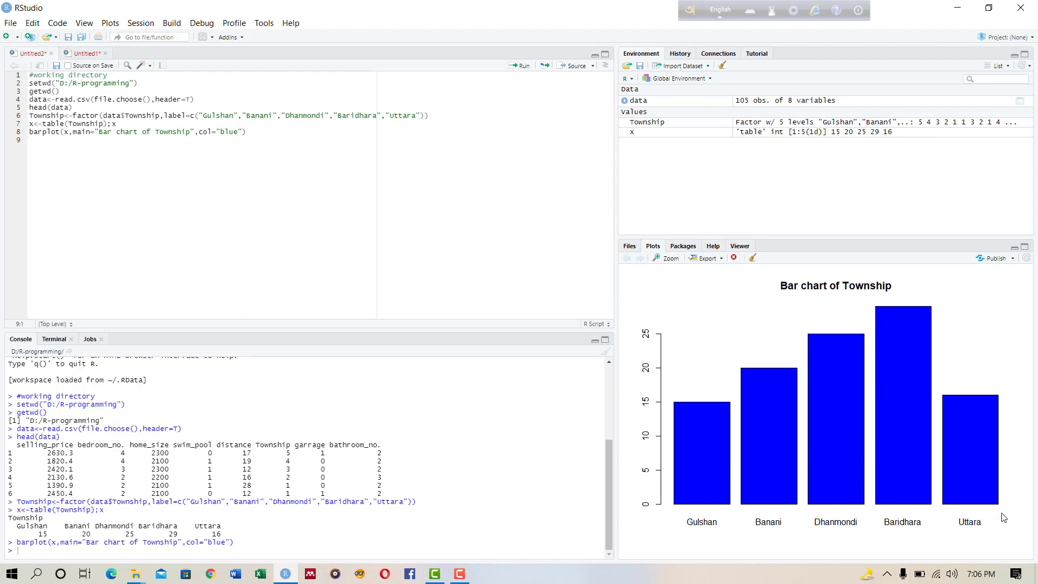
mouse_move(870, 296)
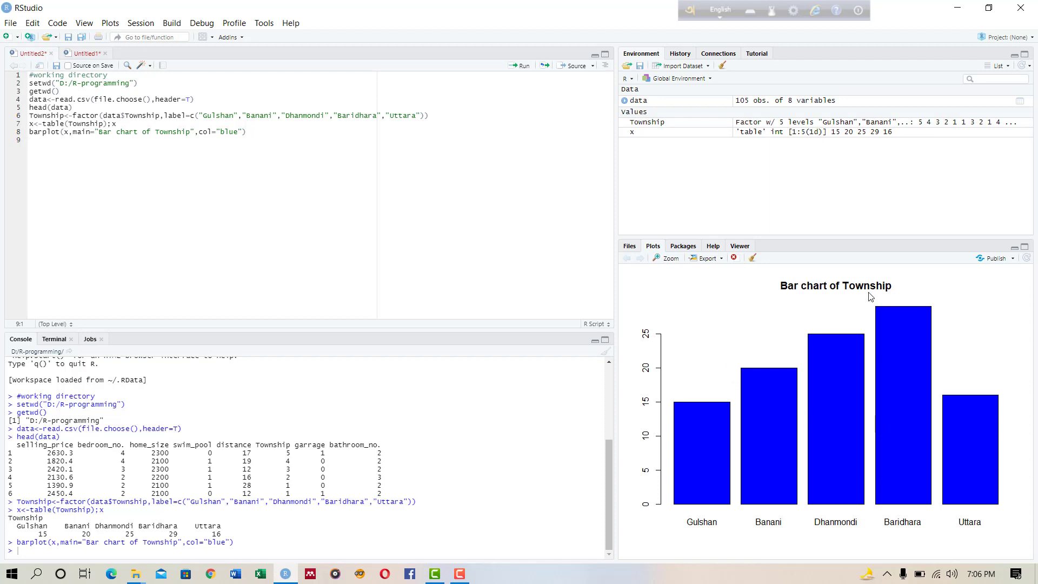
mouse_move(794, 297)
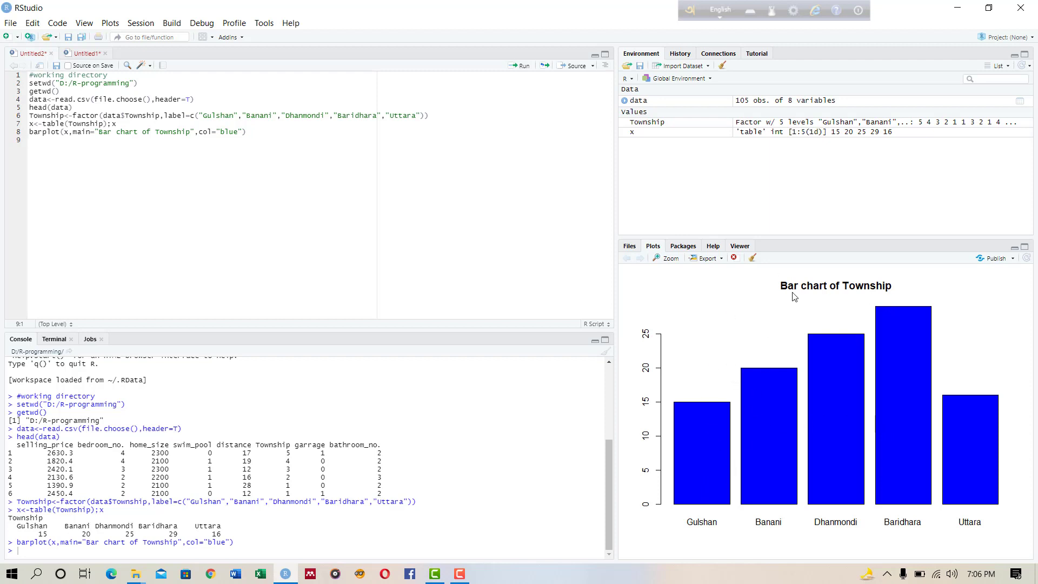
mouse_move(567, 344)
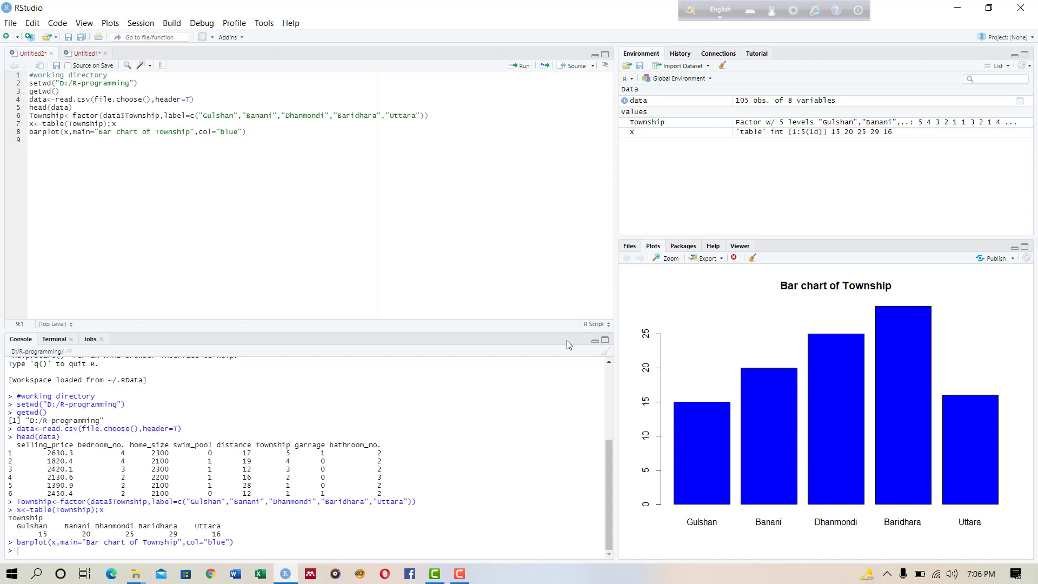
mouse_move(201, 158)
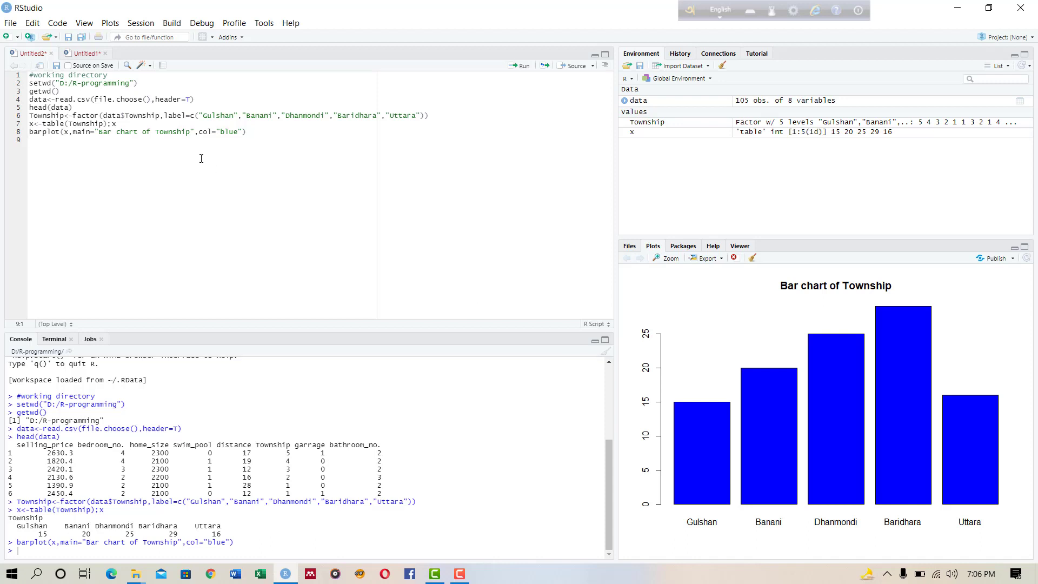
mouse_move(642, 356)
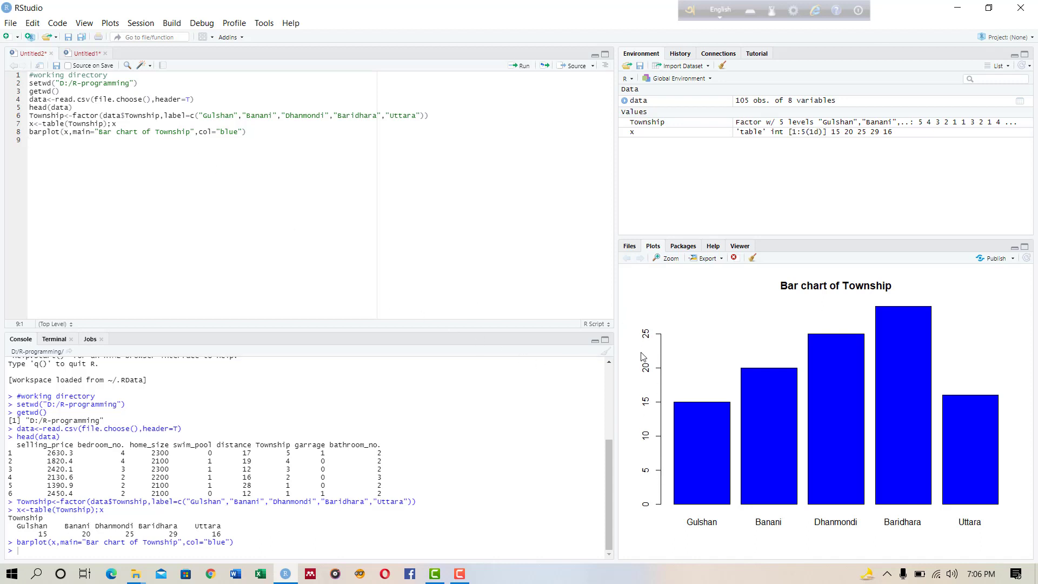
mouse_move(203, 257)
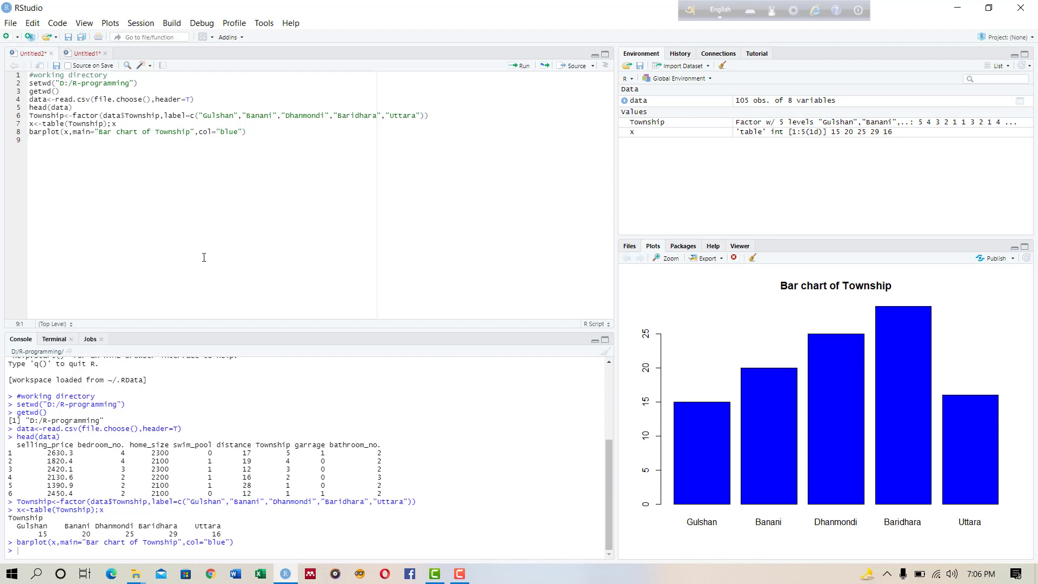
mouse_move(84, 152)
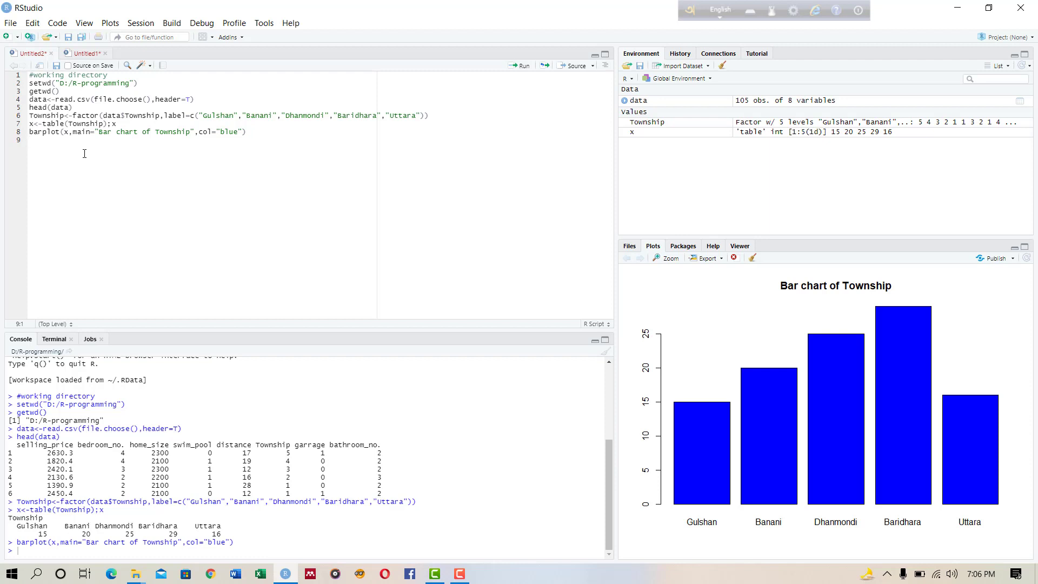
mouse_move(179, 289)
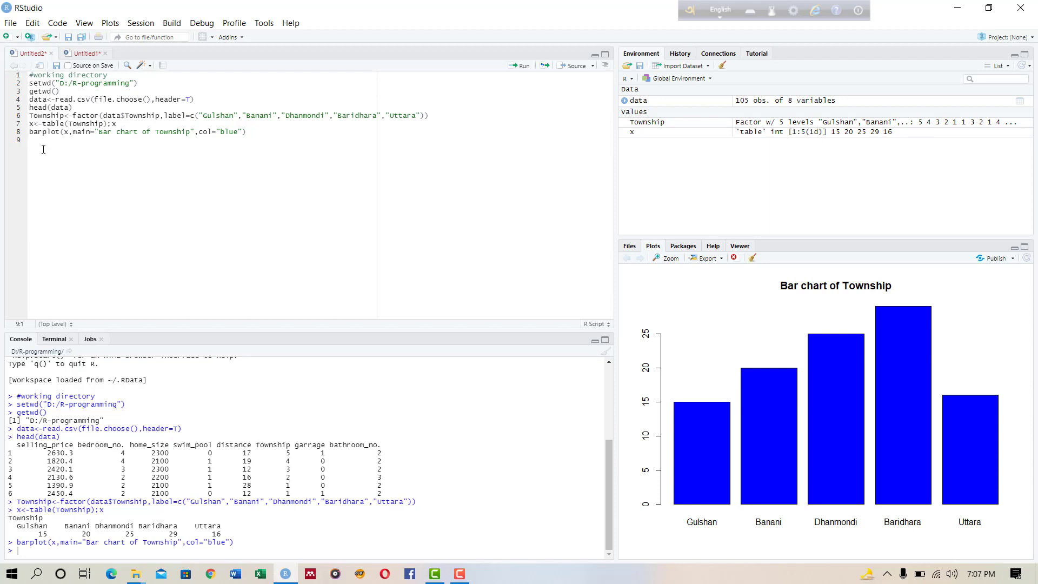
Begin line 10 with pie(x,round(100*x/sum(x),1), for percentage labels.
text(pie)
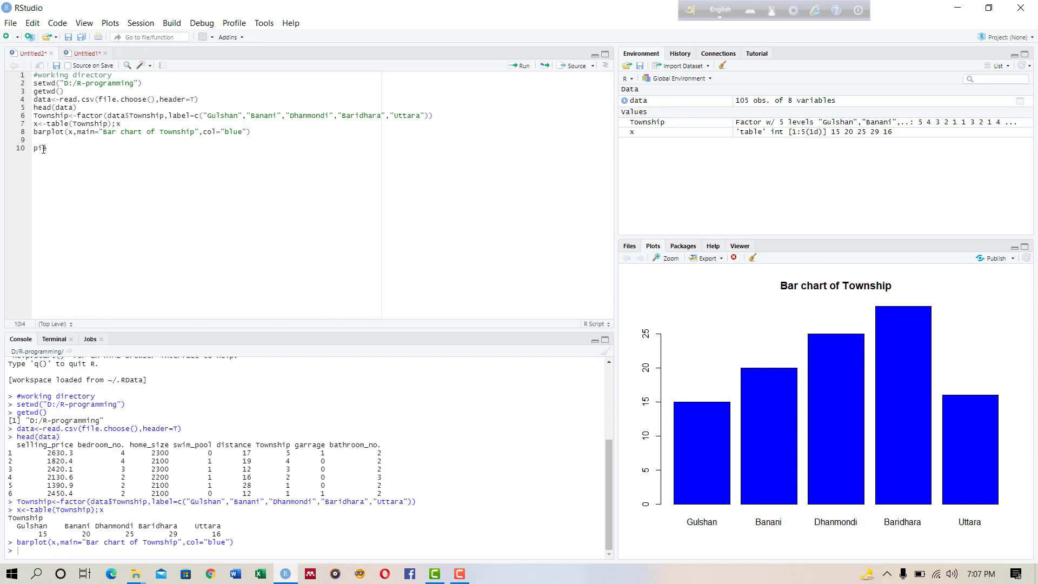
text((x,)
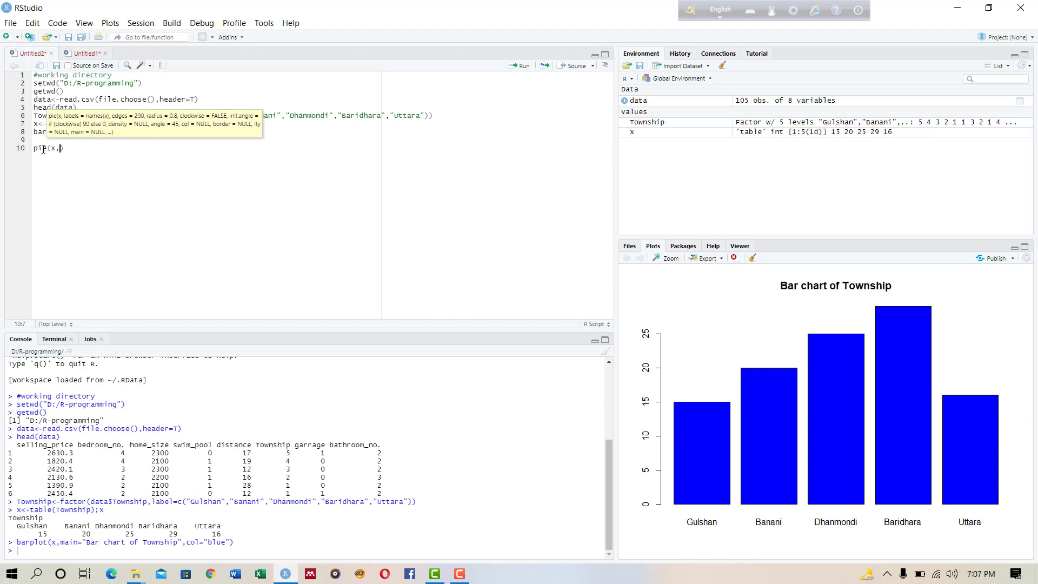
text(round)
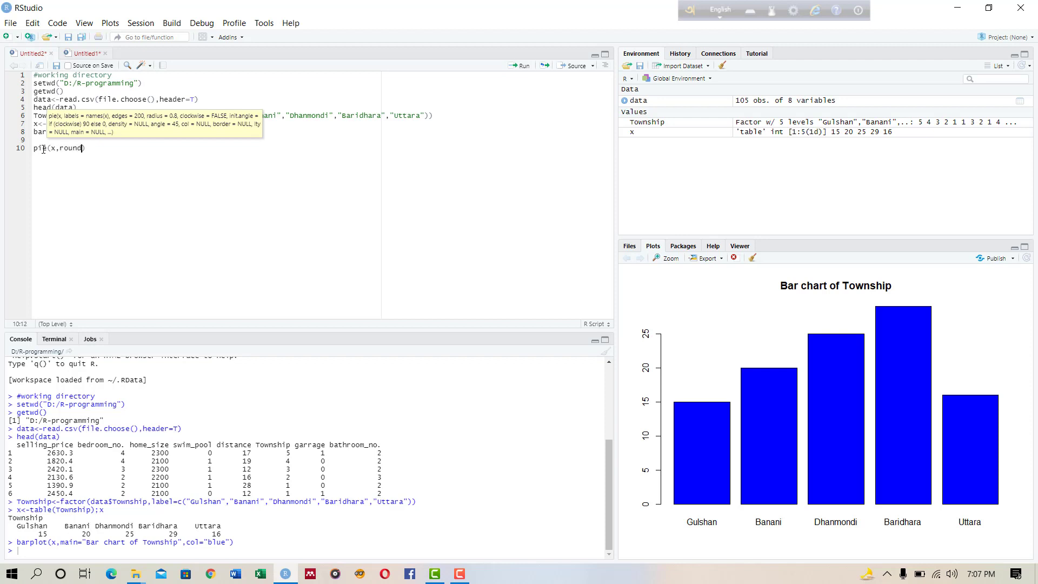
text(()
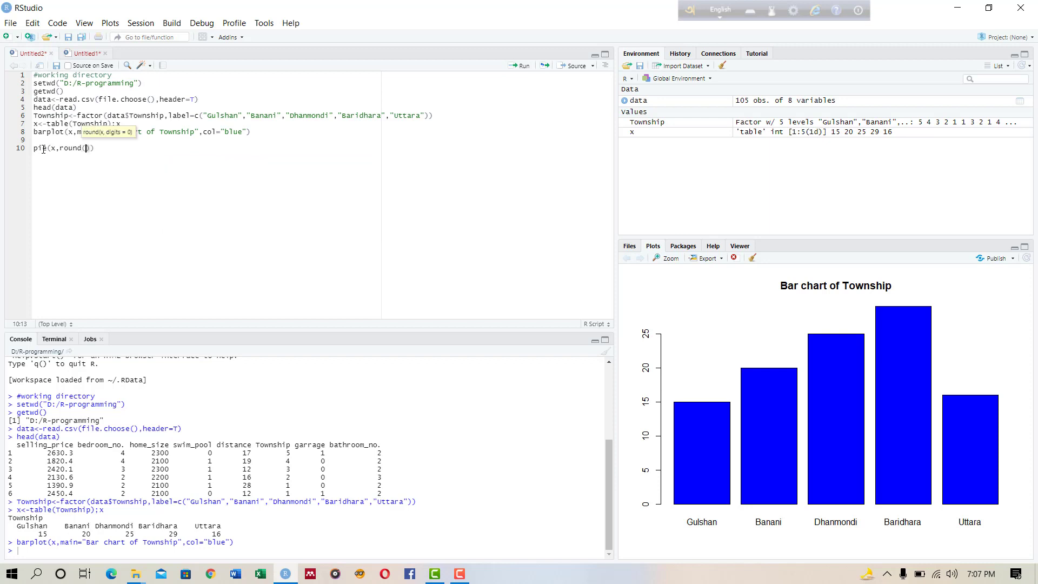
text(100*)
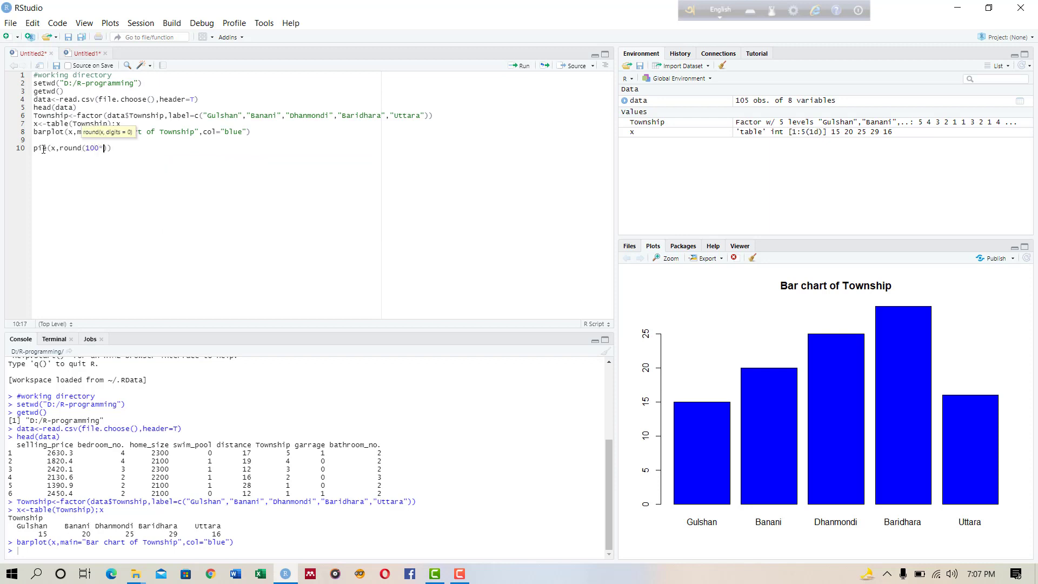
text(x)
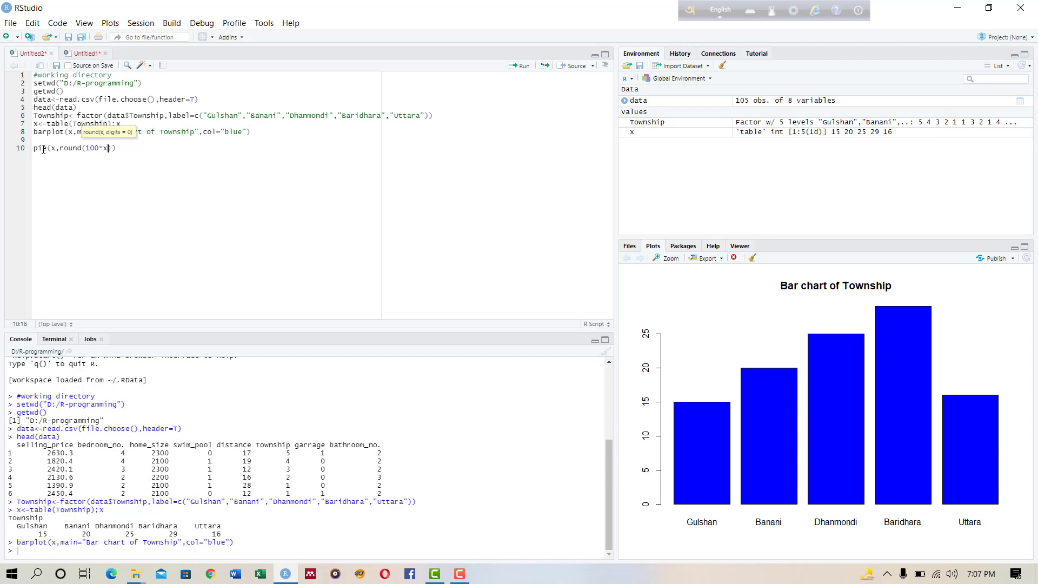
text(/sum(x)
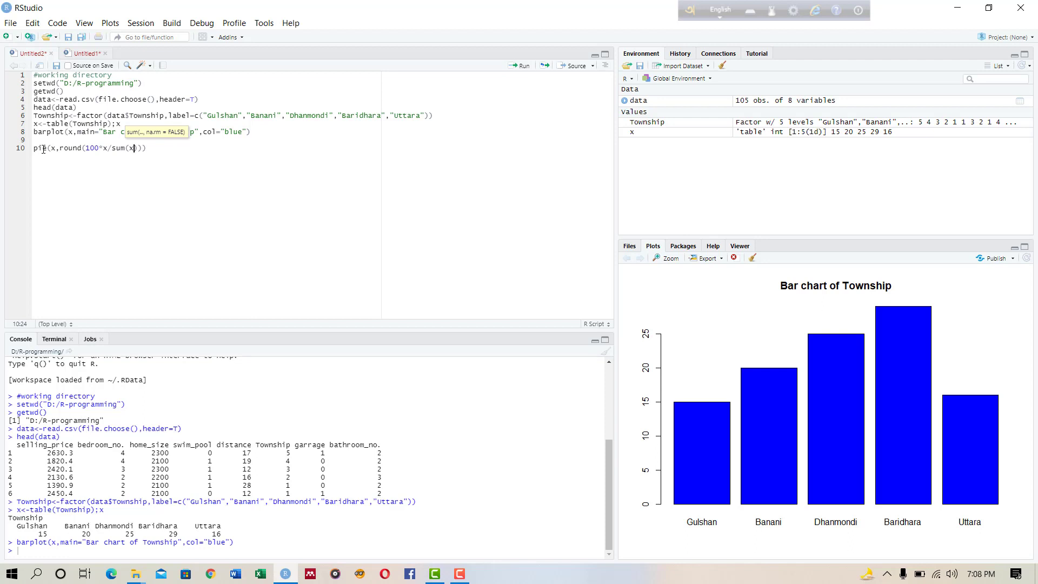
text(,1),)
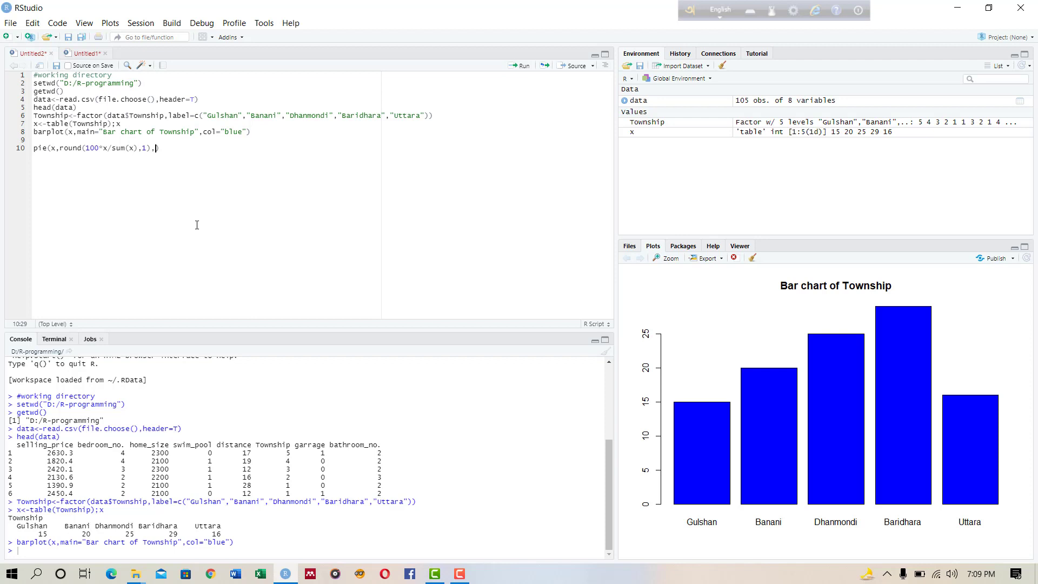
Add the title main="Pie chart of Township" to the pie call.
text(main))
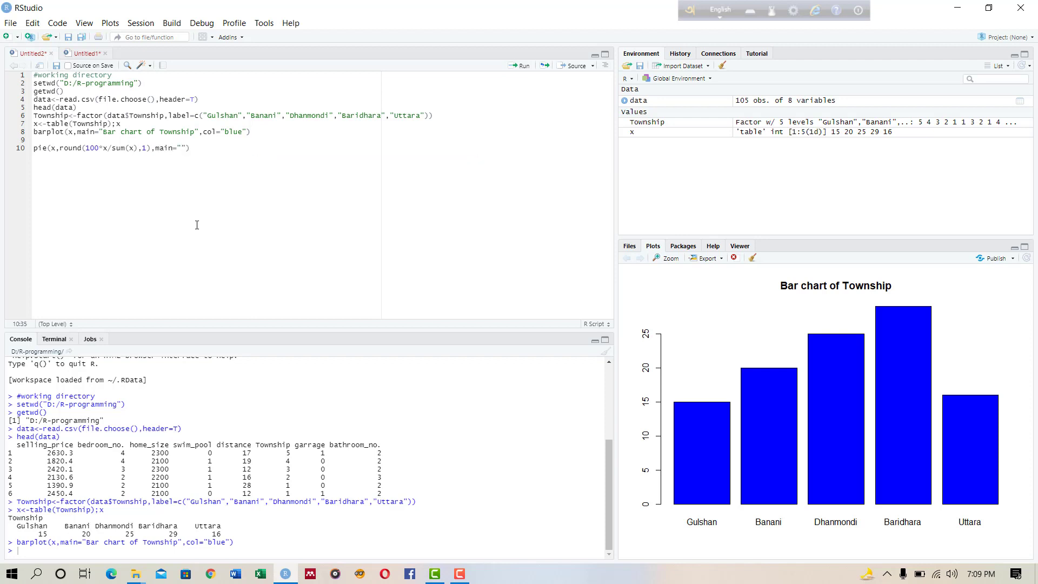
text(Pie chart of)
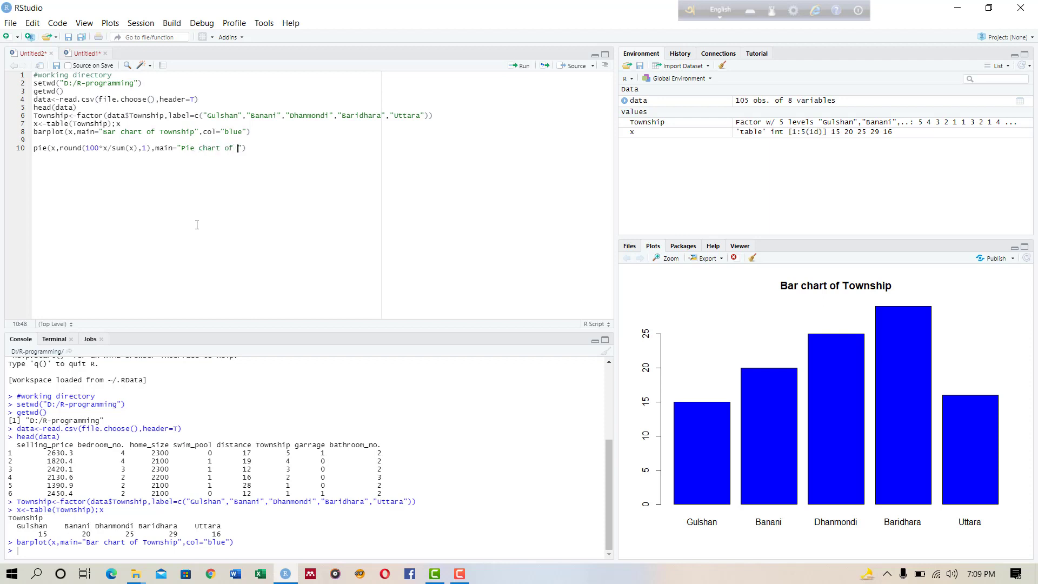
text(Townd)
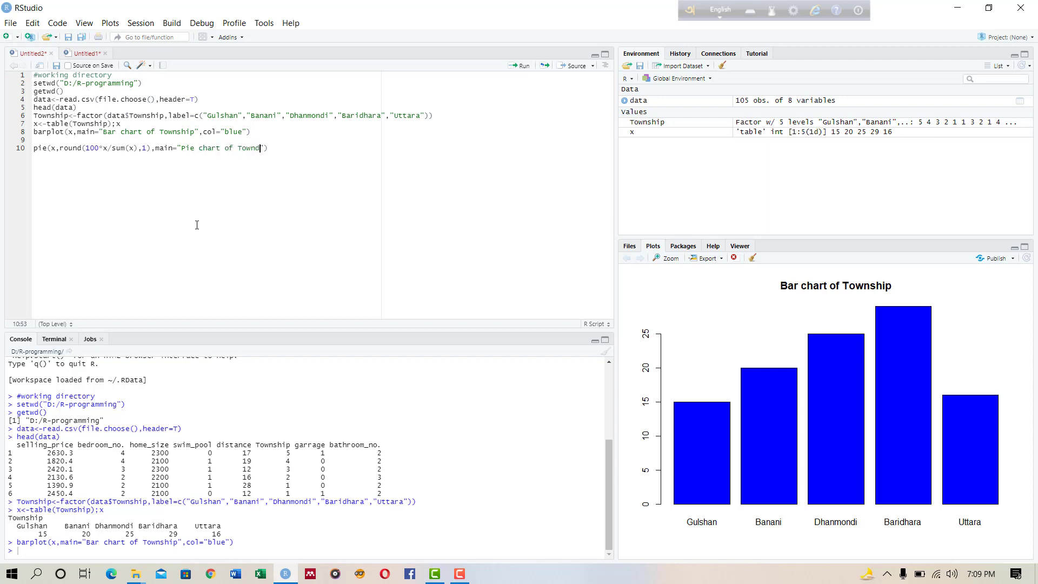
text(p)
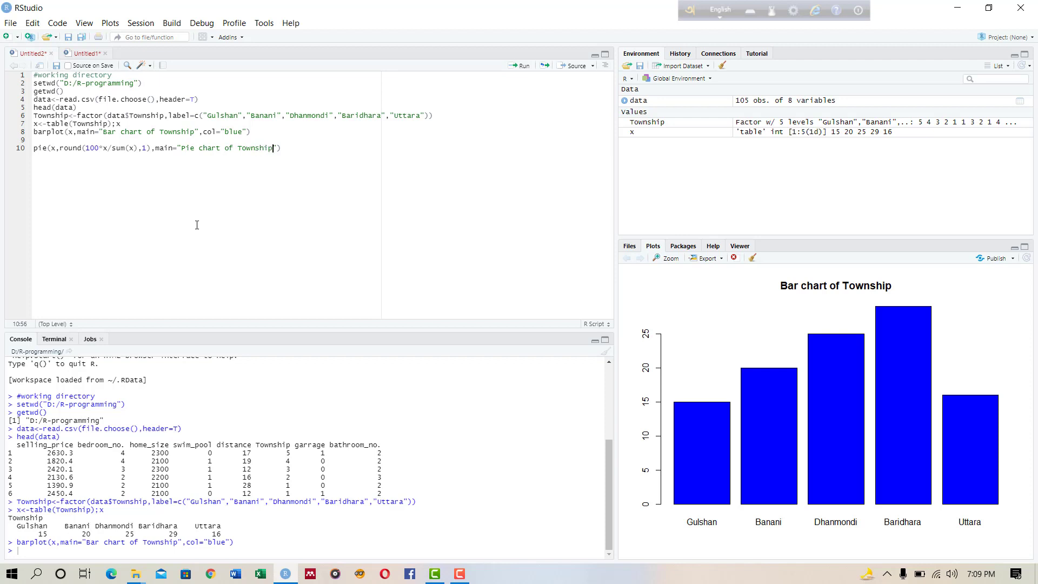
text(,)
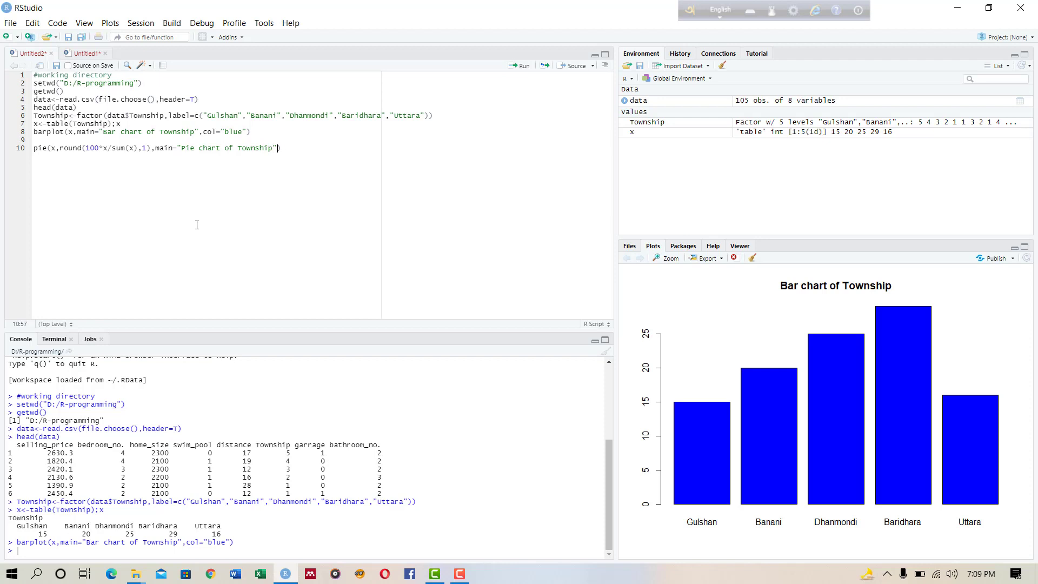
Finish the pie call with col=rainbow(length(x)), fixing a stray parenthesis.
text(col)
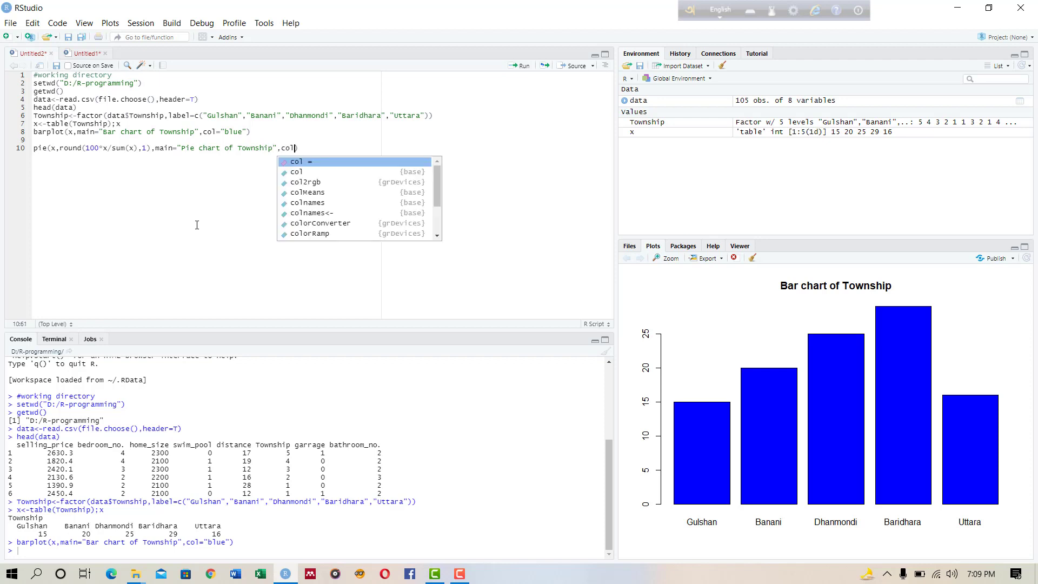
mouse_move(302, 161)
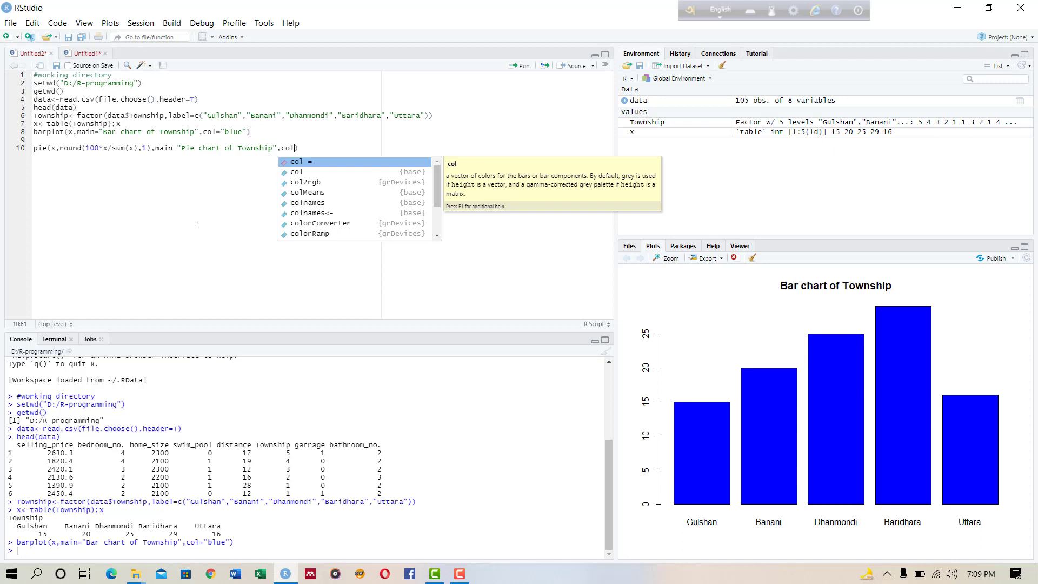
text(rainbow)
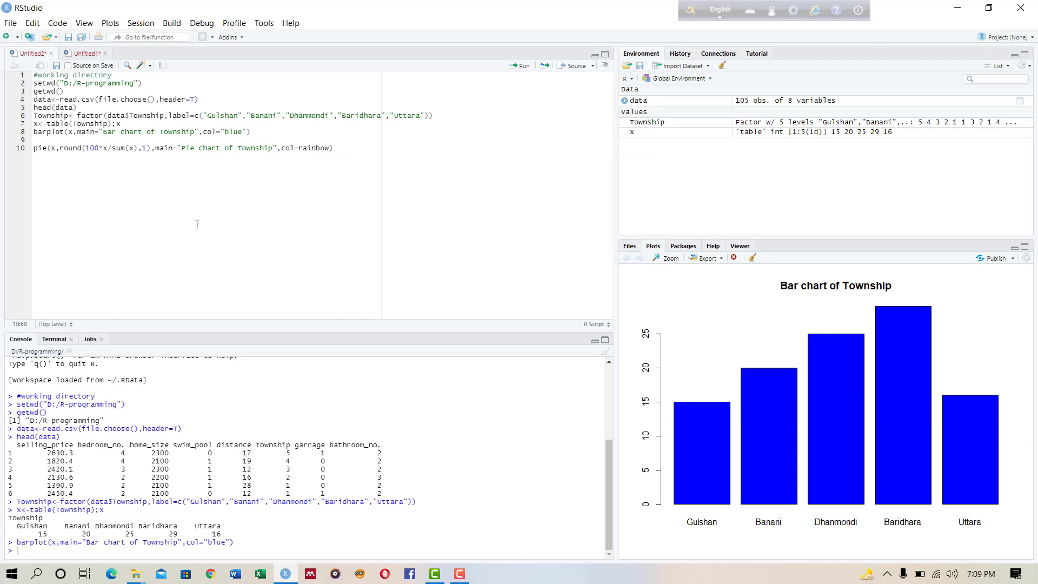
text(()
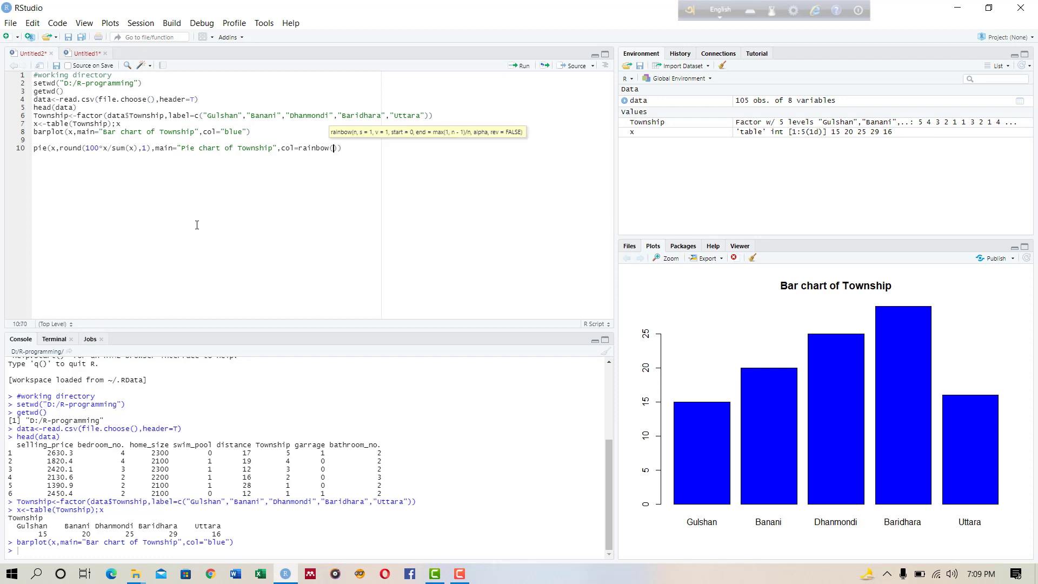
key(BackSpace)
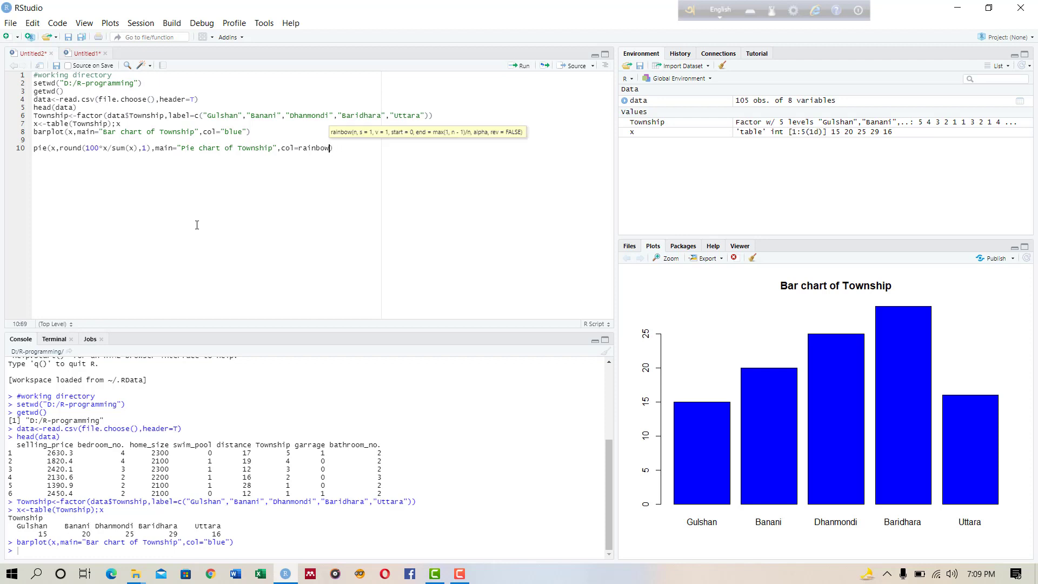
text(())
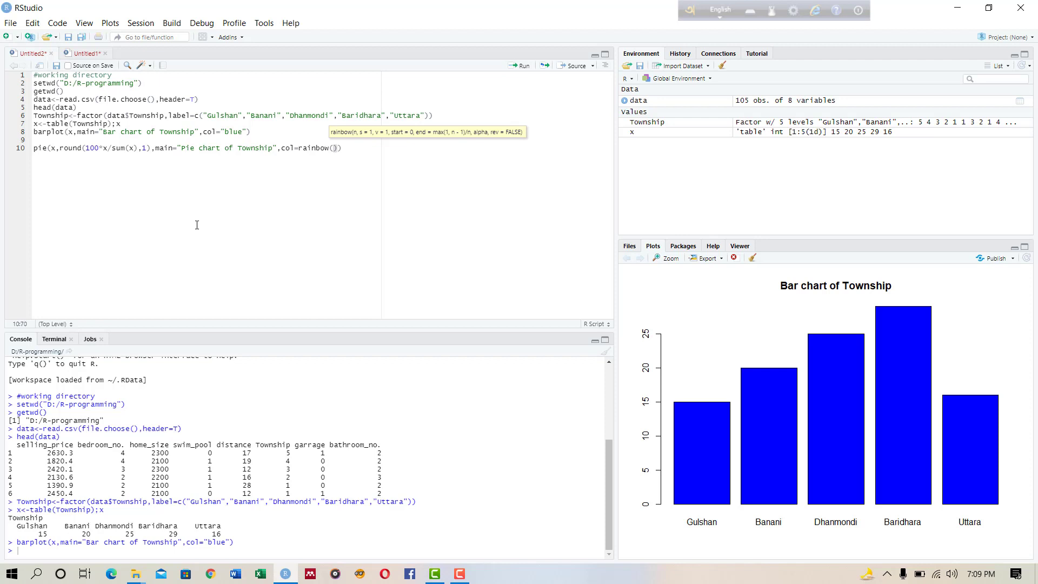
text(length()
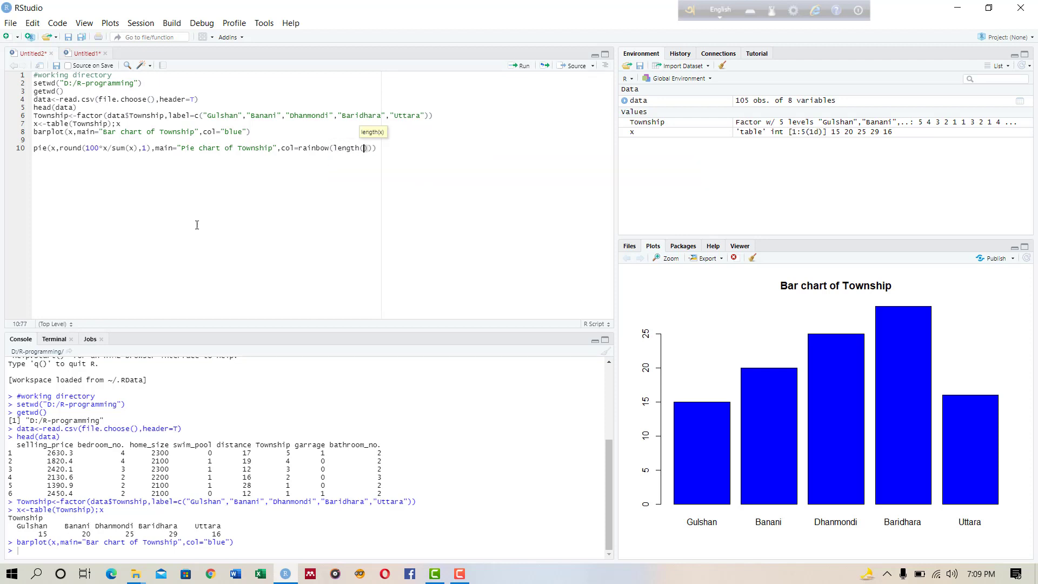
text()))
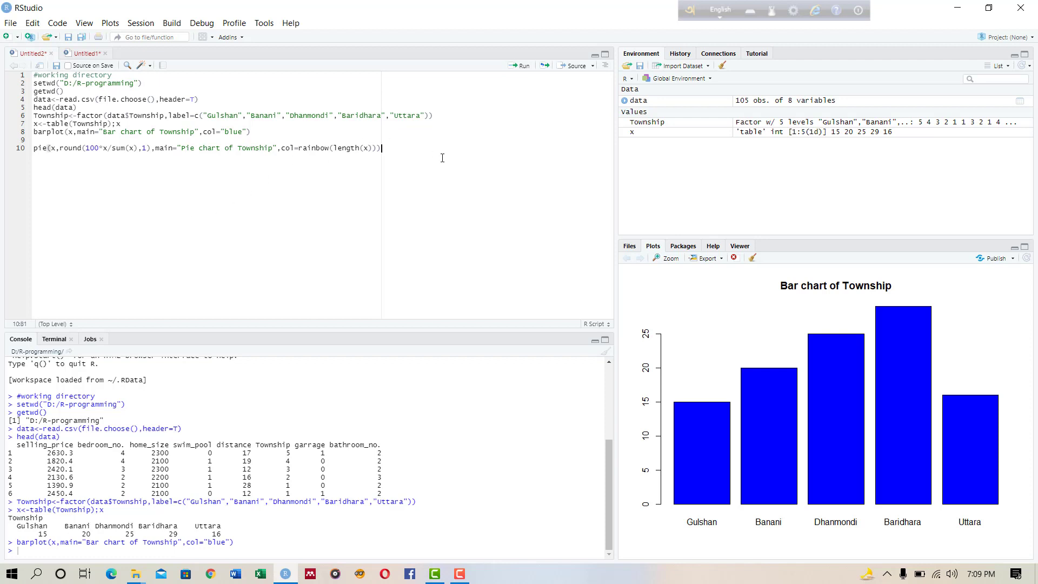
mouse_move(441, 158)
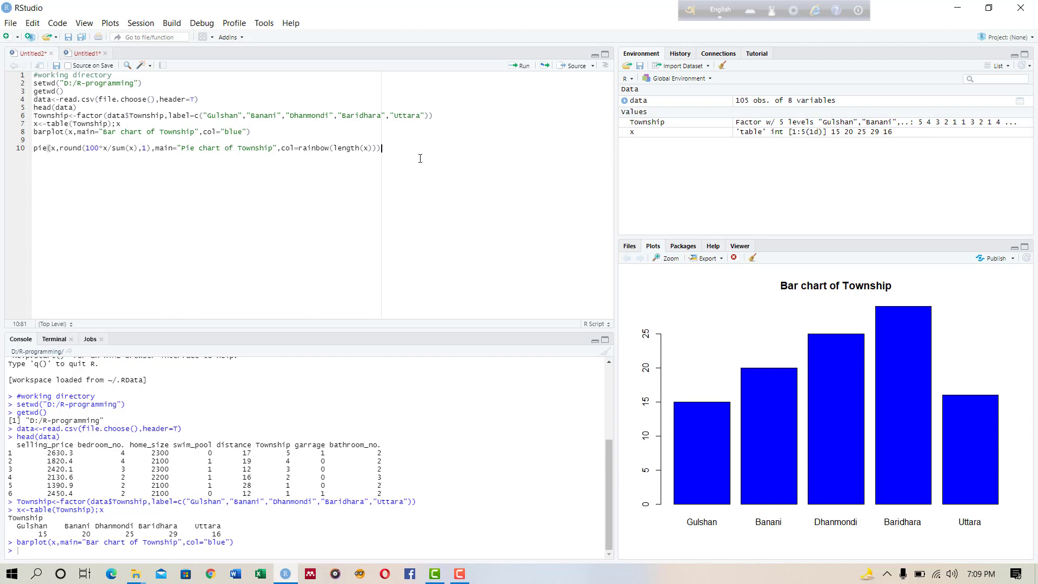
Start line 11 with legend("topright",c(...)) listing the five townships.
key(Return)
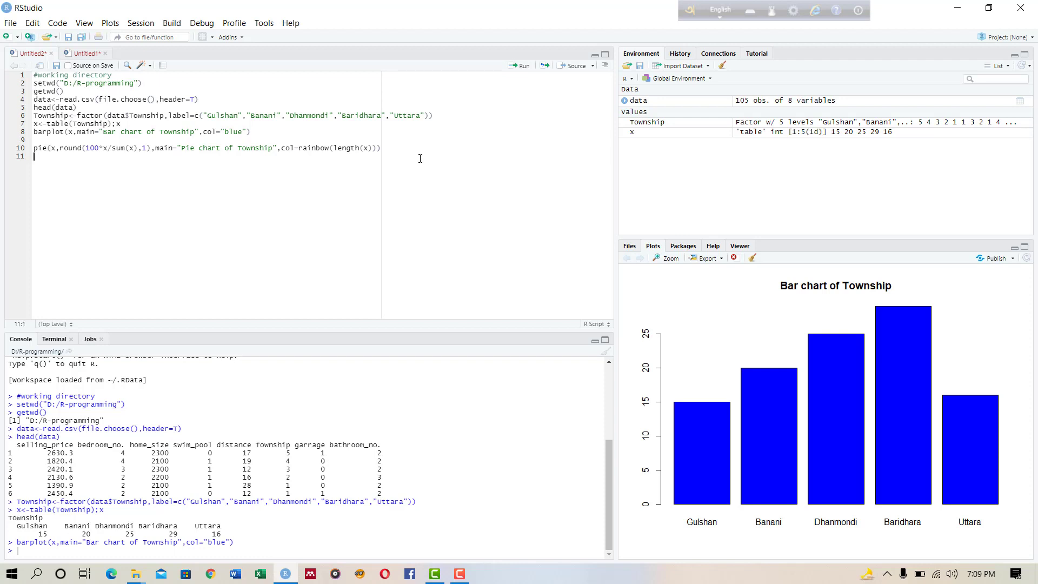
text(legend(")
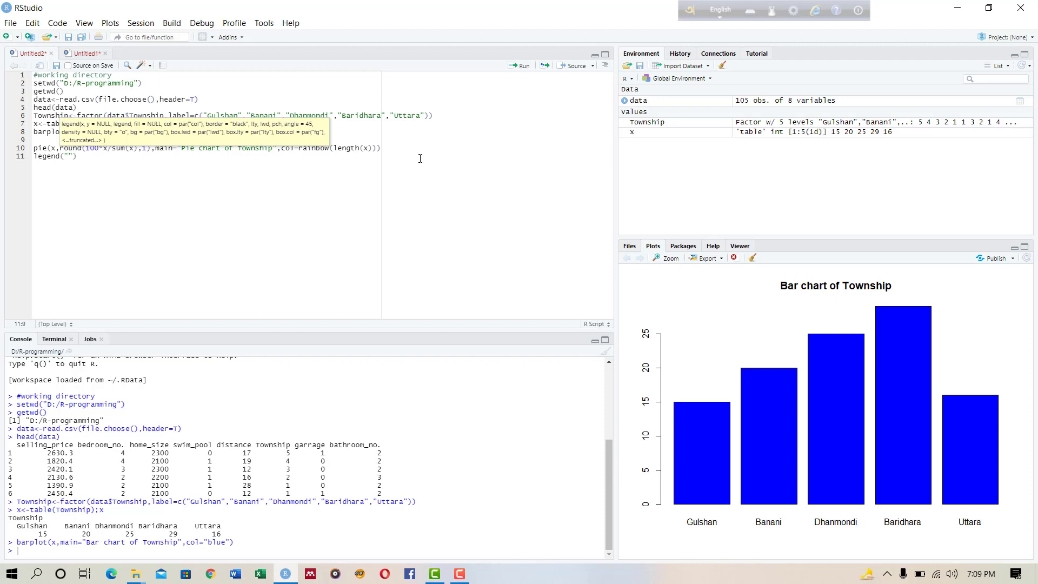
text(topright)
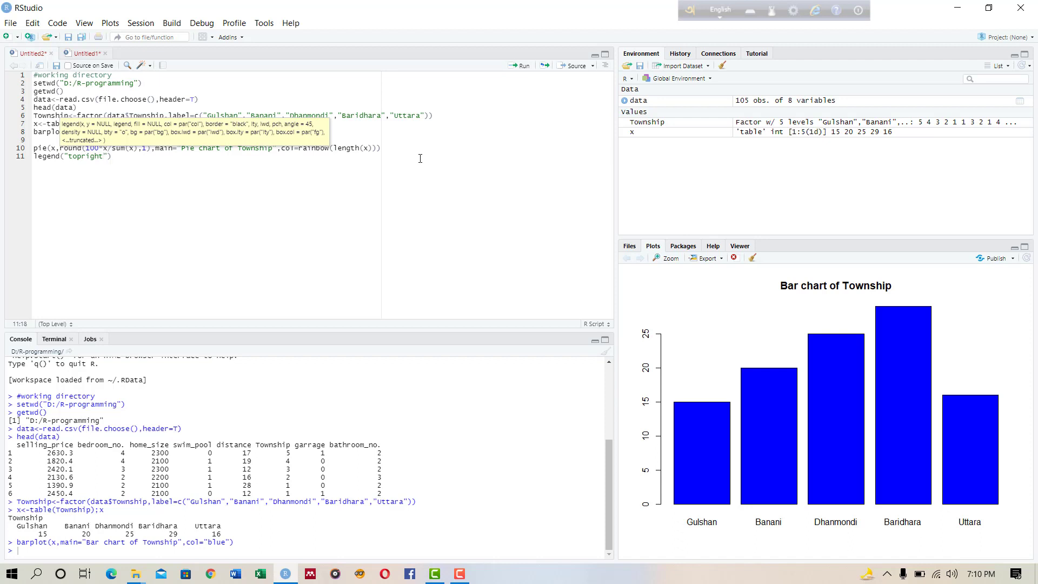
text(,c)
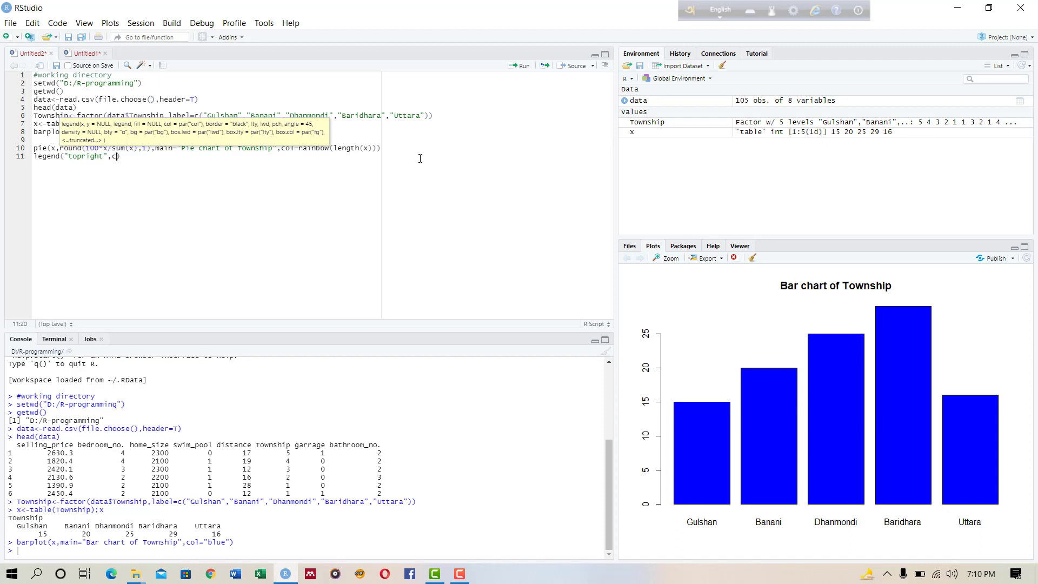
text(()
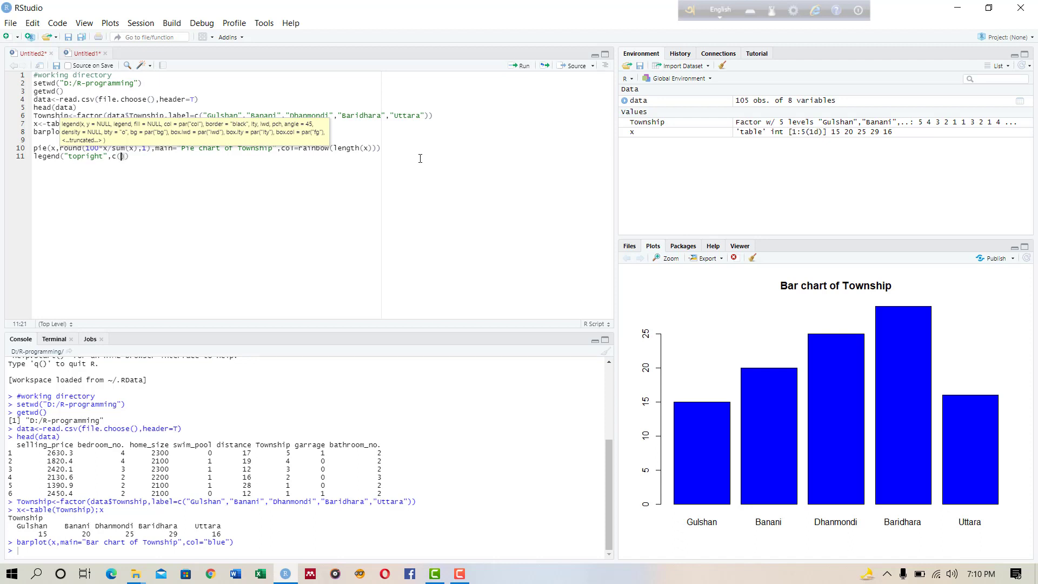
mouse_move(371, 186)
text("Gulshan","Banani","Dhanmondi","Baridhara","Uttara")
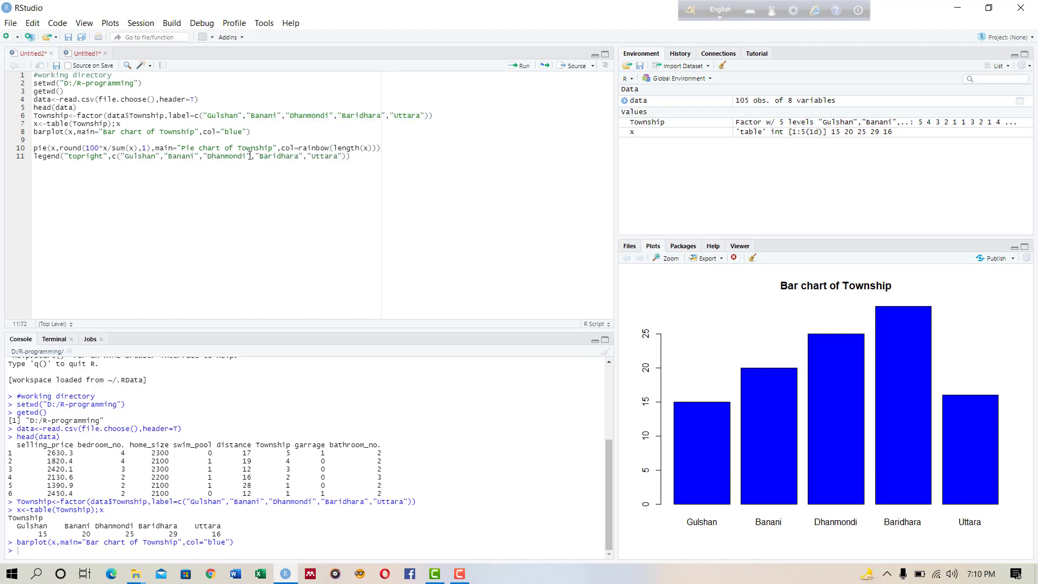
mouse_move(395, 184)
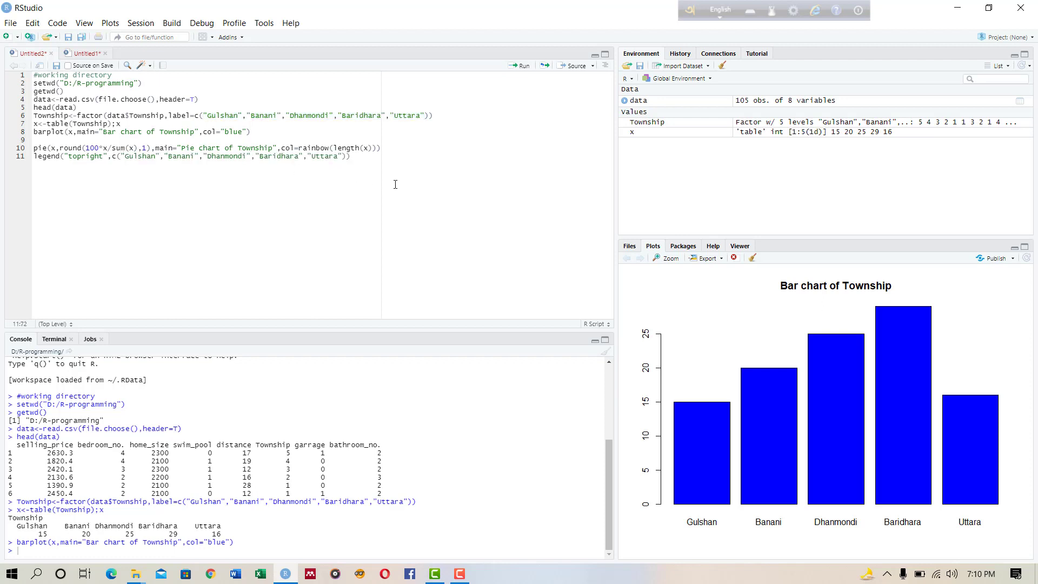
click(347, 156)
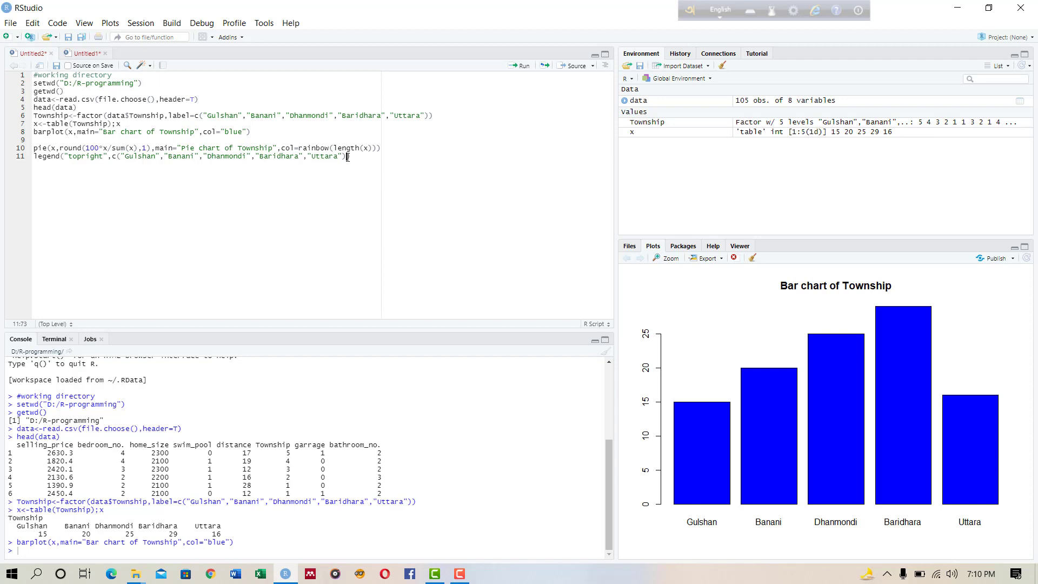
Complete the legend with cex=0.6 and fill=rainbow(length(x)).
text(,cex)
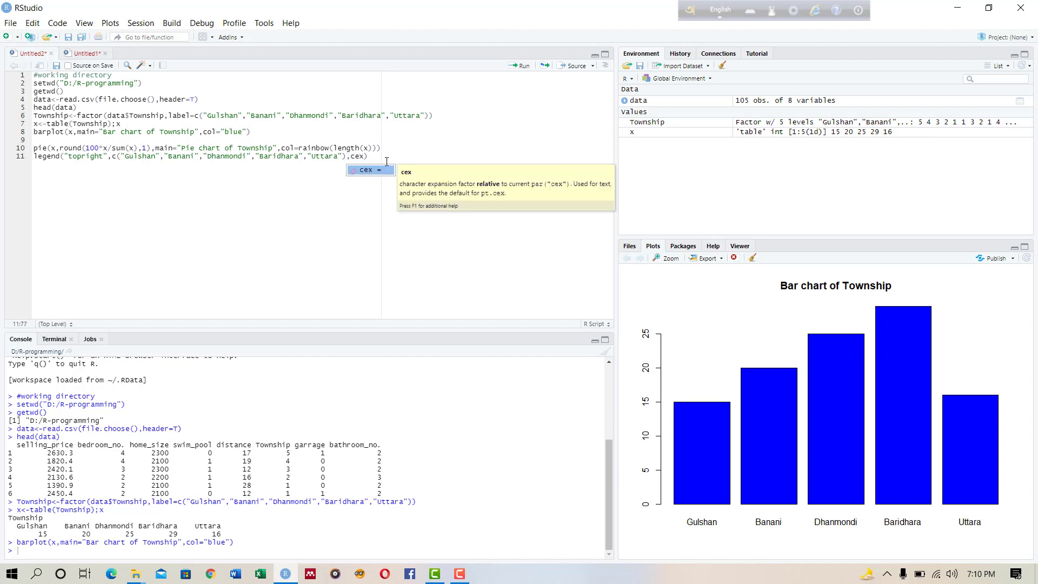
text(=0.)
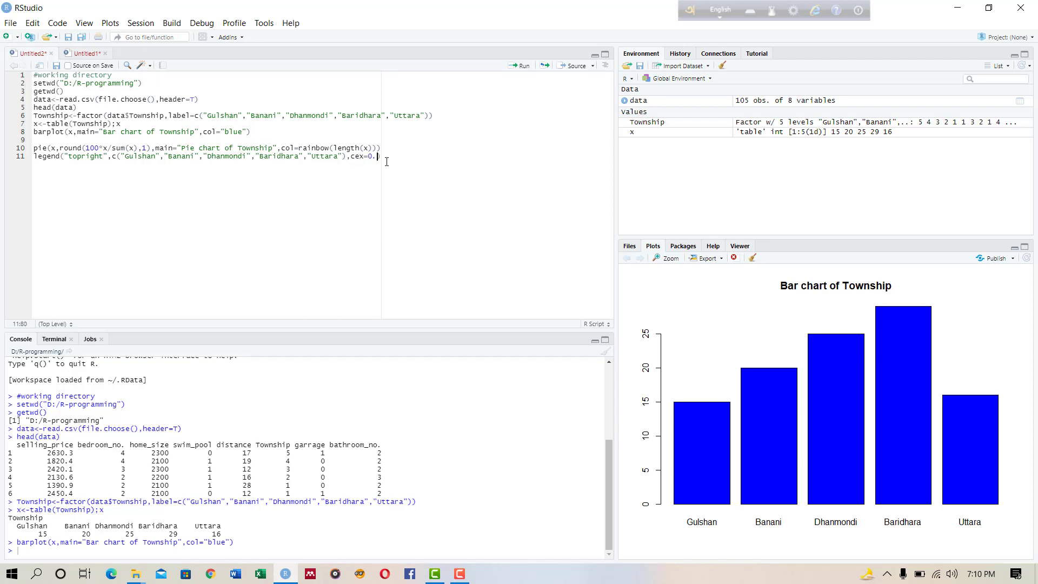
text(6))
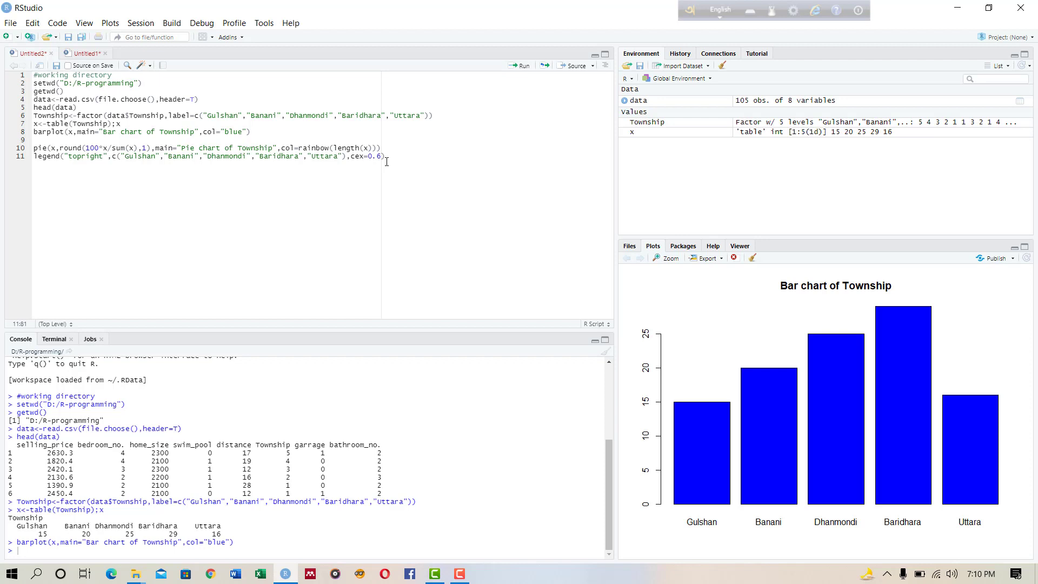
text(,fill)
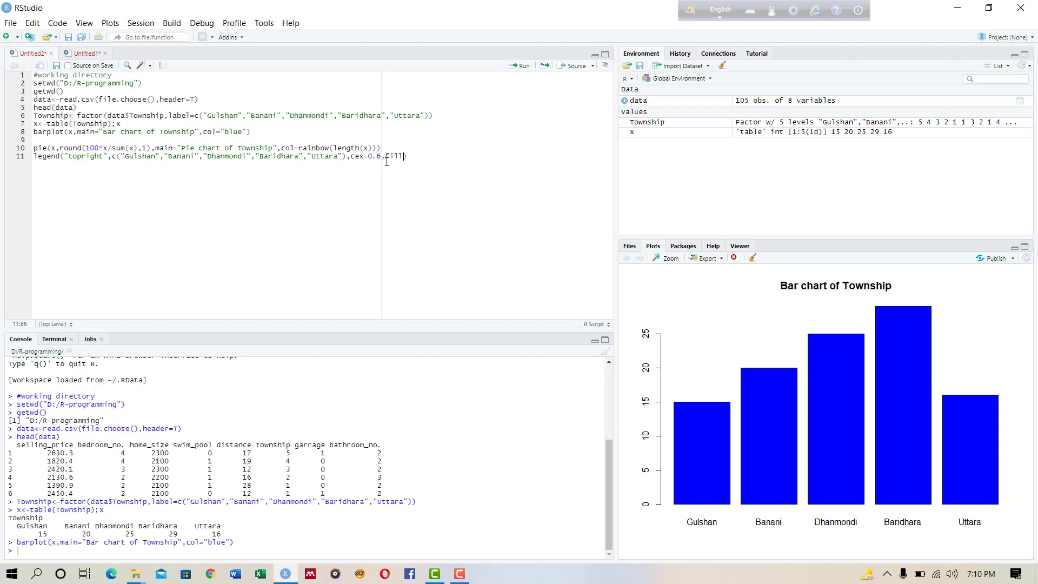
text(=)
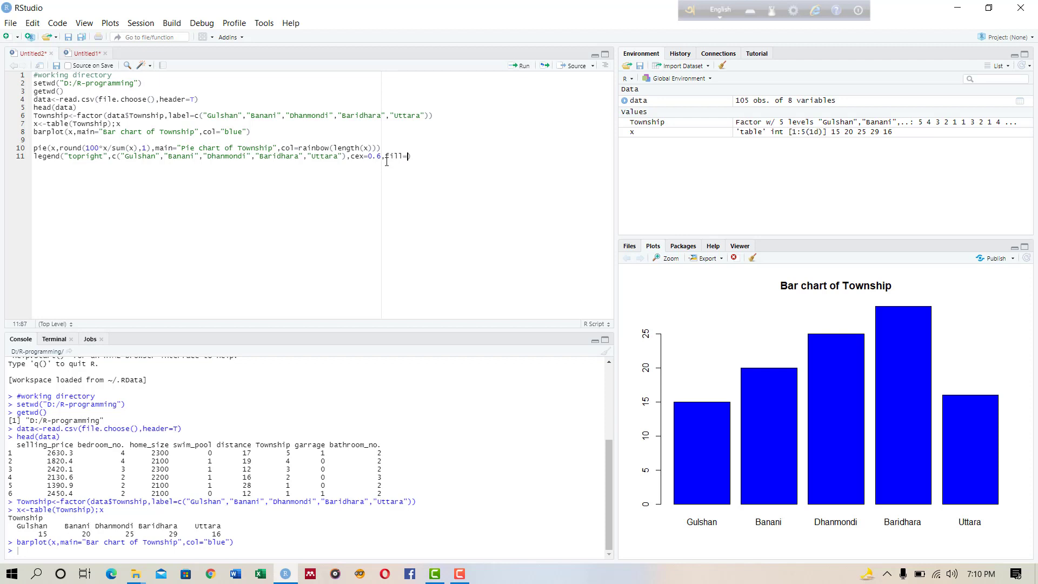
text(rainbow(length(x)
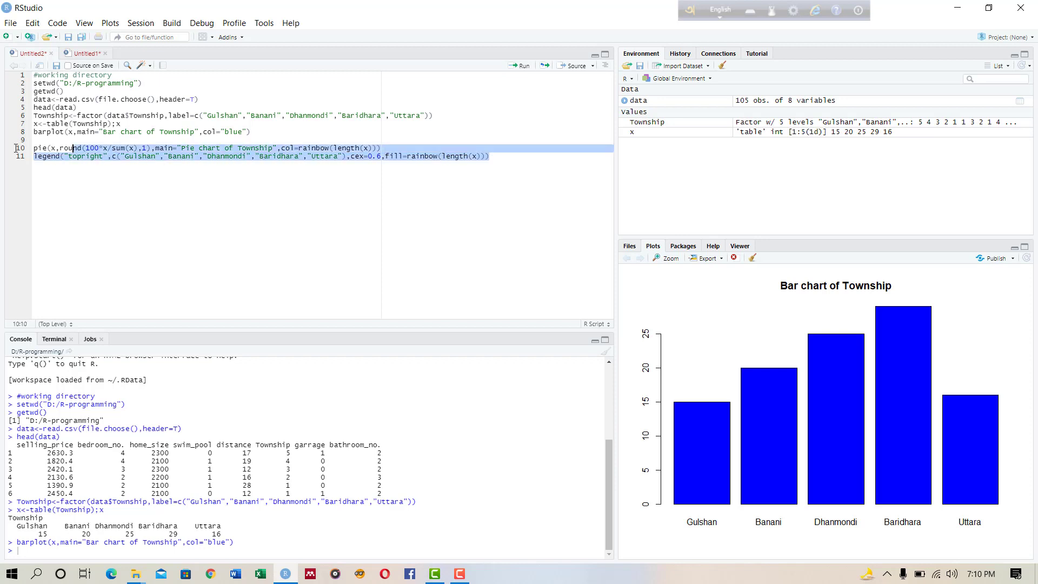
Run lines 10–11 to draw the rainbow pie chart with its top-right legend.
click(522, 65)
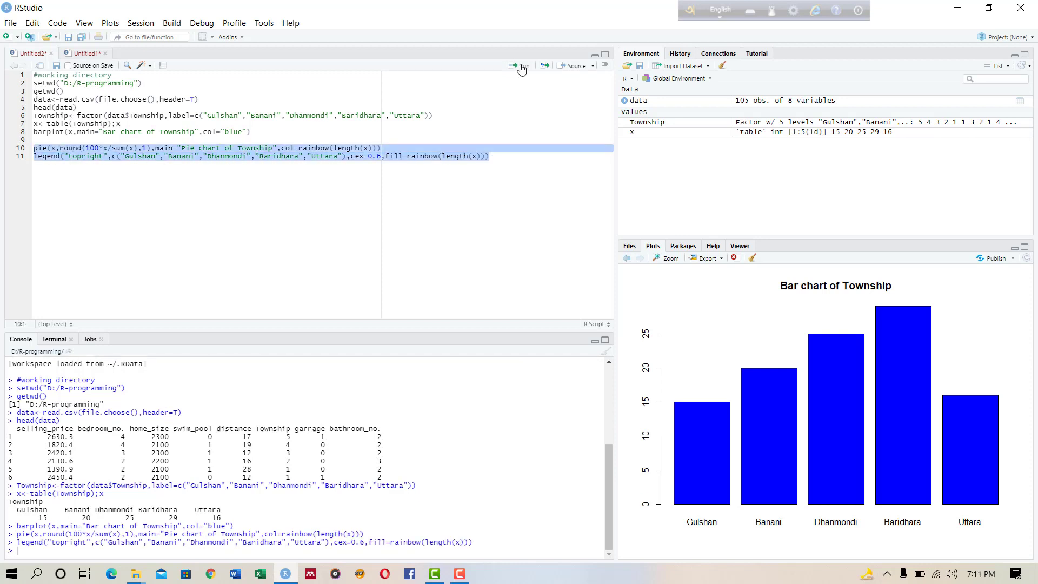
click(521, 65)
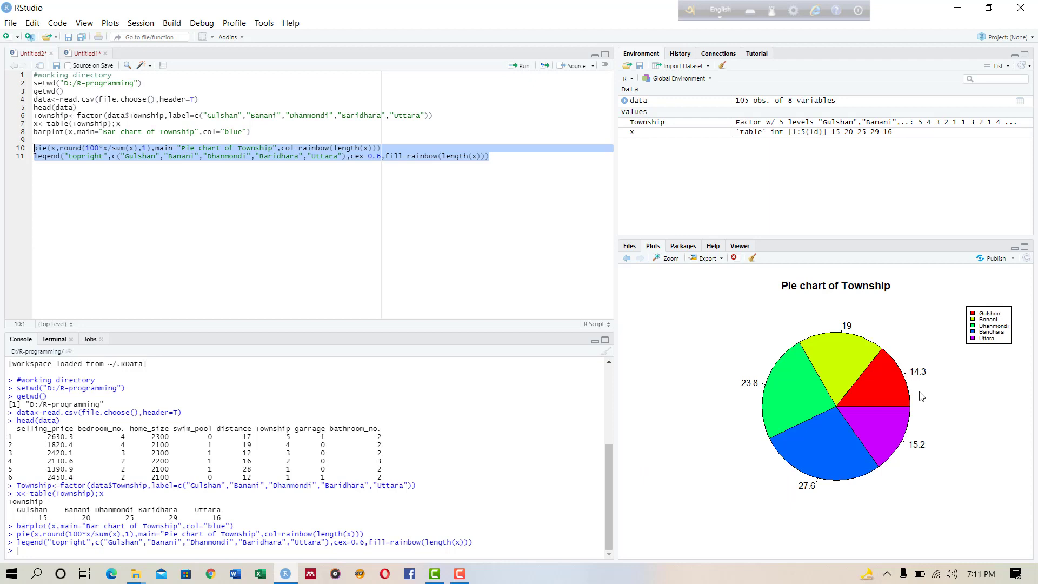
mouse_move(563, 282)
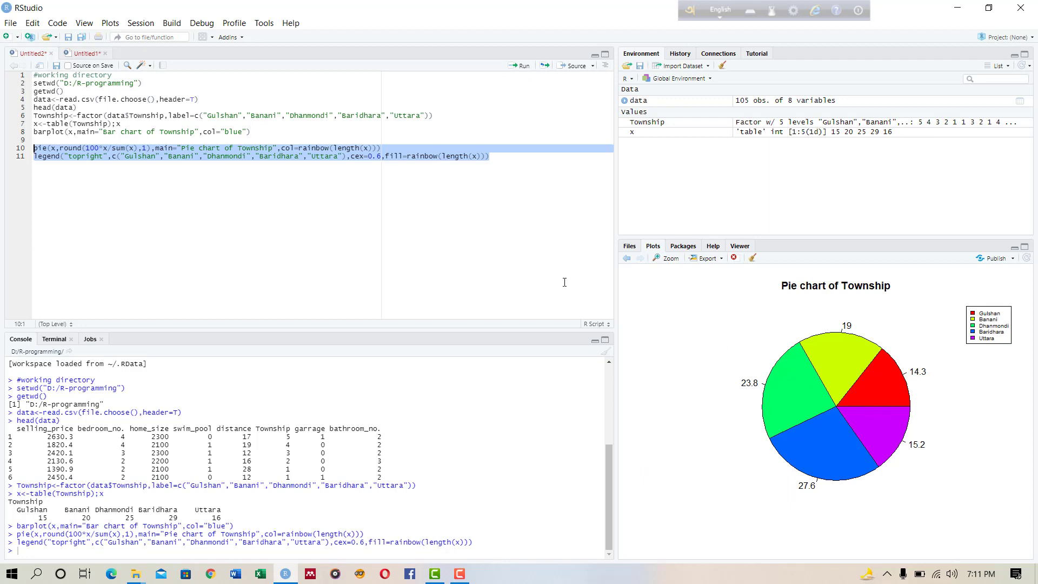
click(490, 156)
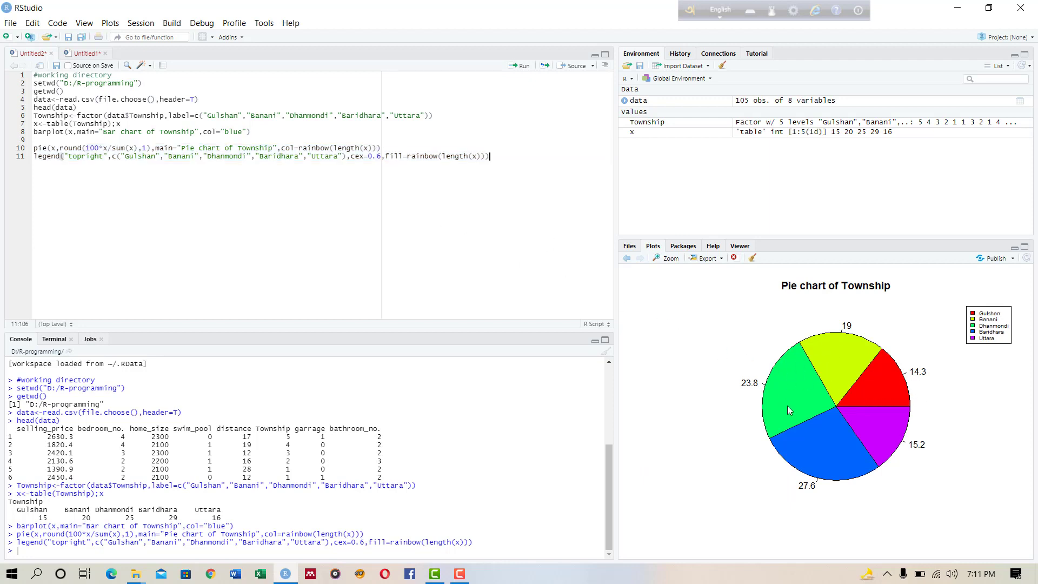
mouse_move(806, 378)
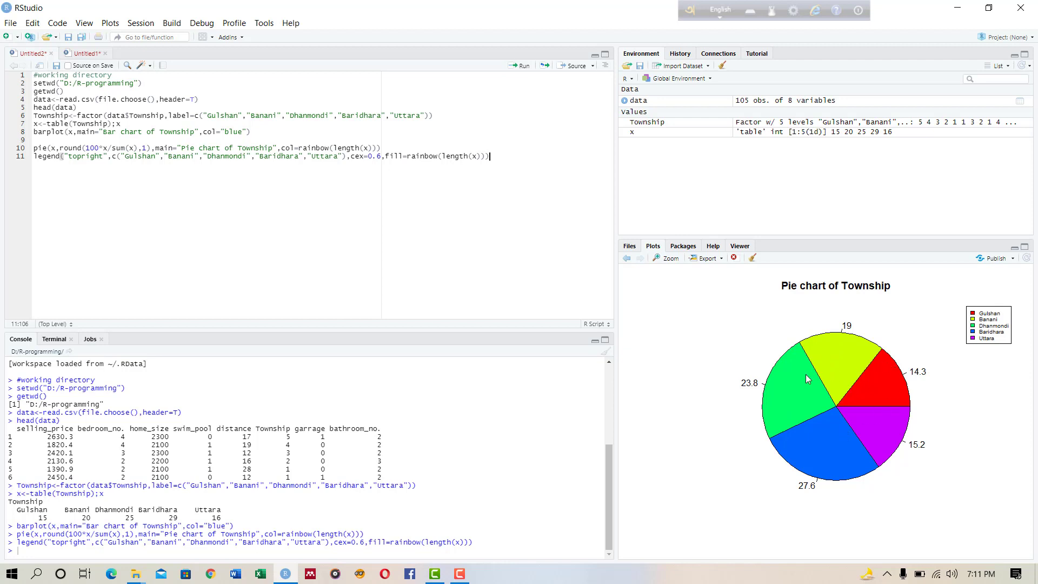
mouse_move(857, 351)
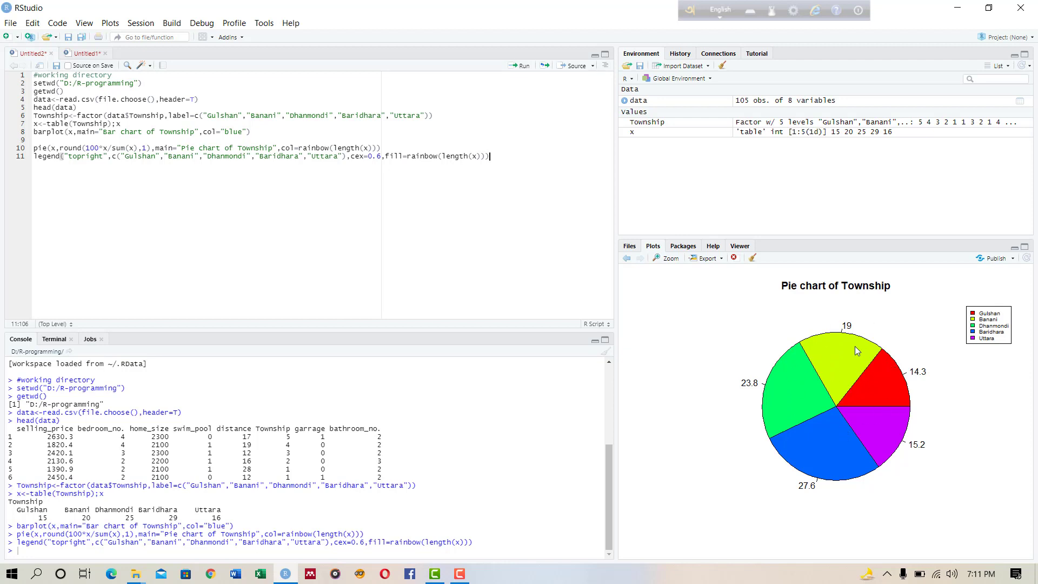
mouse_move(836, 359)
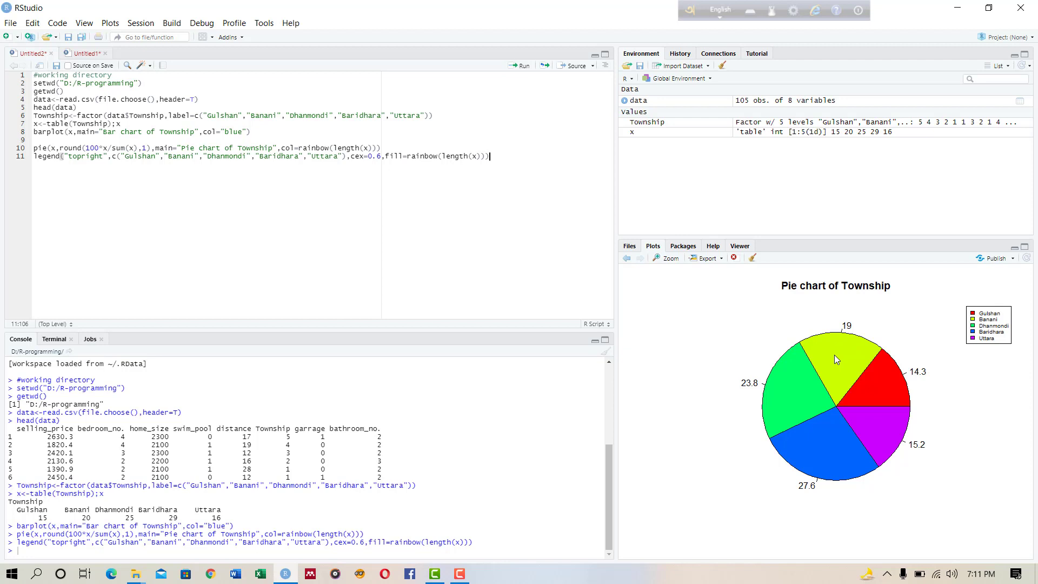
mouse_move(842, 336)
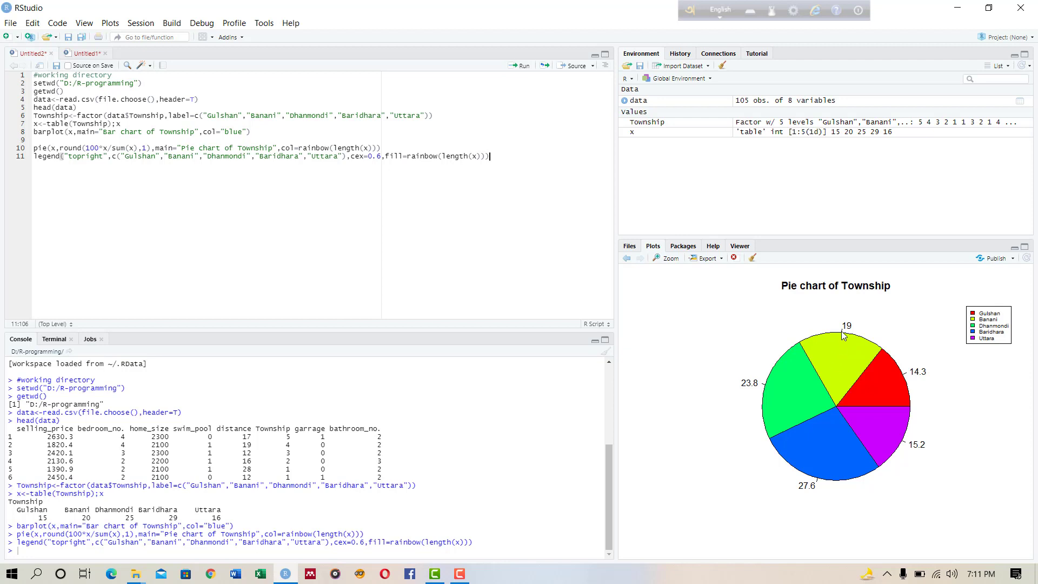
mouse_move(788, 405)
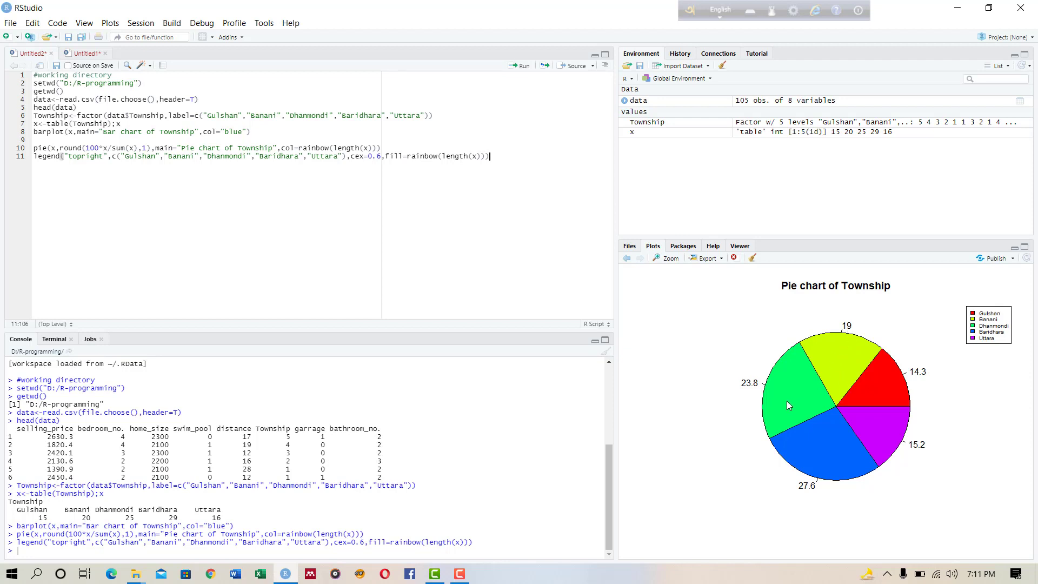
mouse_move(813, 468)
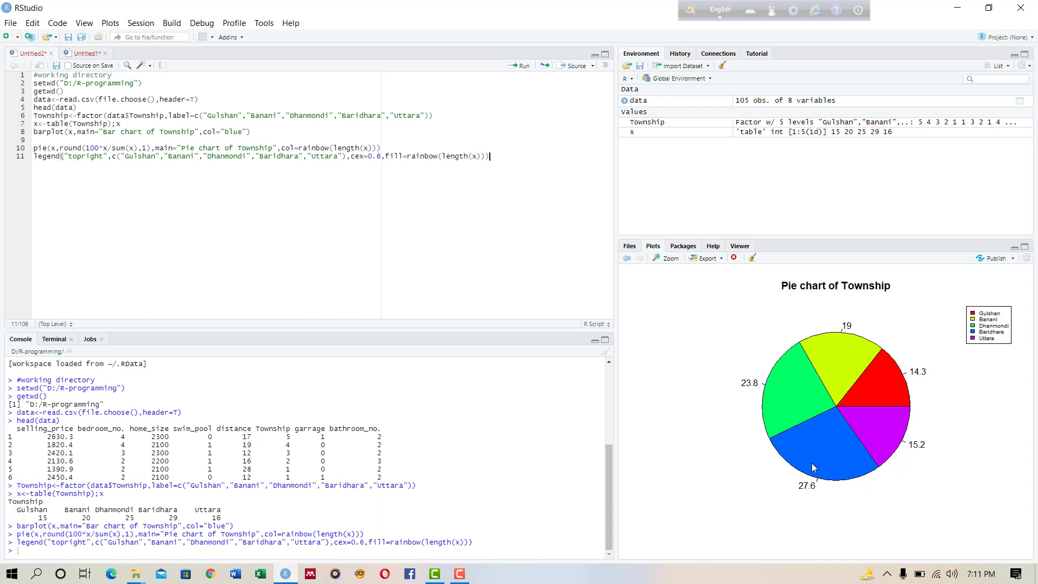
mouse_move(882, 435)
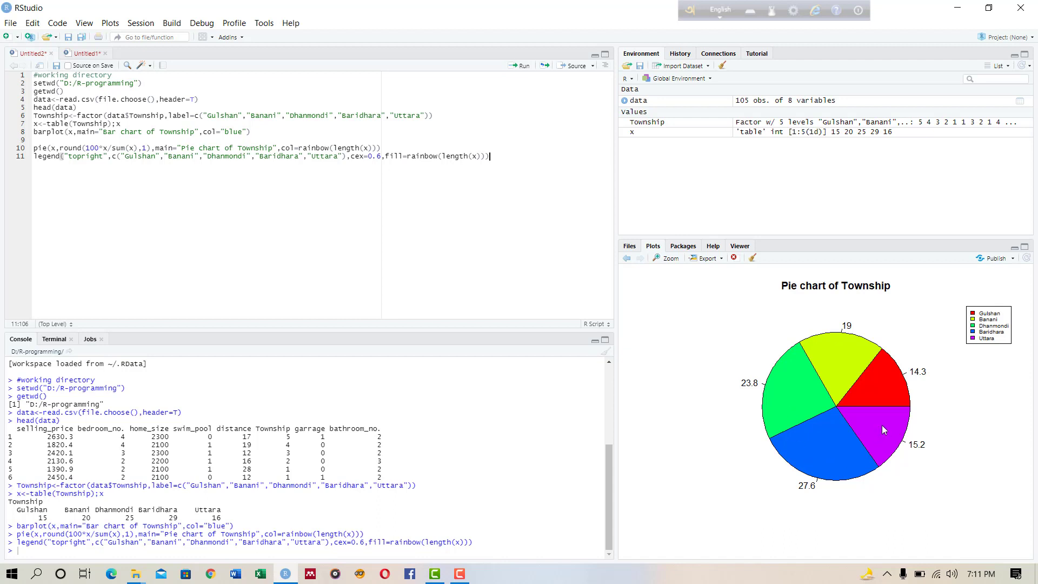
mouse_move(176, 181)
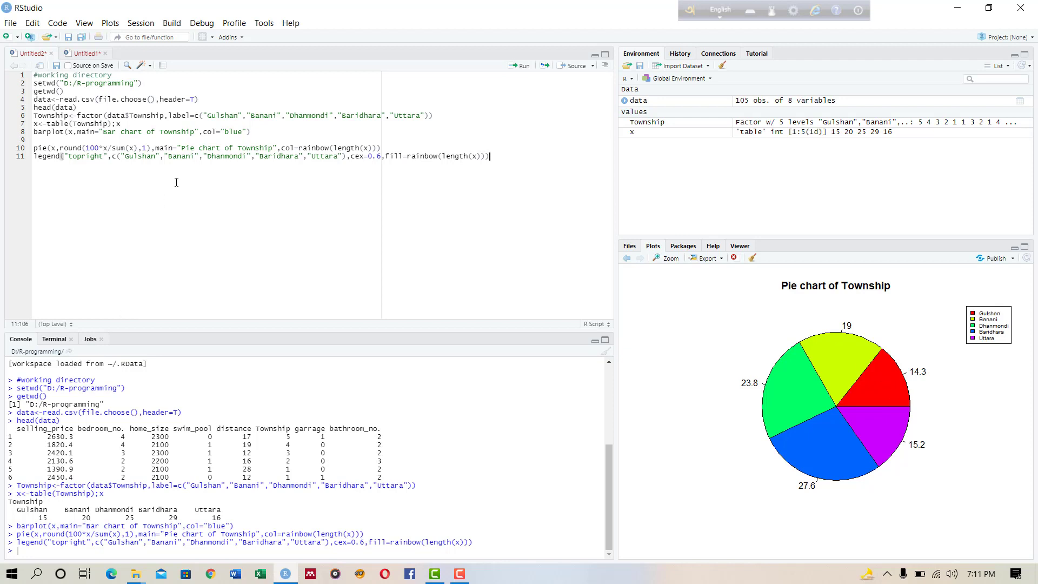
mouse_move(485, 171)
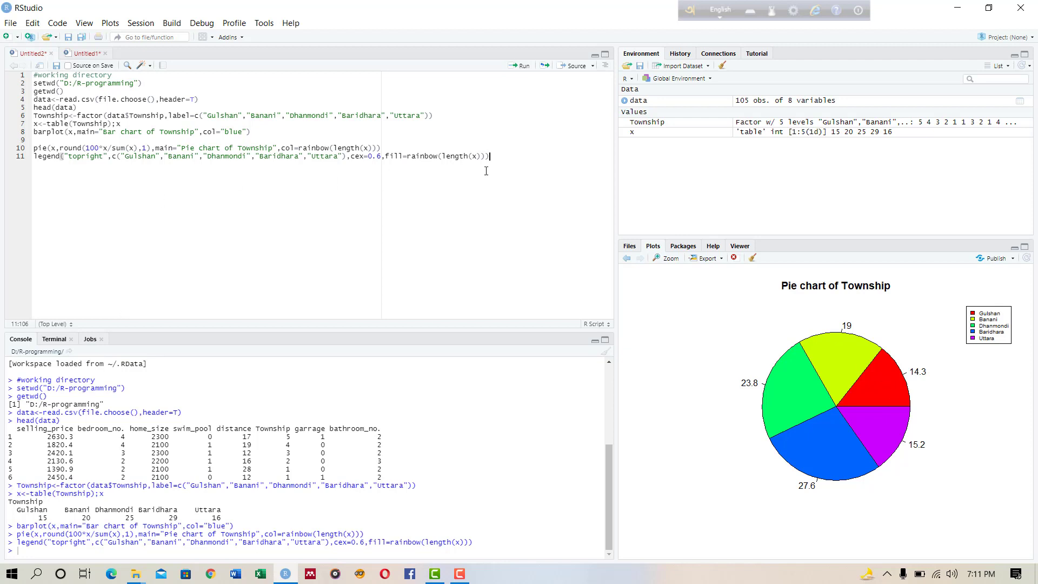